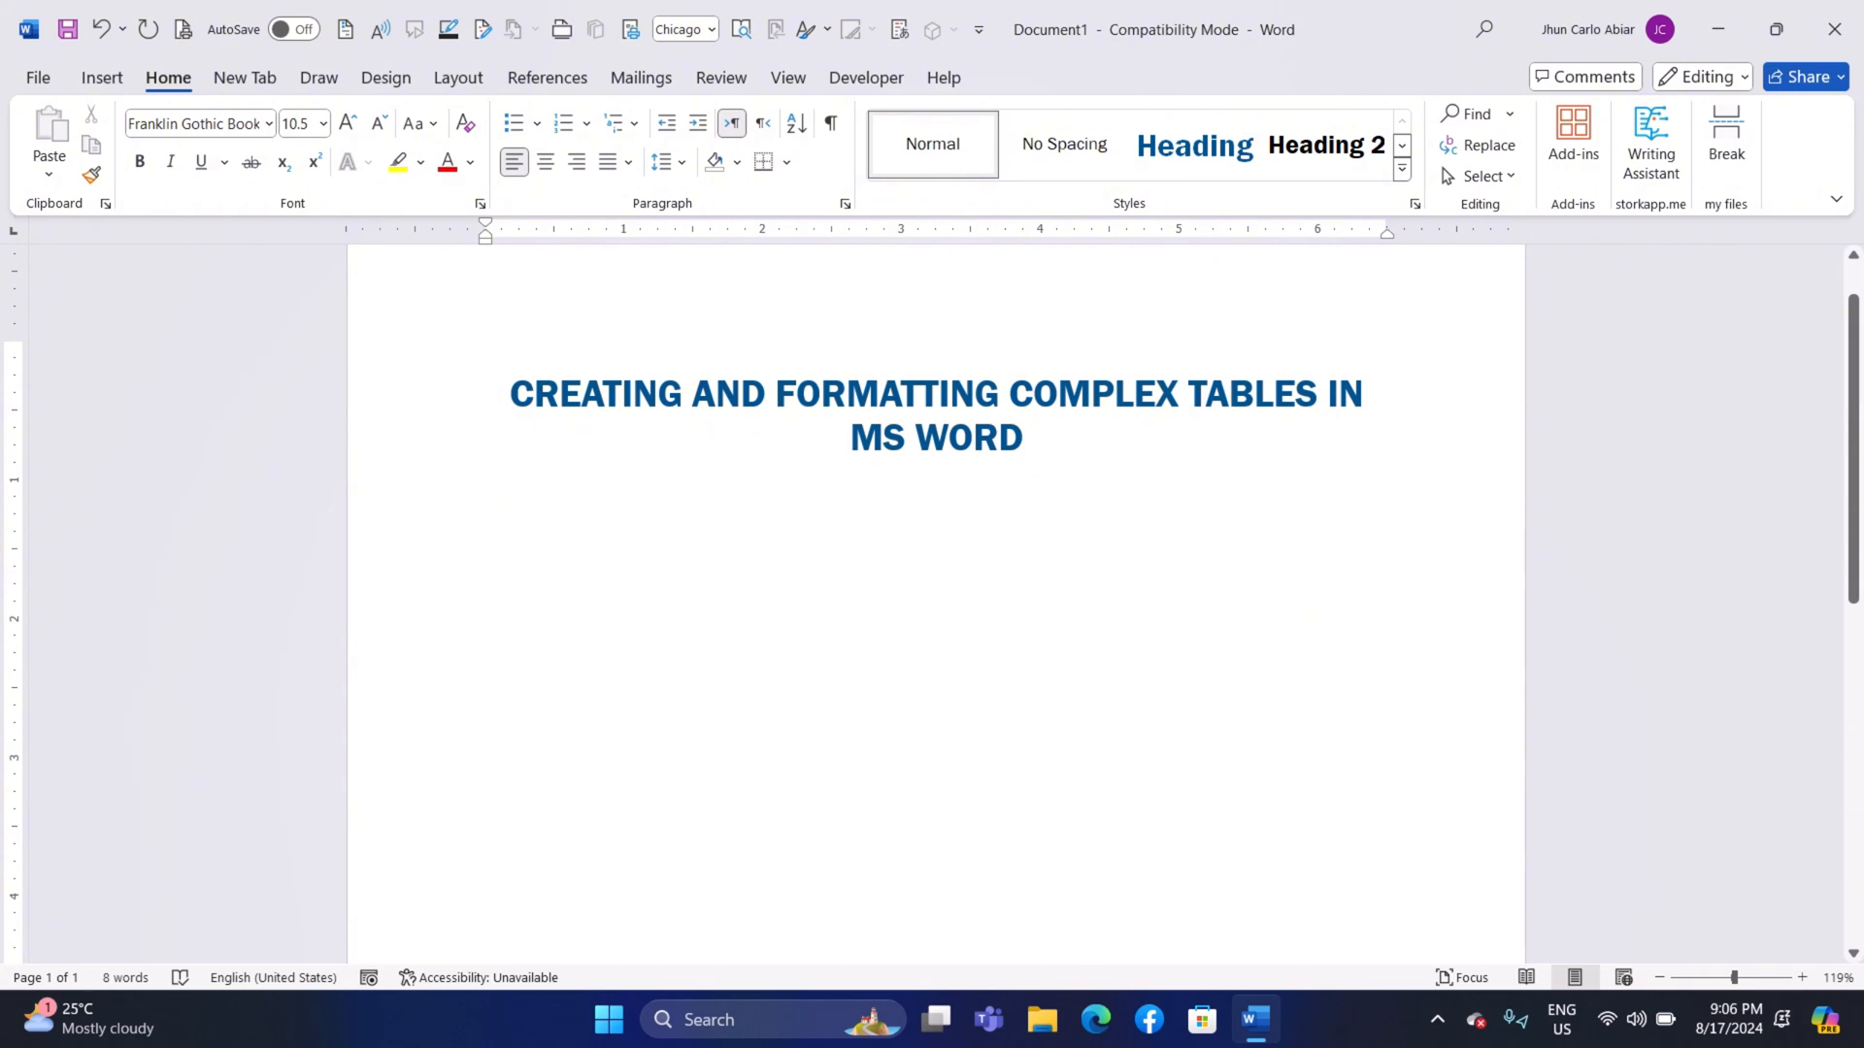
{"action": "mouse_move", "coordinate": [540, 570]}
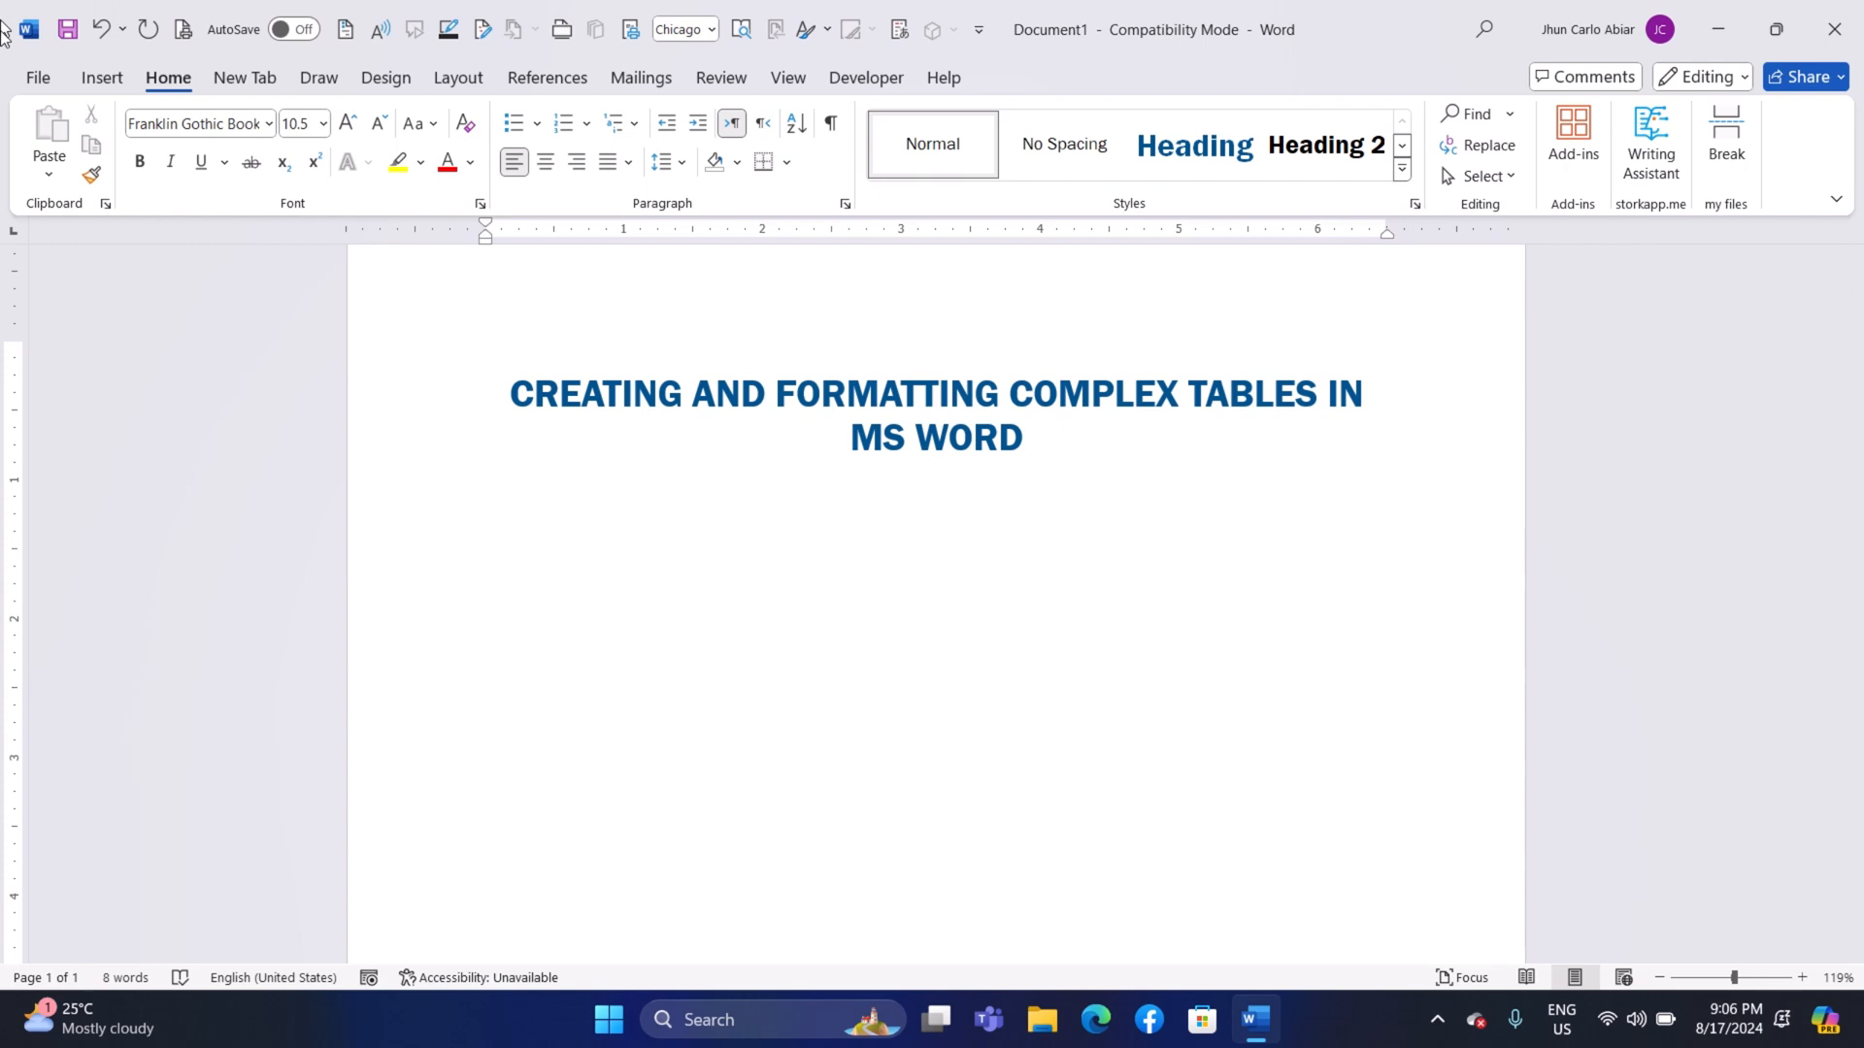
Preview an 8-by-4 table grid from the Insert Table menu below the title.
{"action": "left_click", "coordinate": [485, 523]}
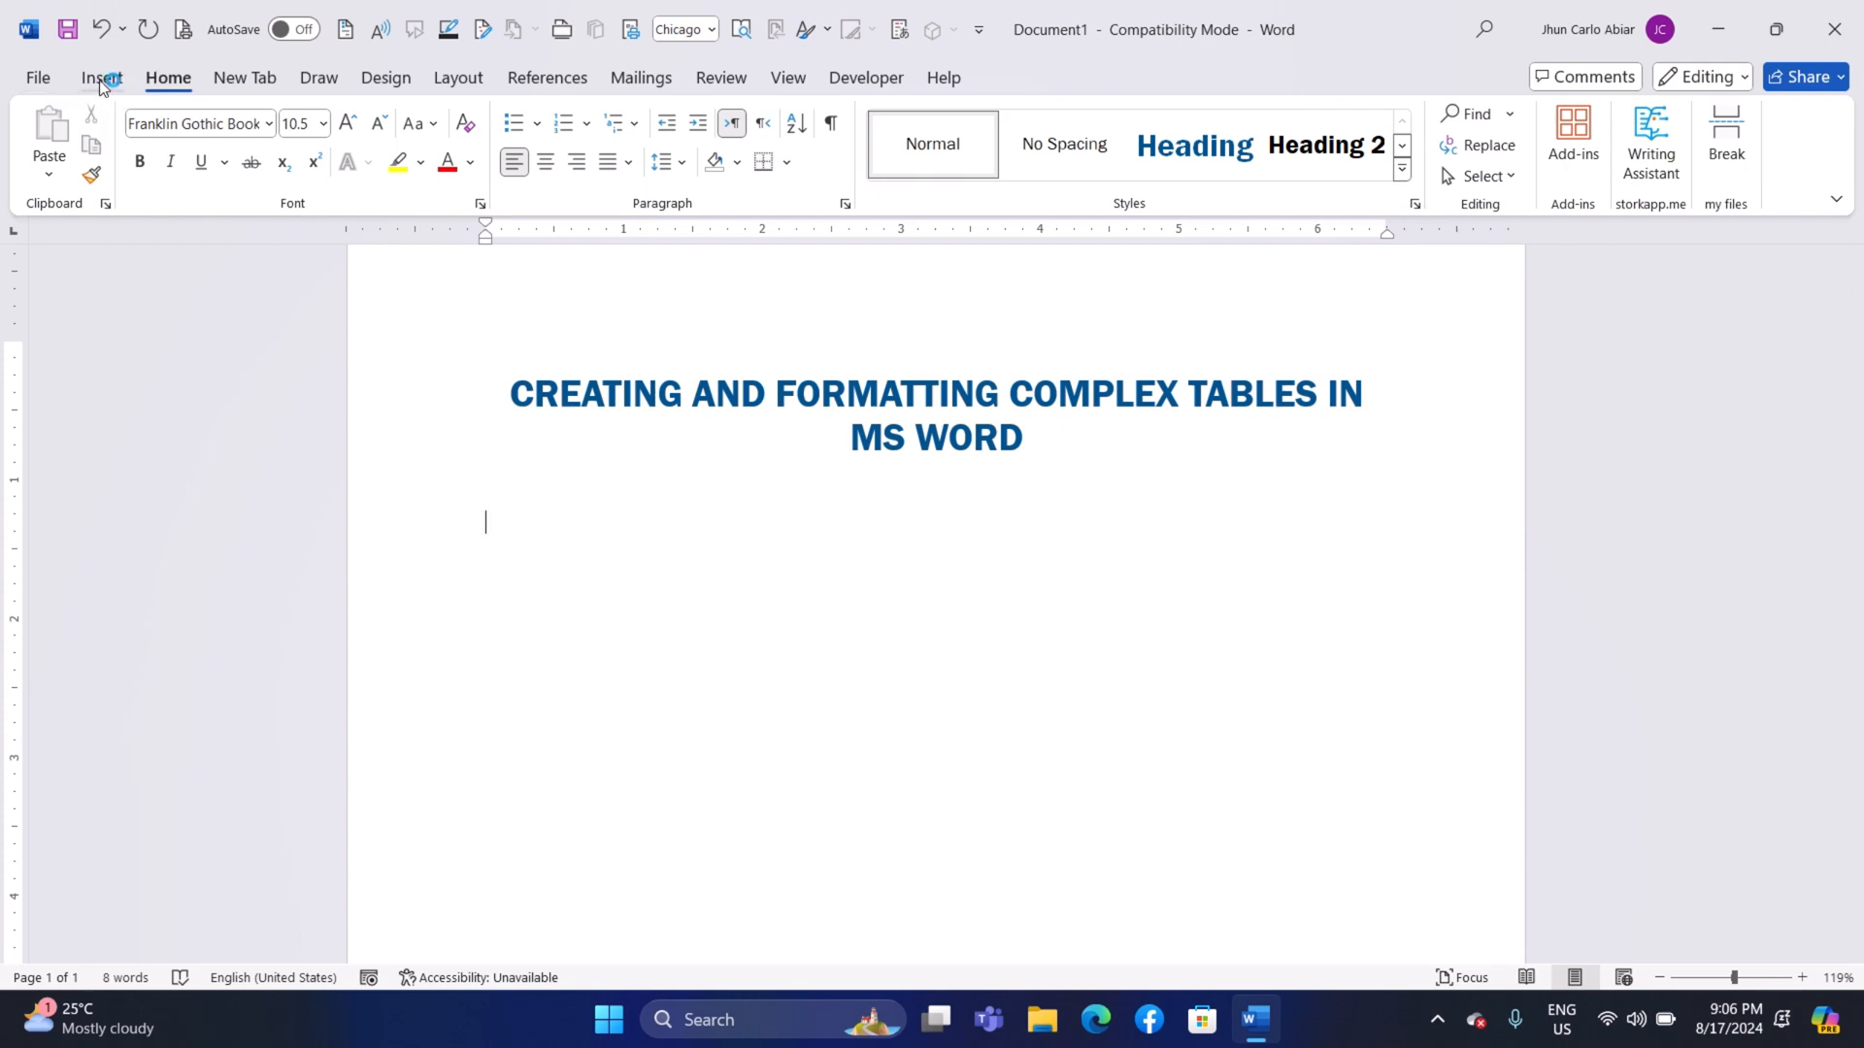
{"action": "left_click", "coordinate": [100, 77]}
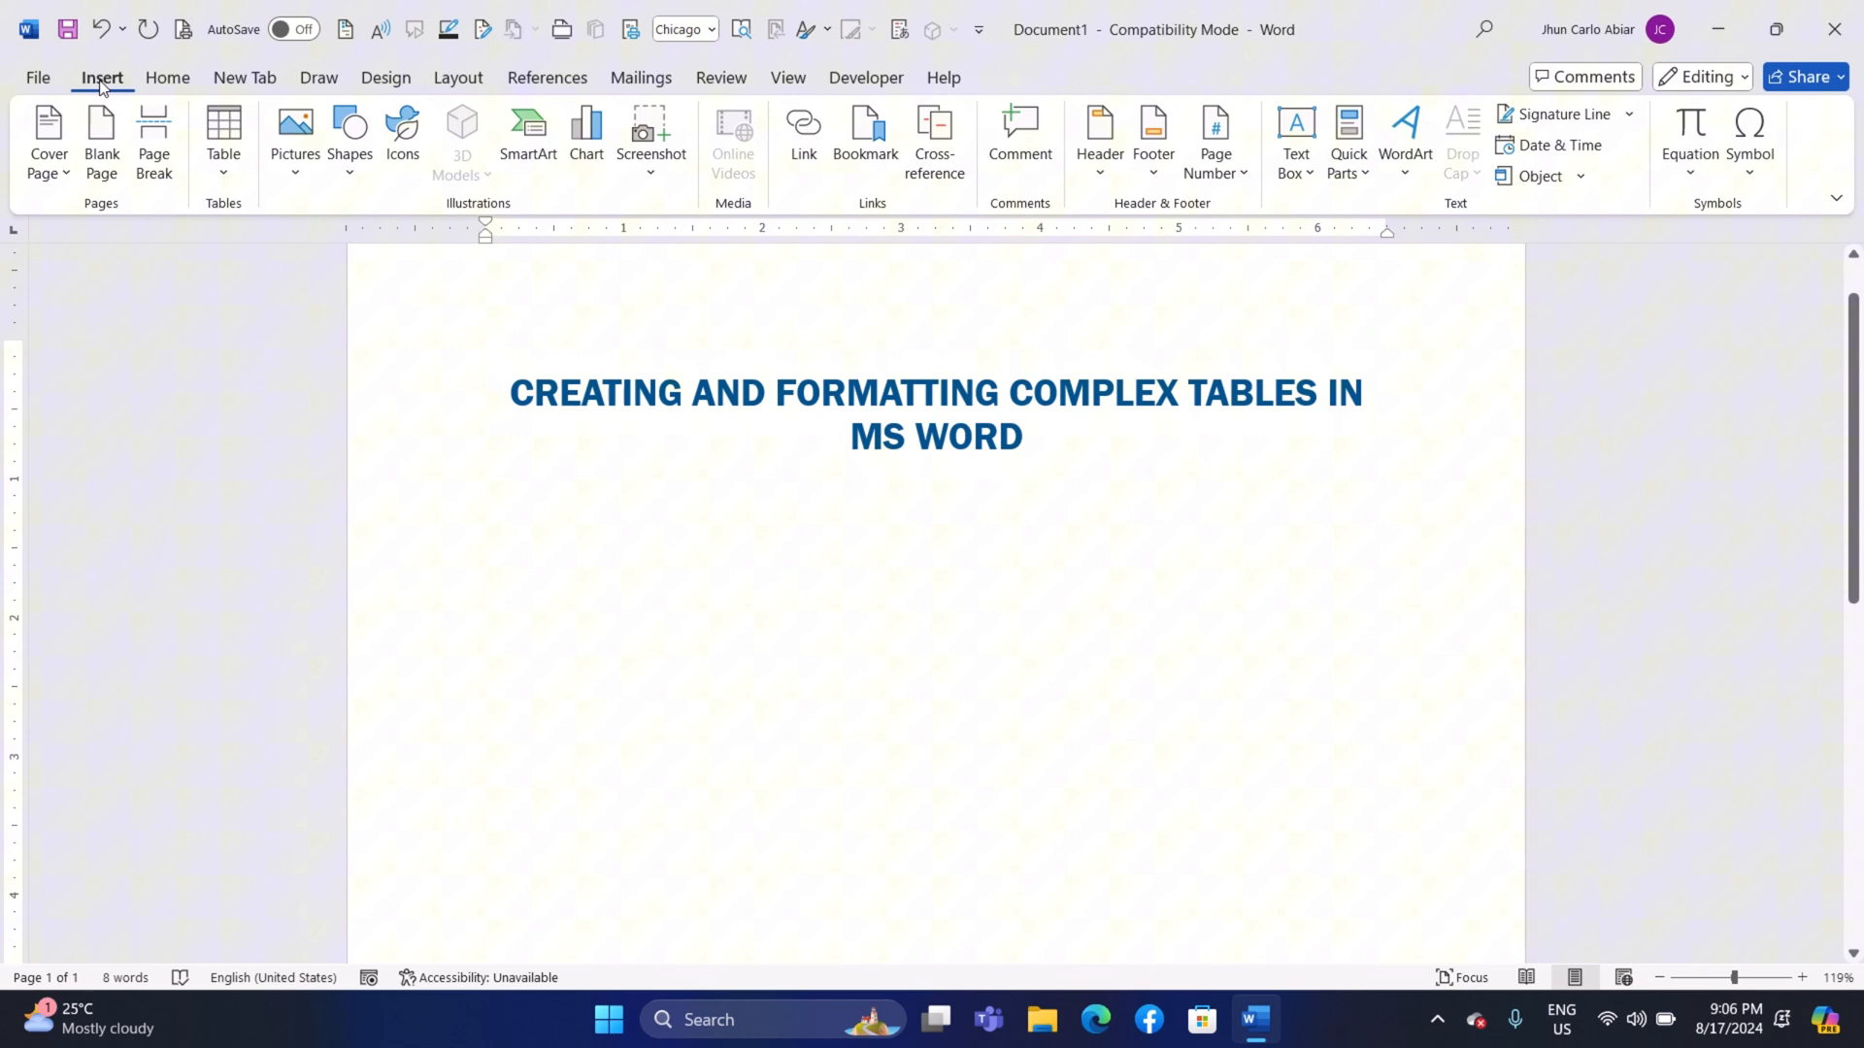
{"action": "mouse_move", "coordinate": [224, 134]}
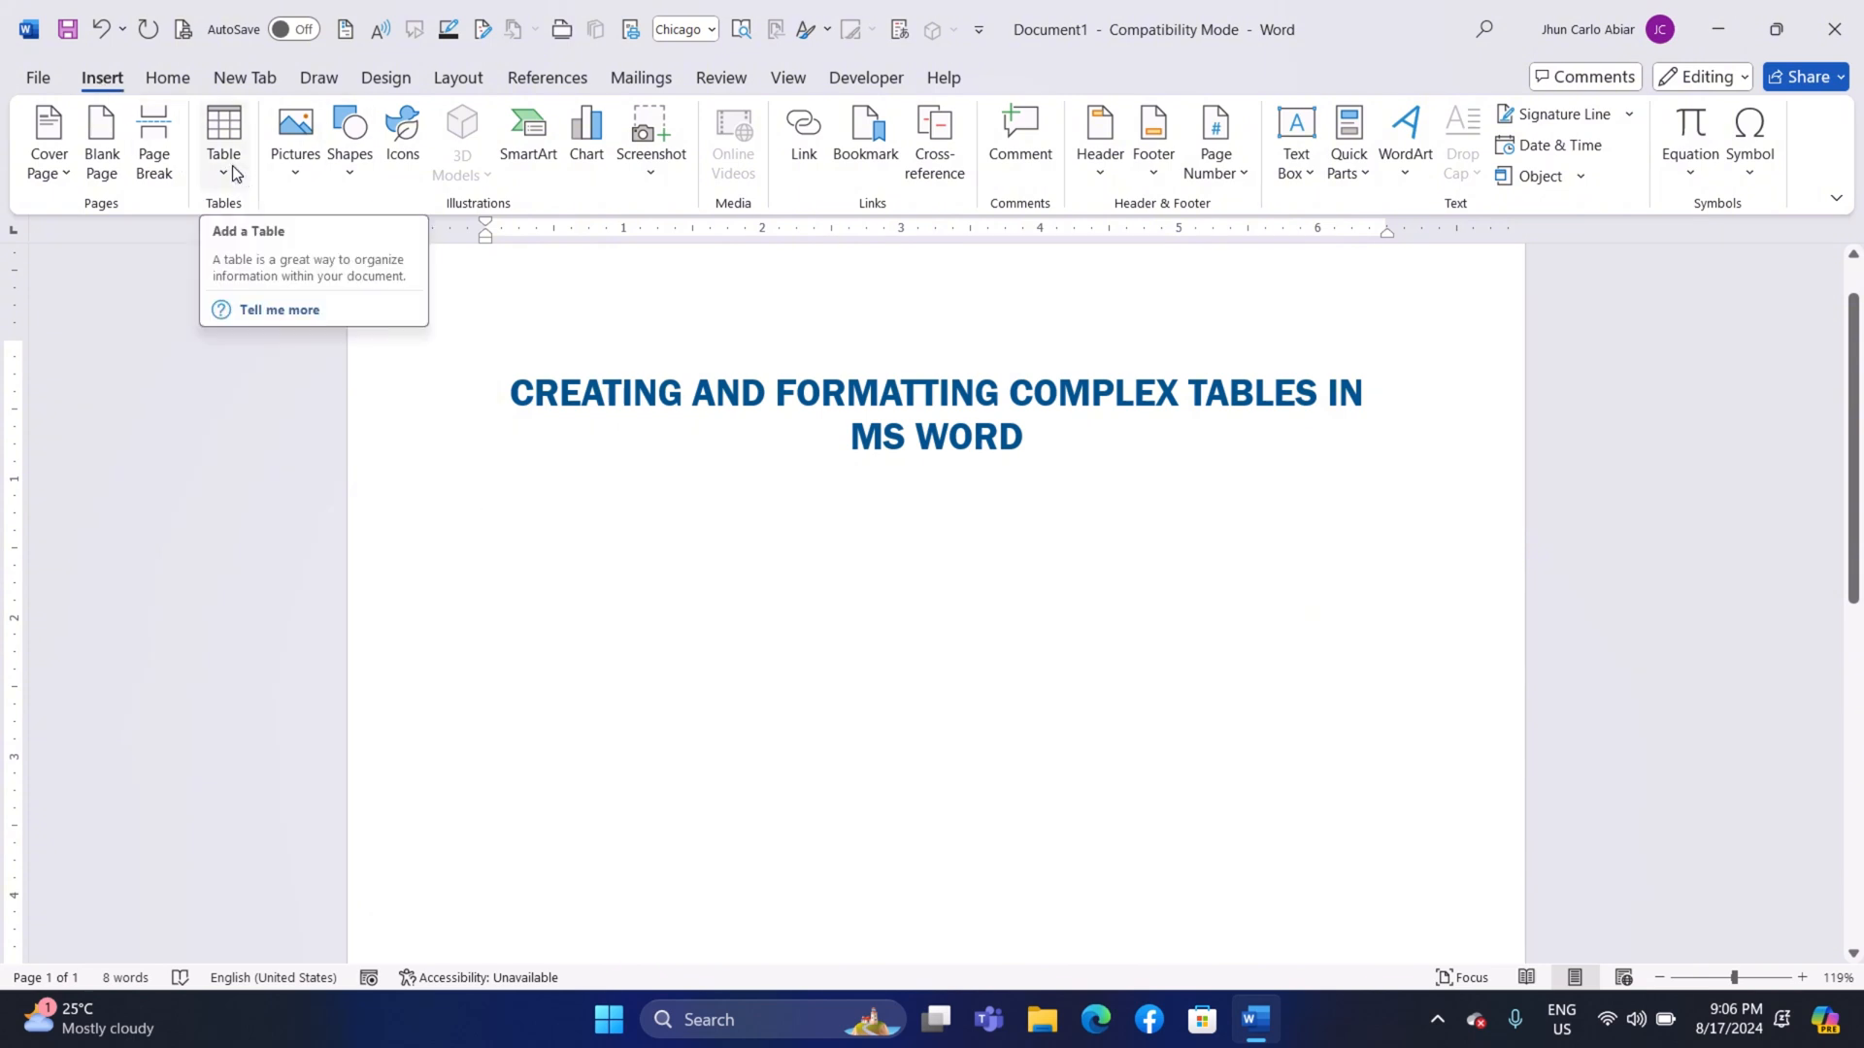
{"action": "left_click", "coordinate": [222, 137]}
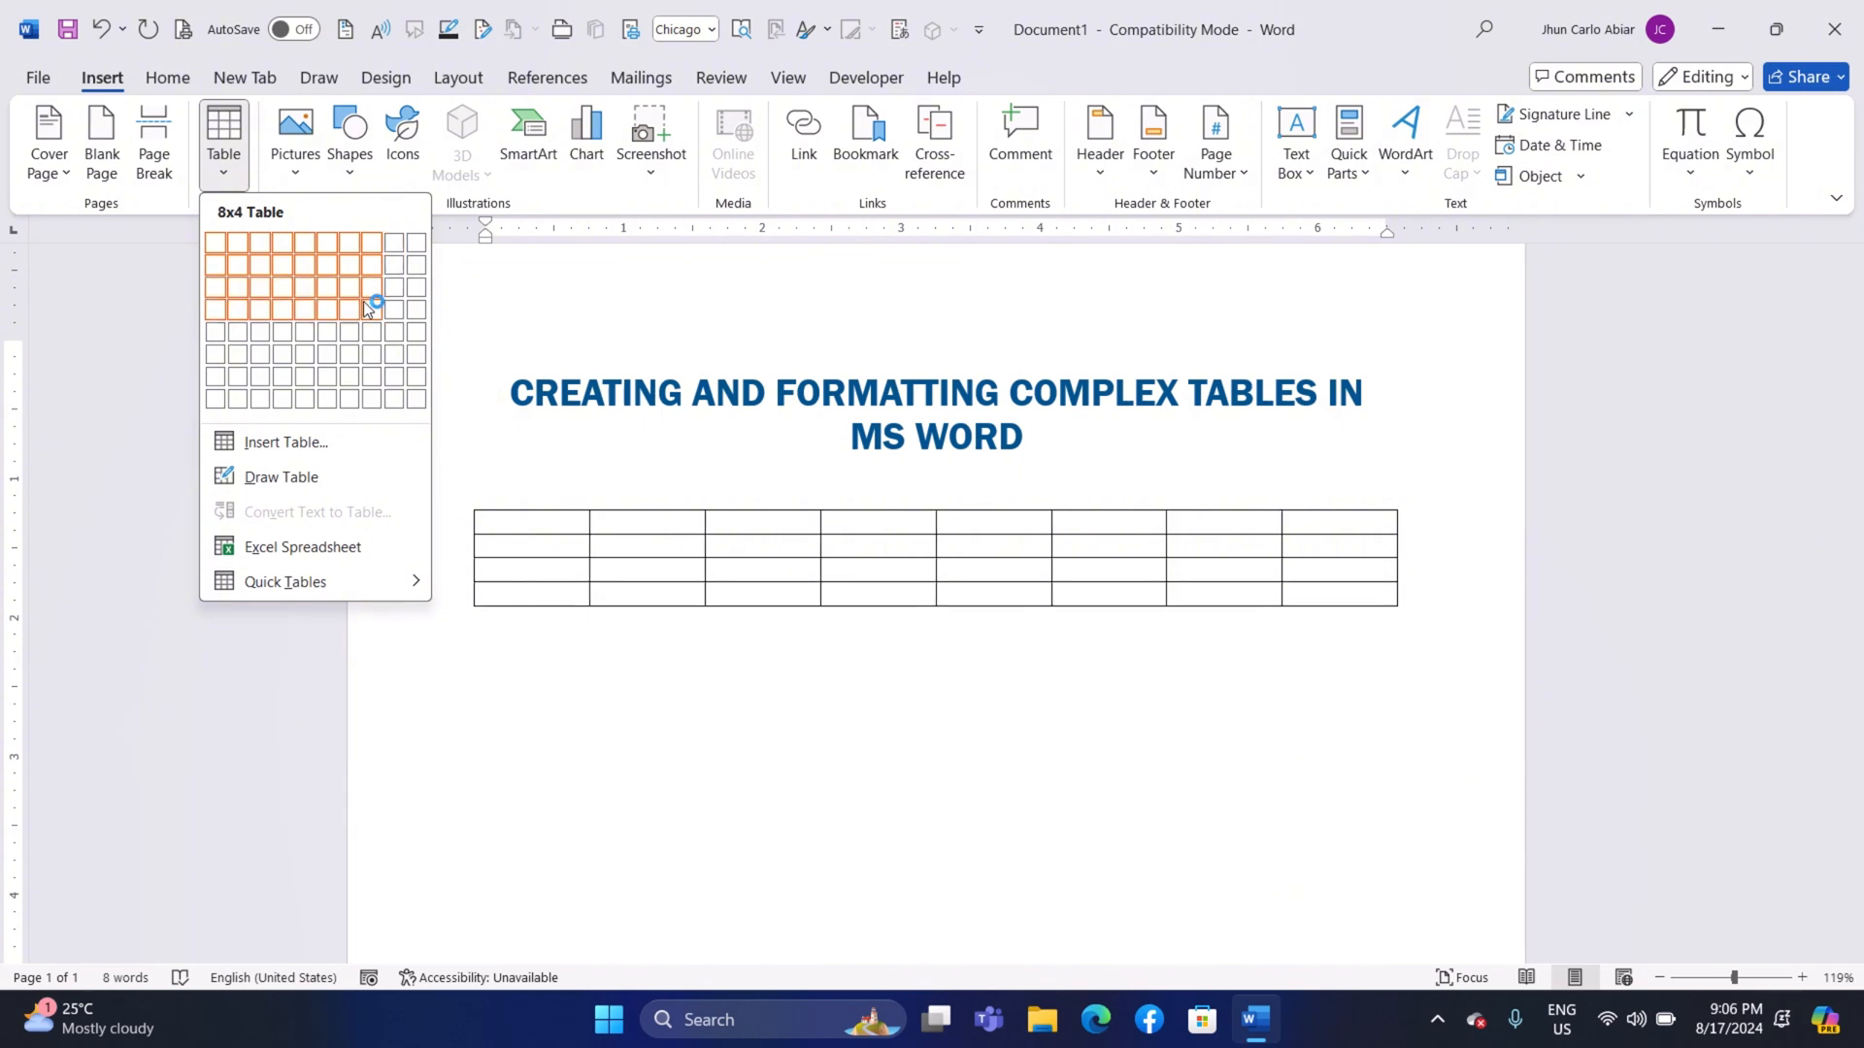
{"action": "mouse_move", "coordinate": [369, 309]}
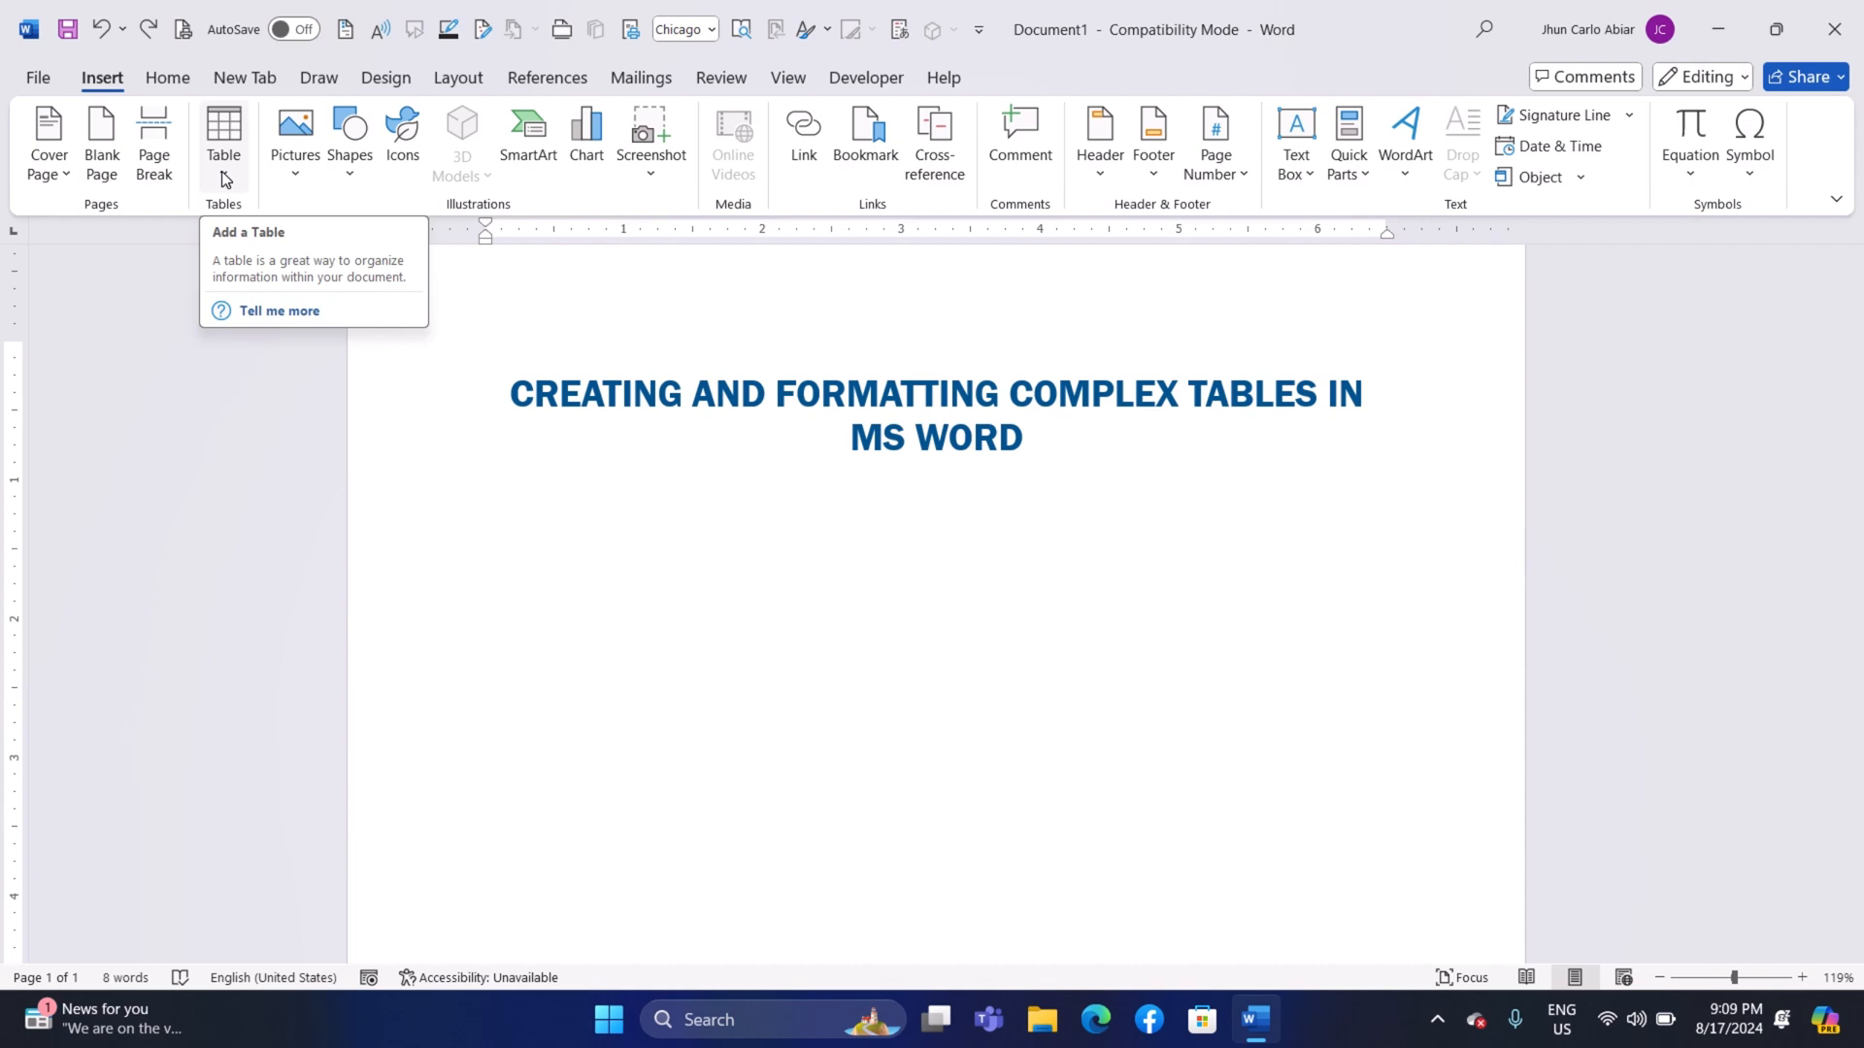
Insert a 5-column, 3-row table using the Insert Table dialog.
{"action": "left_click", "coordinate": [222, 139]}
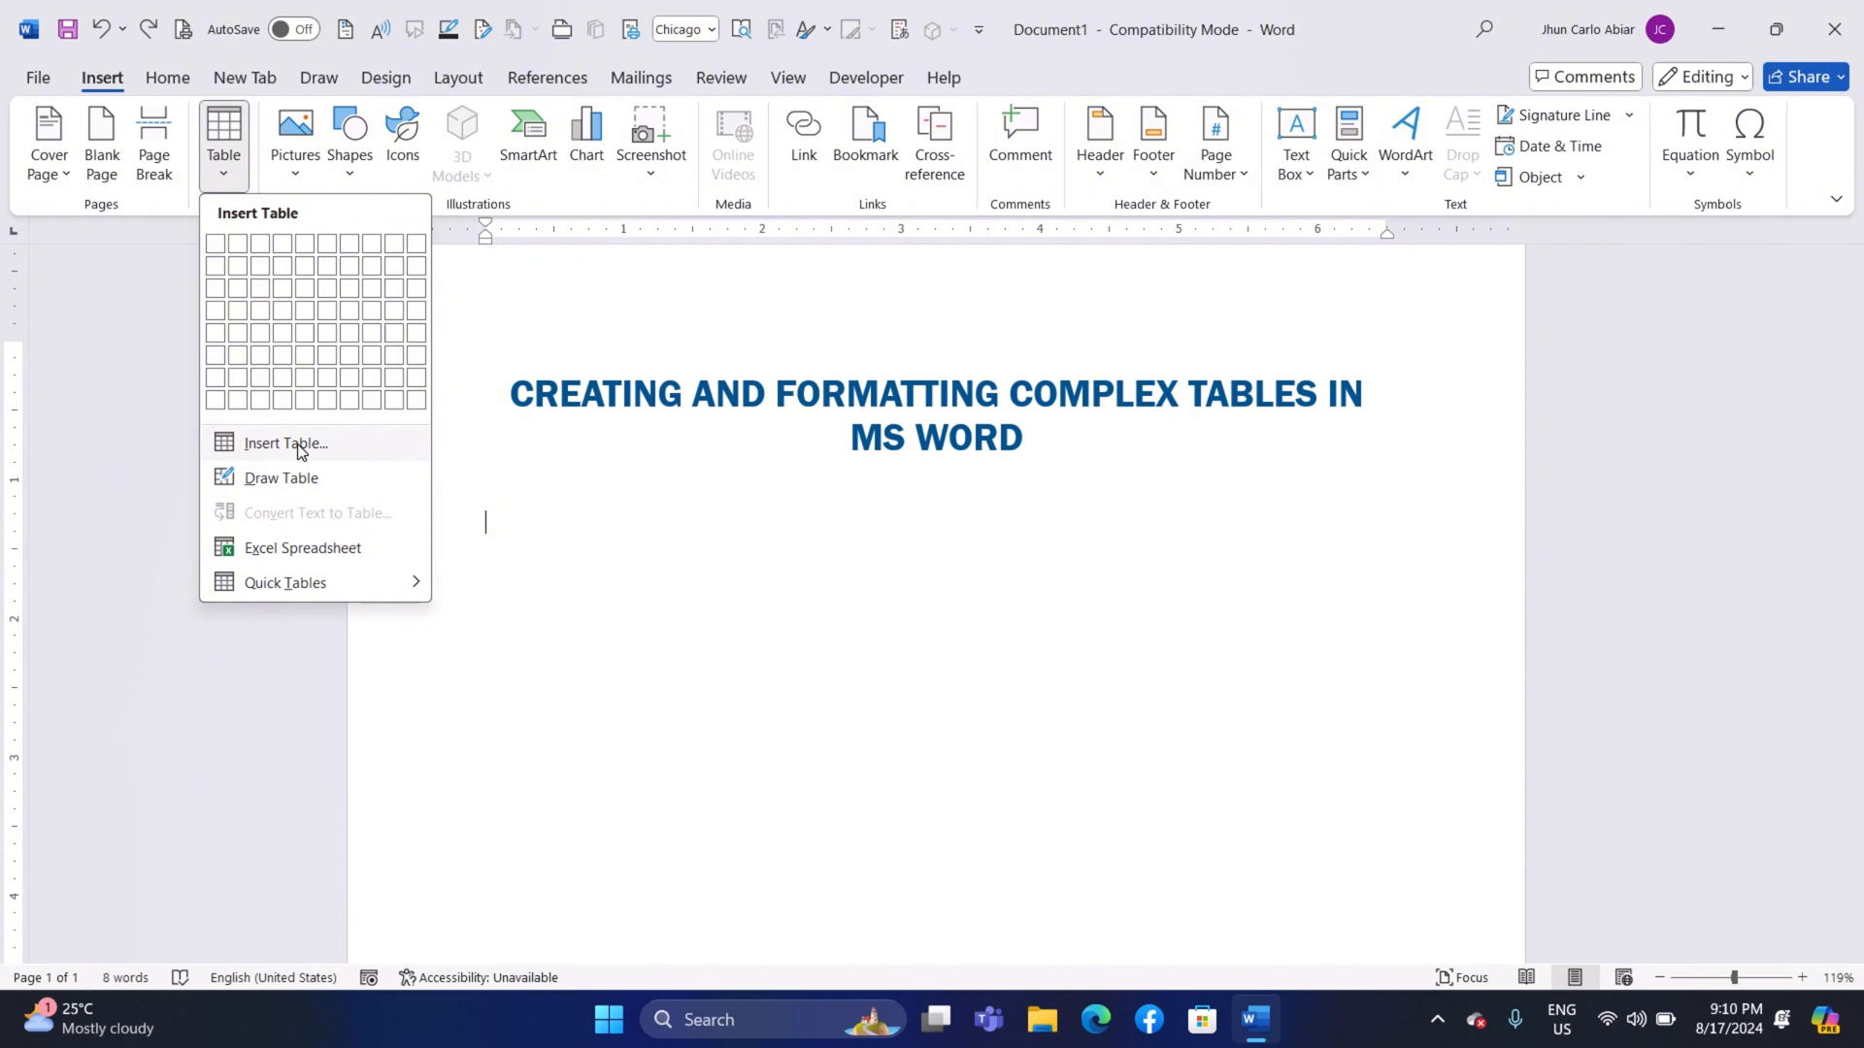
{"action": "left_click", "coordinate": [284, 444]}
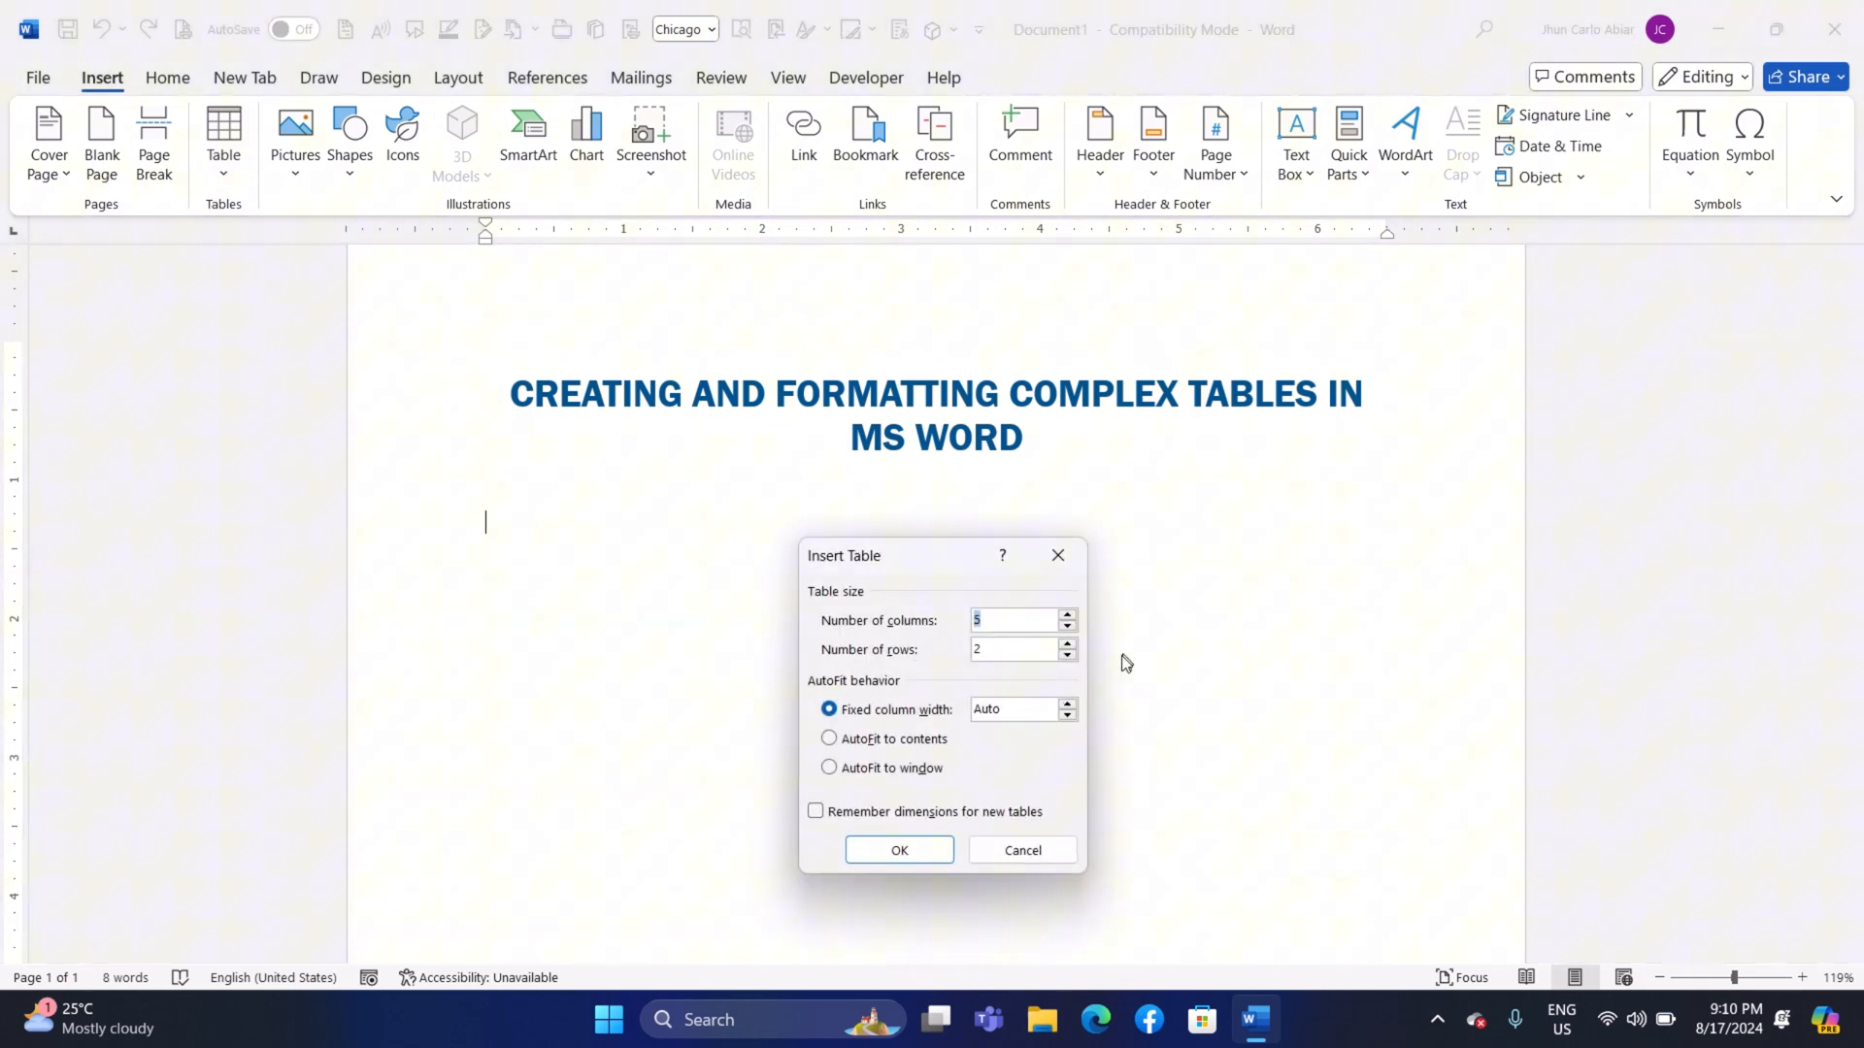
{"action": "left_click", "coordinate": [1066, 643]}
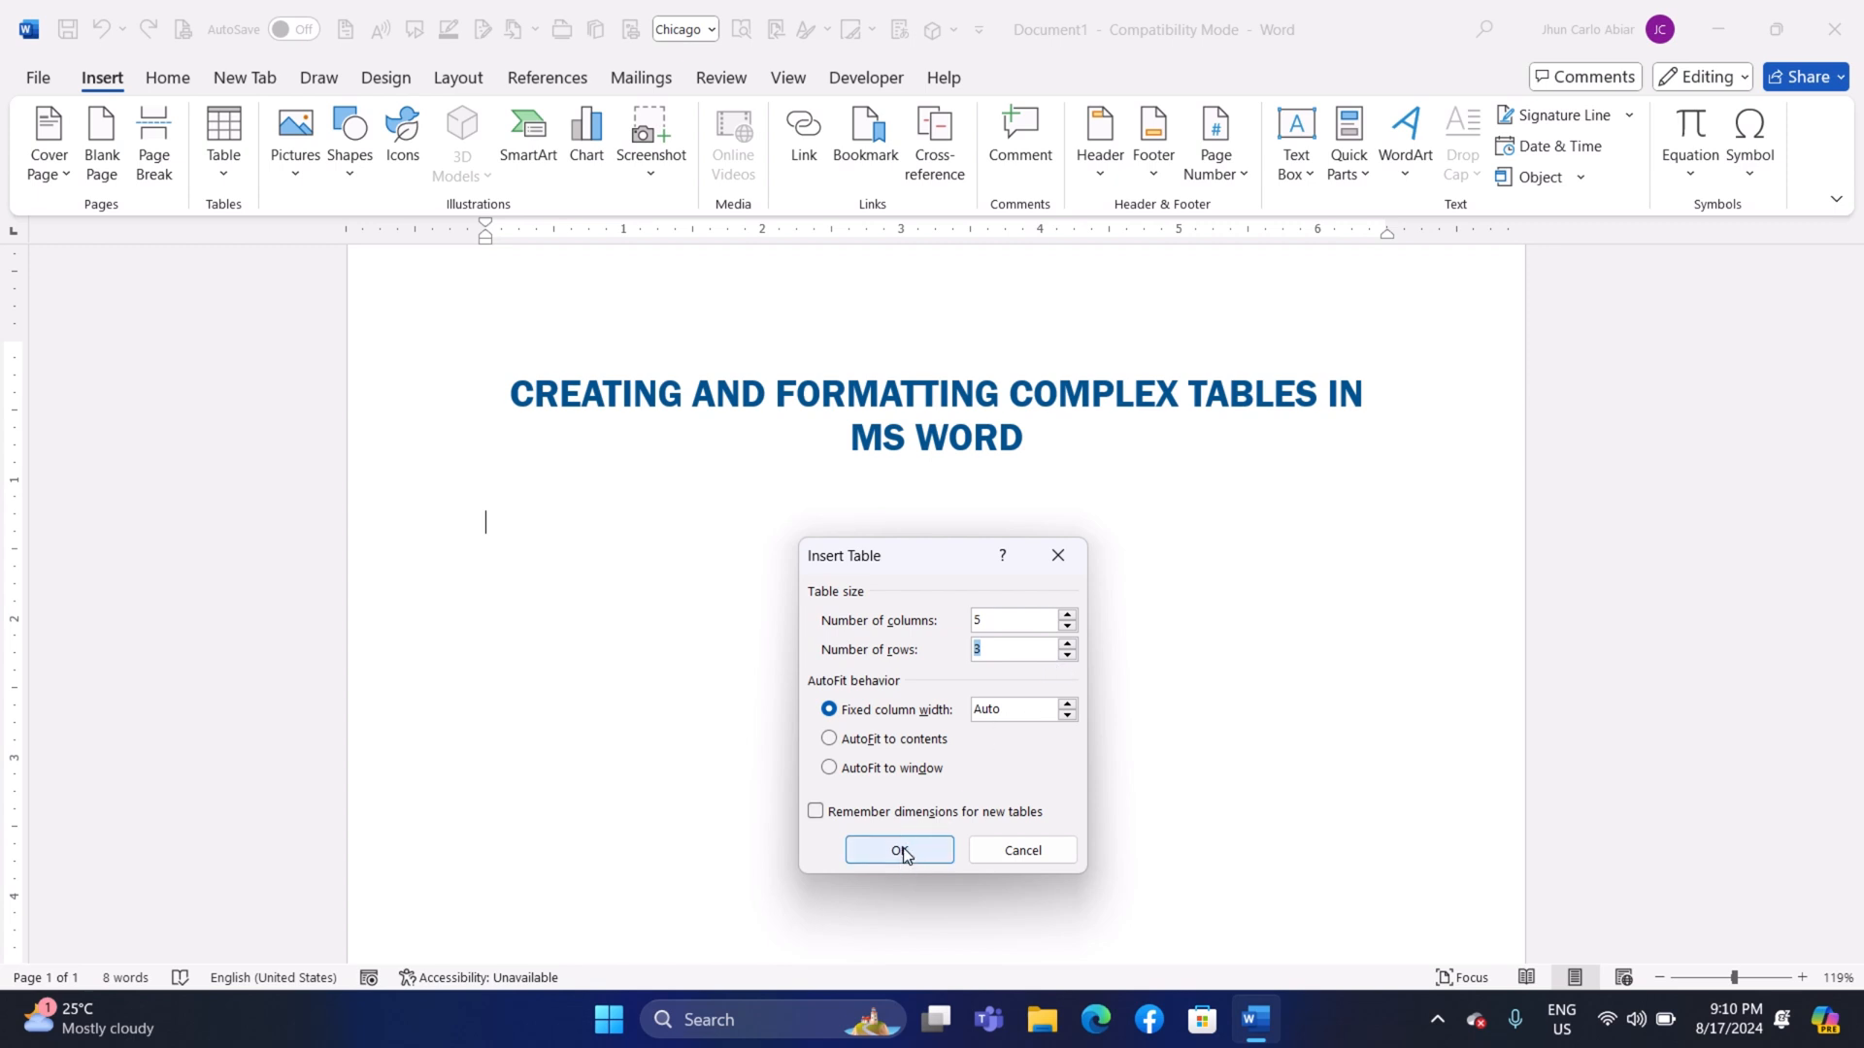
{"action": "left_click", "coordinate": [897, 850]}
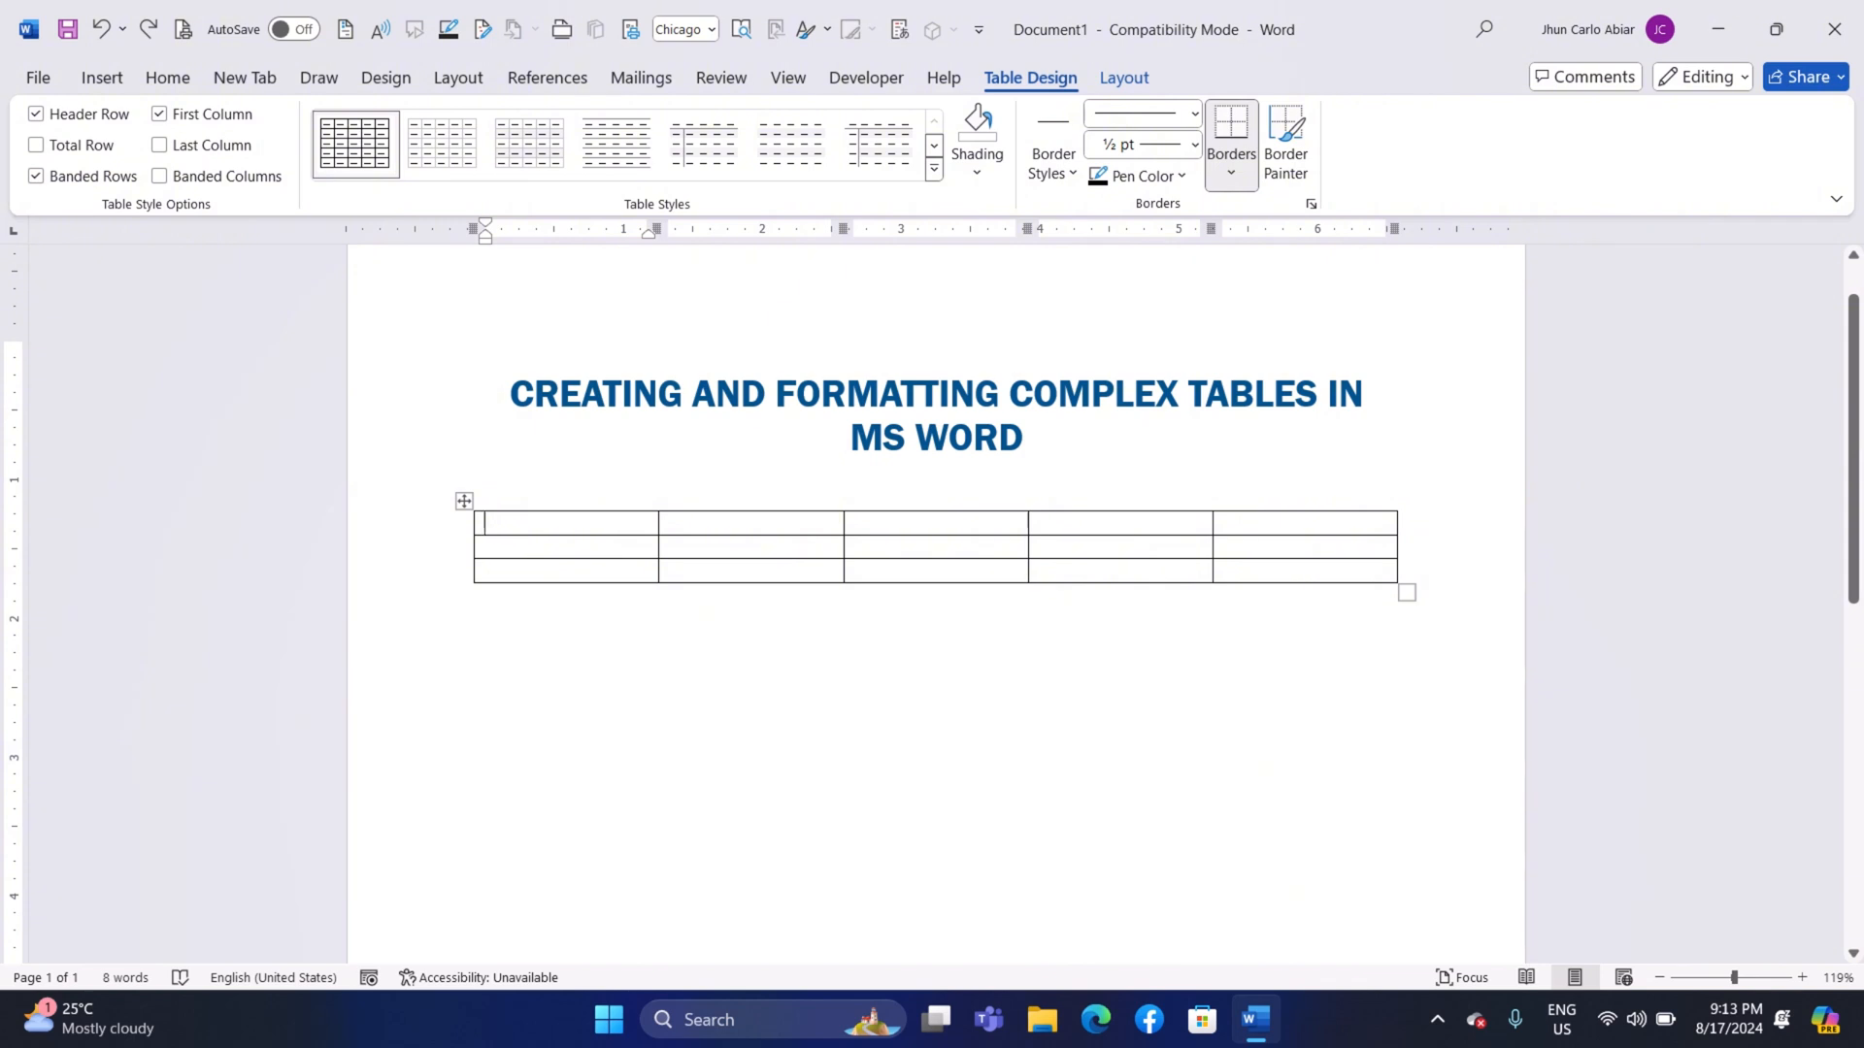
Enter 'Sample 1' and 'Sample 2' in the table's first two cells.
{"action": "type", "text": "Sample 1"}
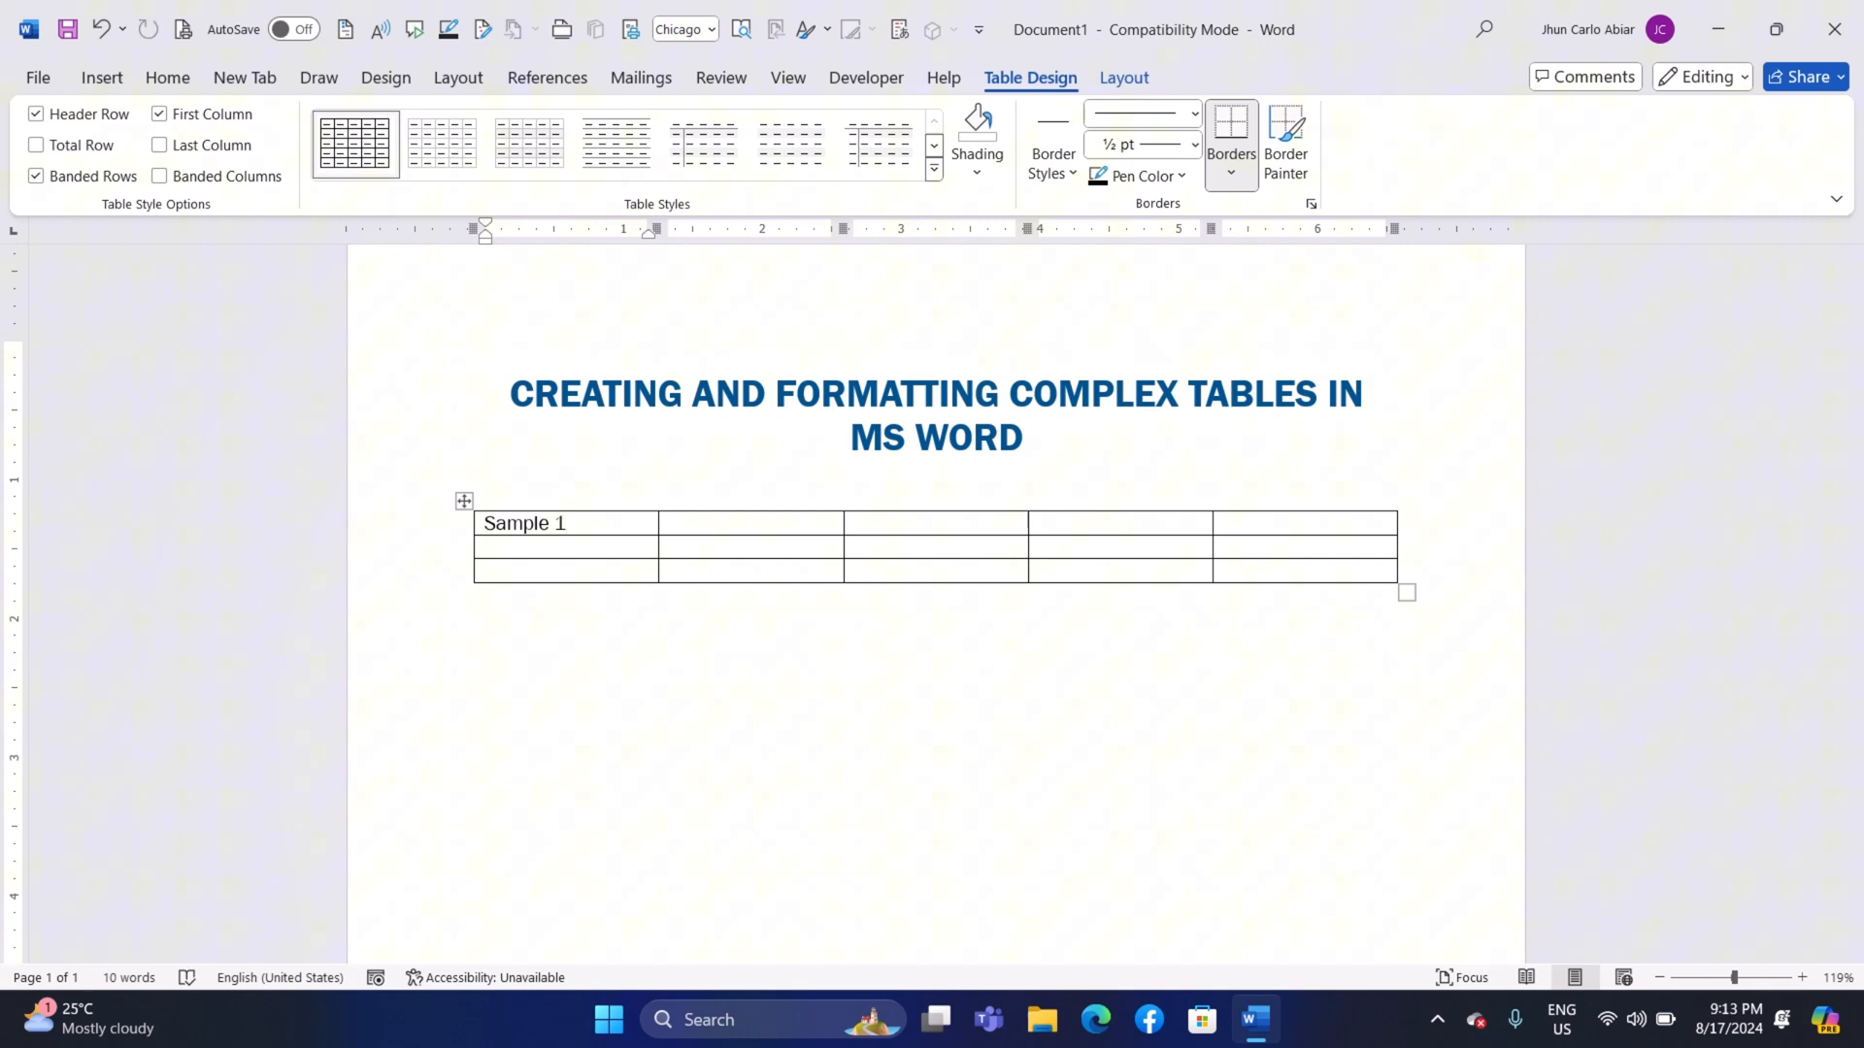
{"action": "type", "text": "Sample 2"}
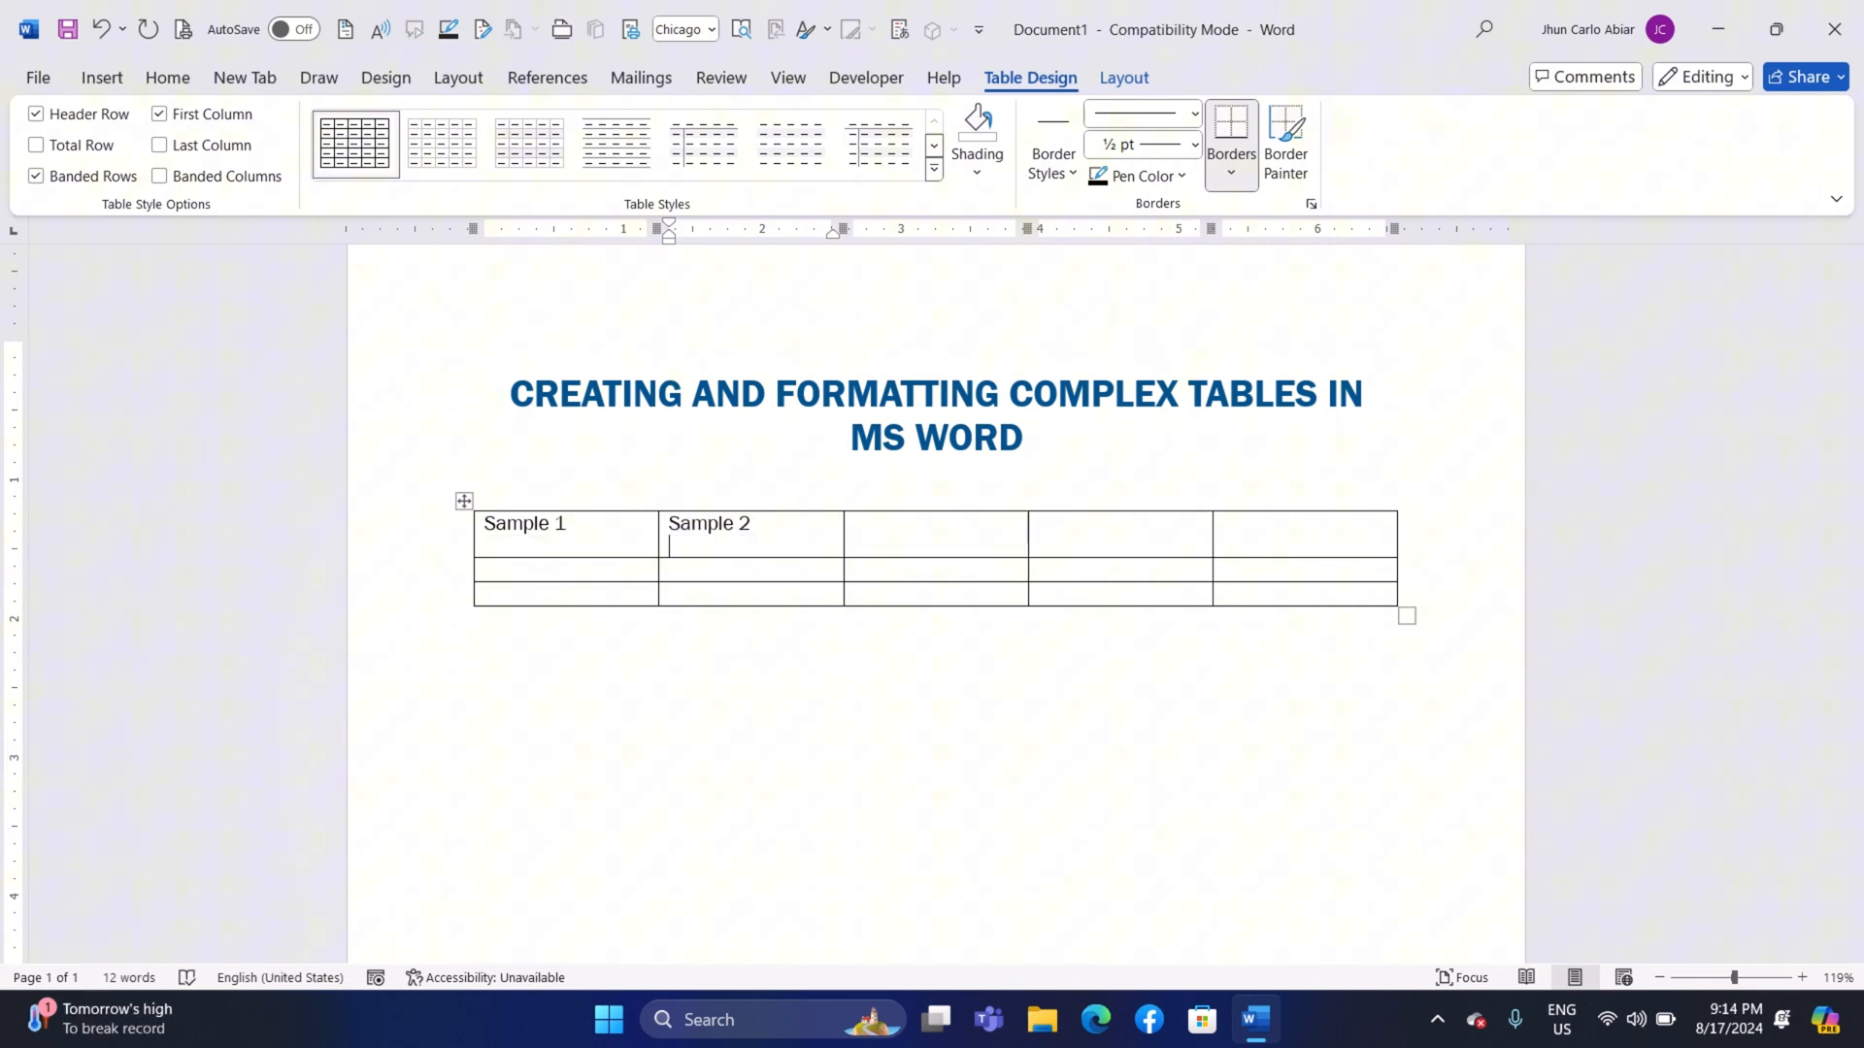
{"action": "type", "text": "Sample 2.1"}
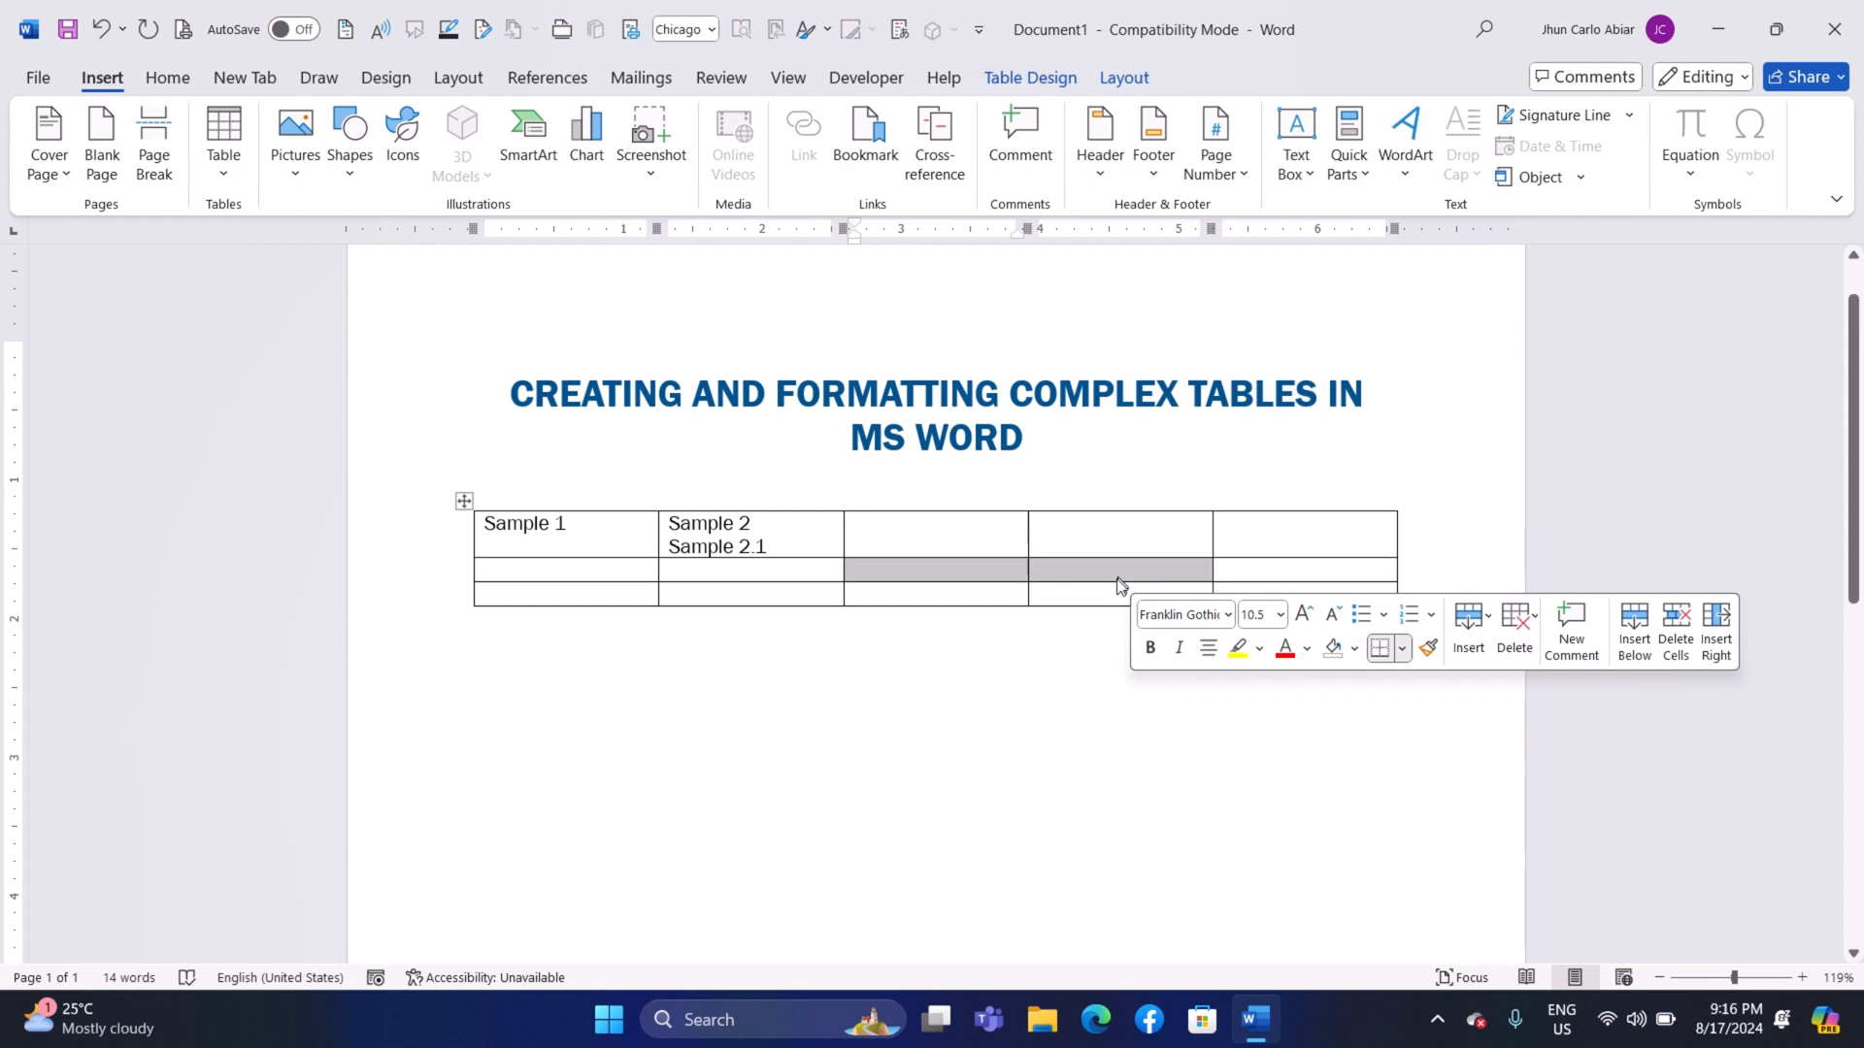
{"action": "mouse_move", "coordinate": [1095, 580]}
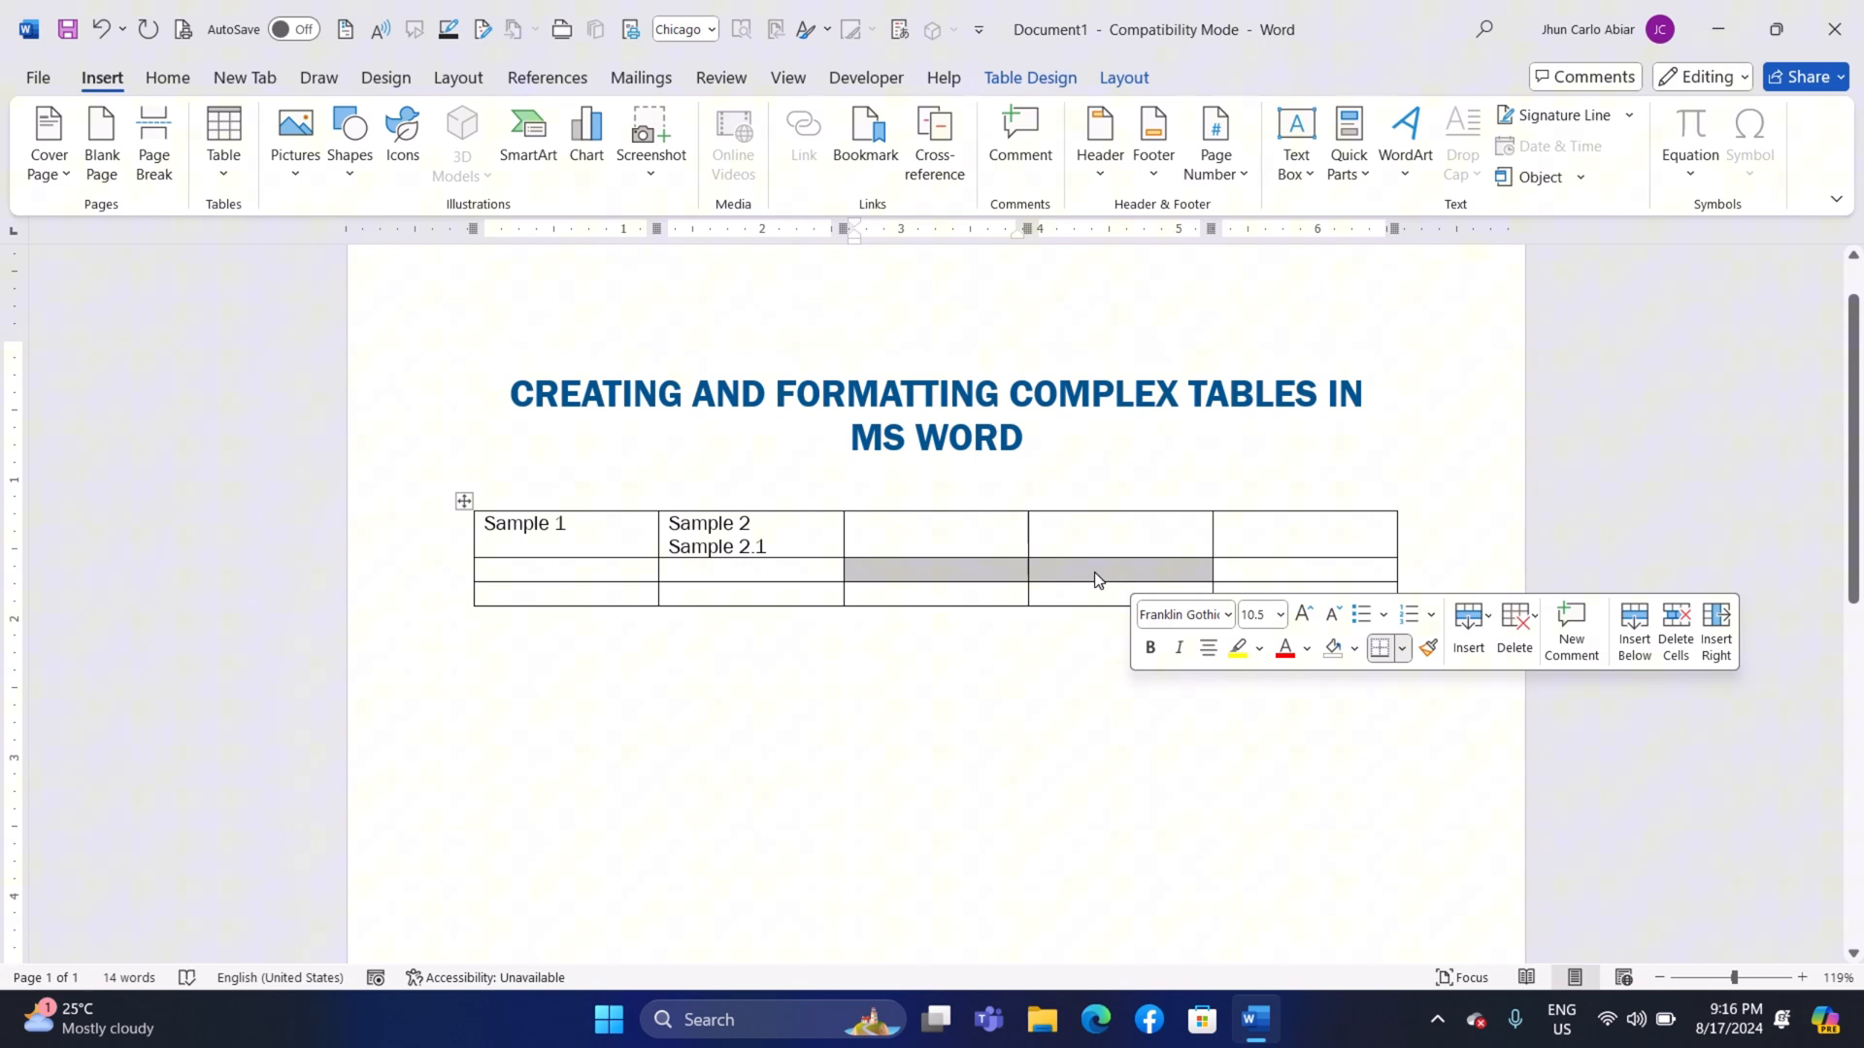
Bring up the context menu for the two selected middle cells of row 2.
{"action": "right_click", "coordinate": [1095, 579]}
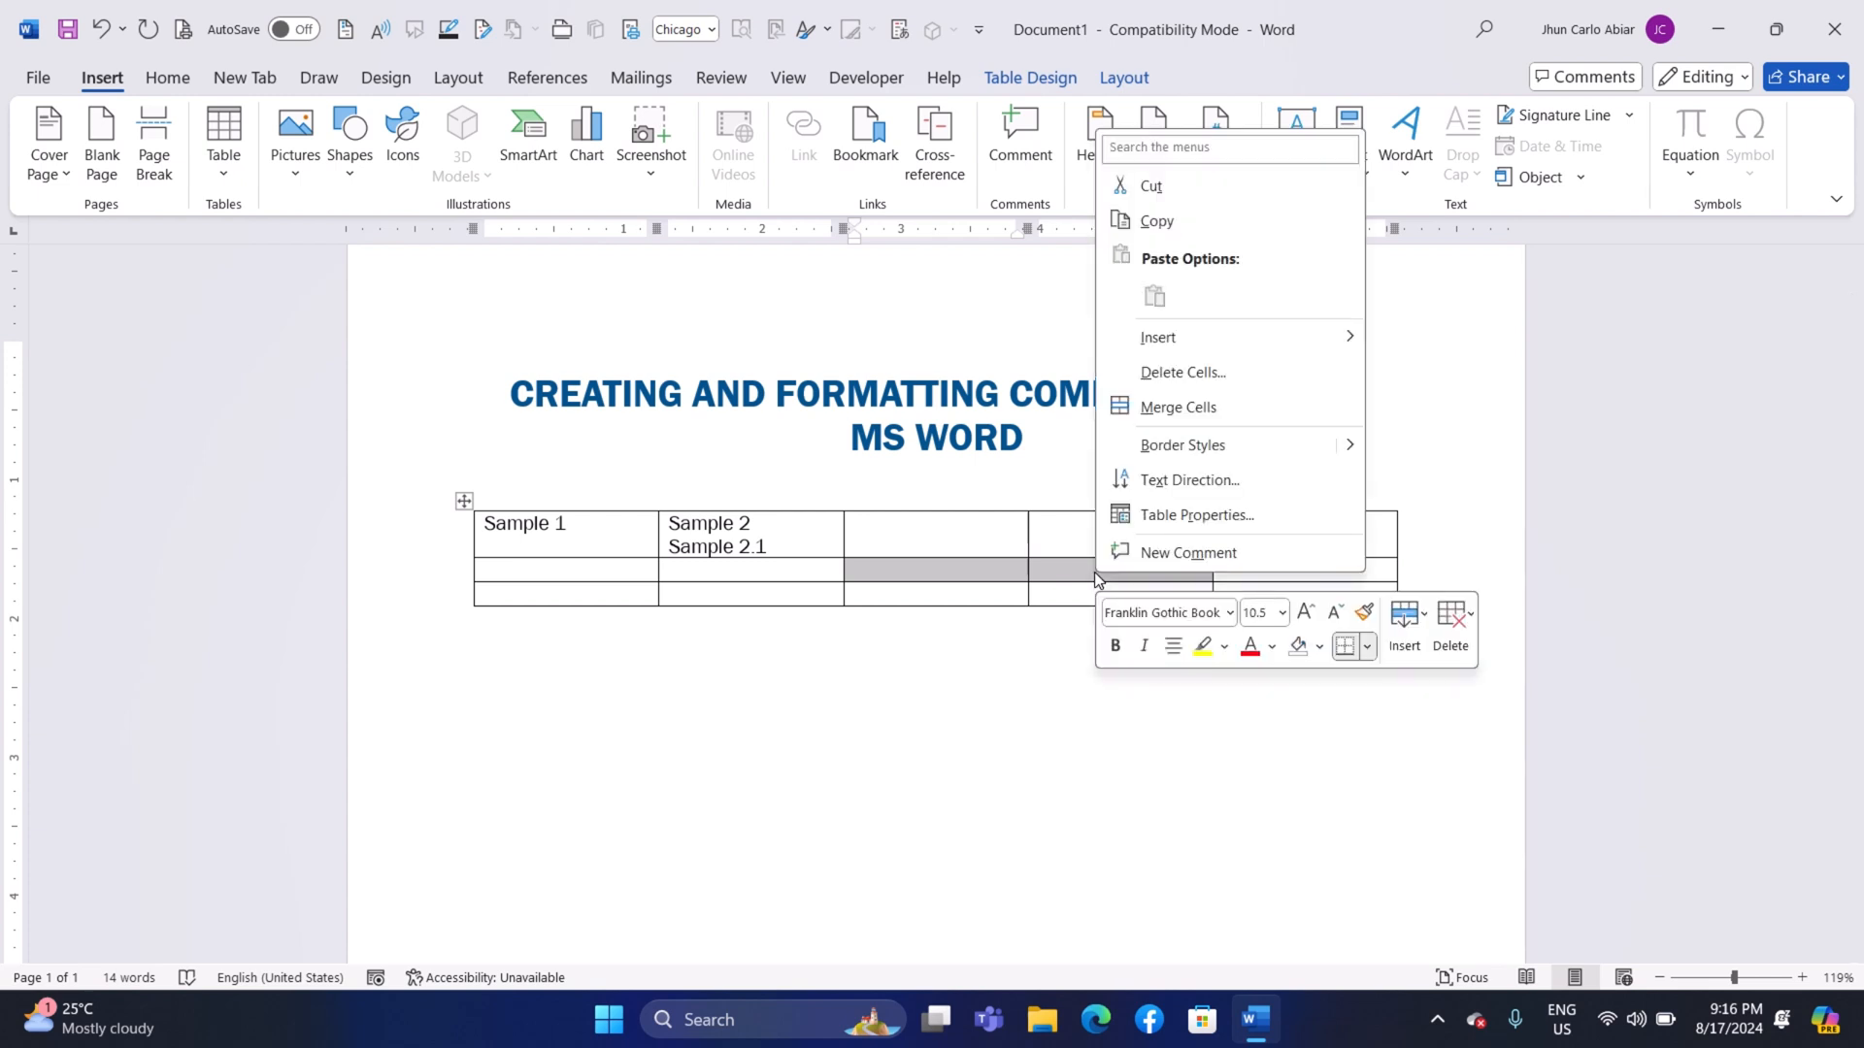
{"action": "mouse_move", "coordinate": [1186, 552]}
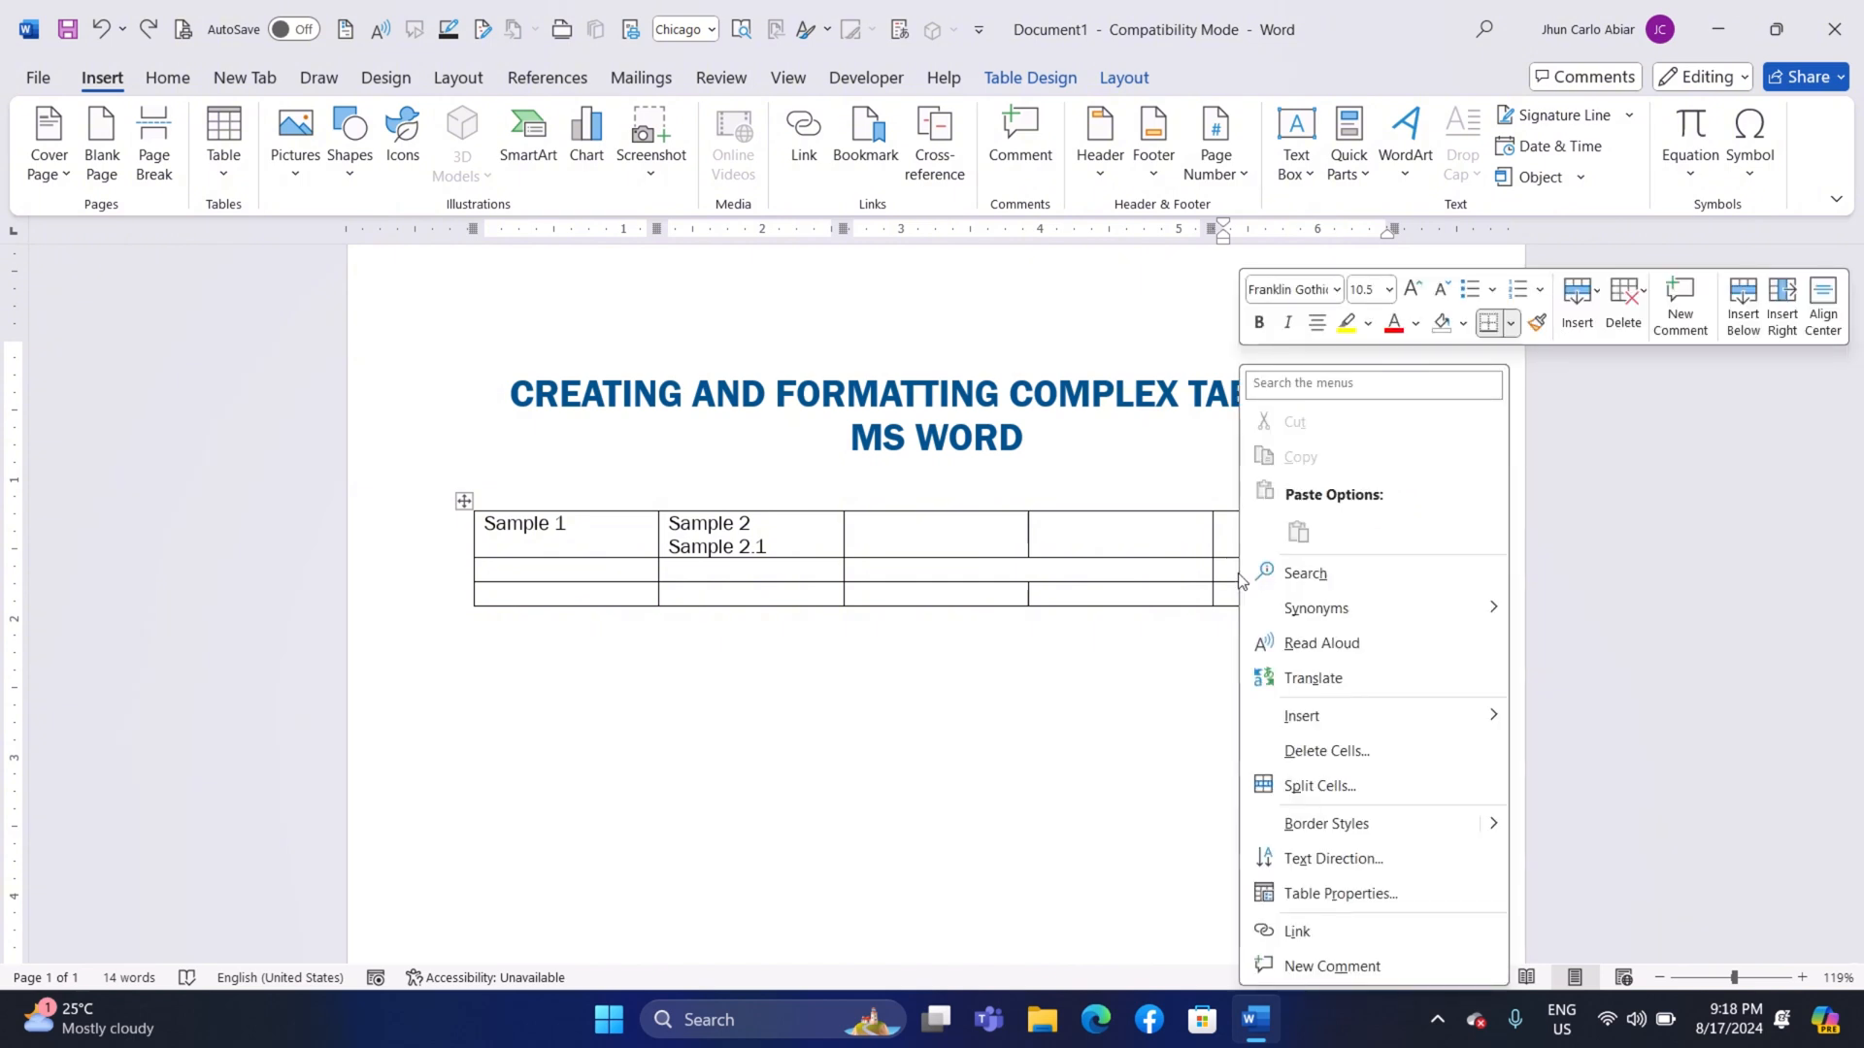
{"action": "mouse_move", "coordinate": [1292, 608]}
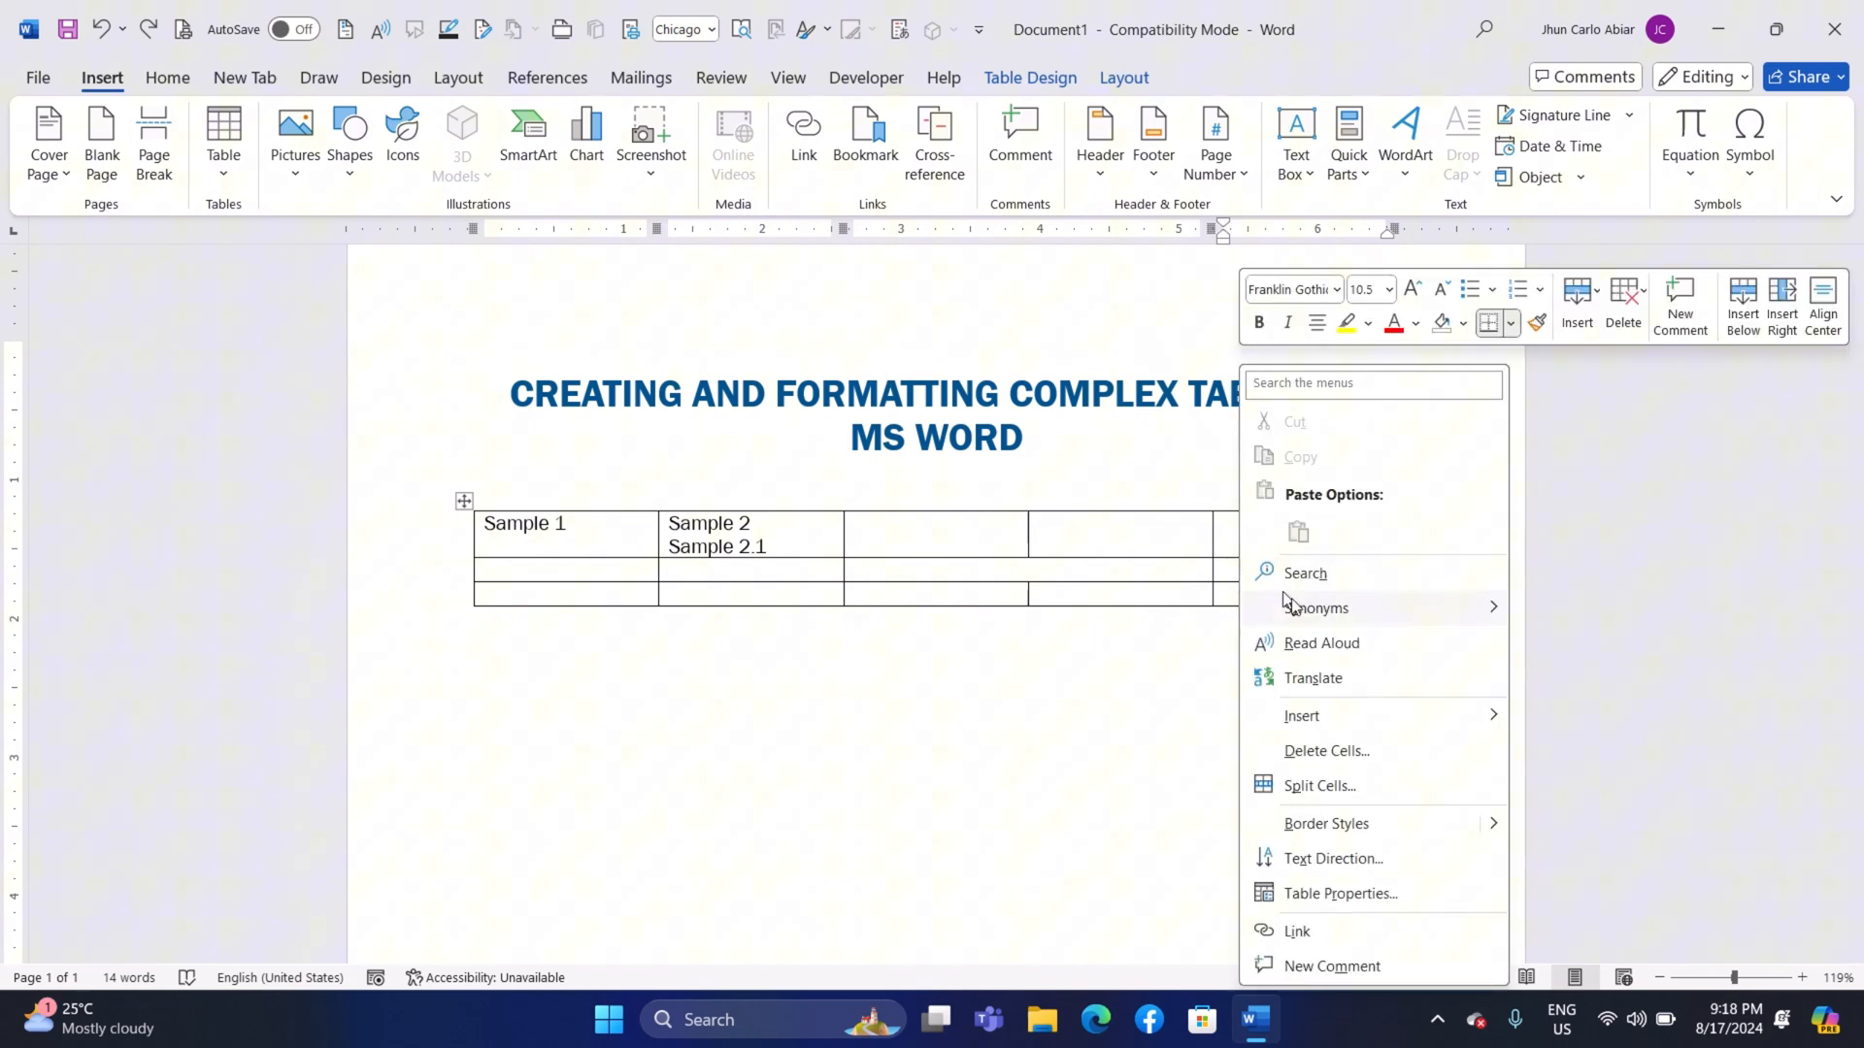
{"action": "mouse_move", "coordinate": [1317, 785]}
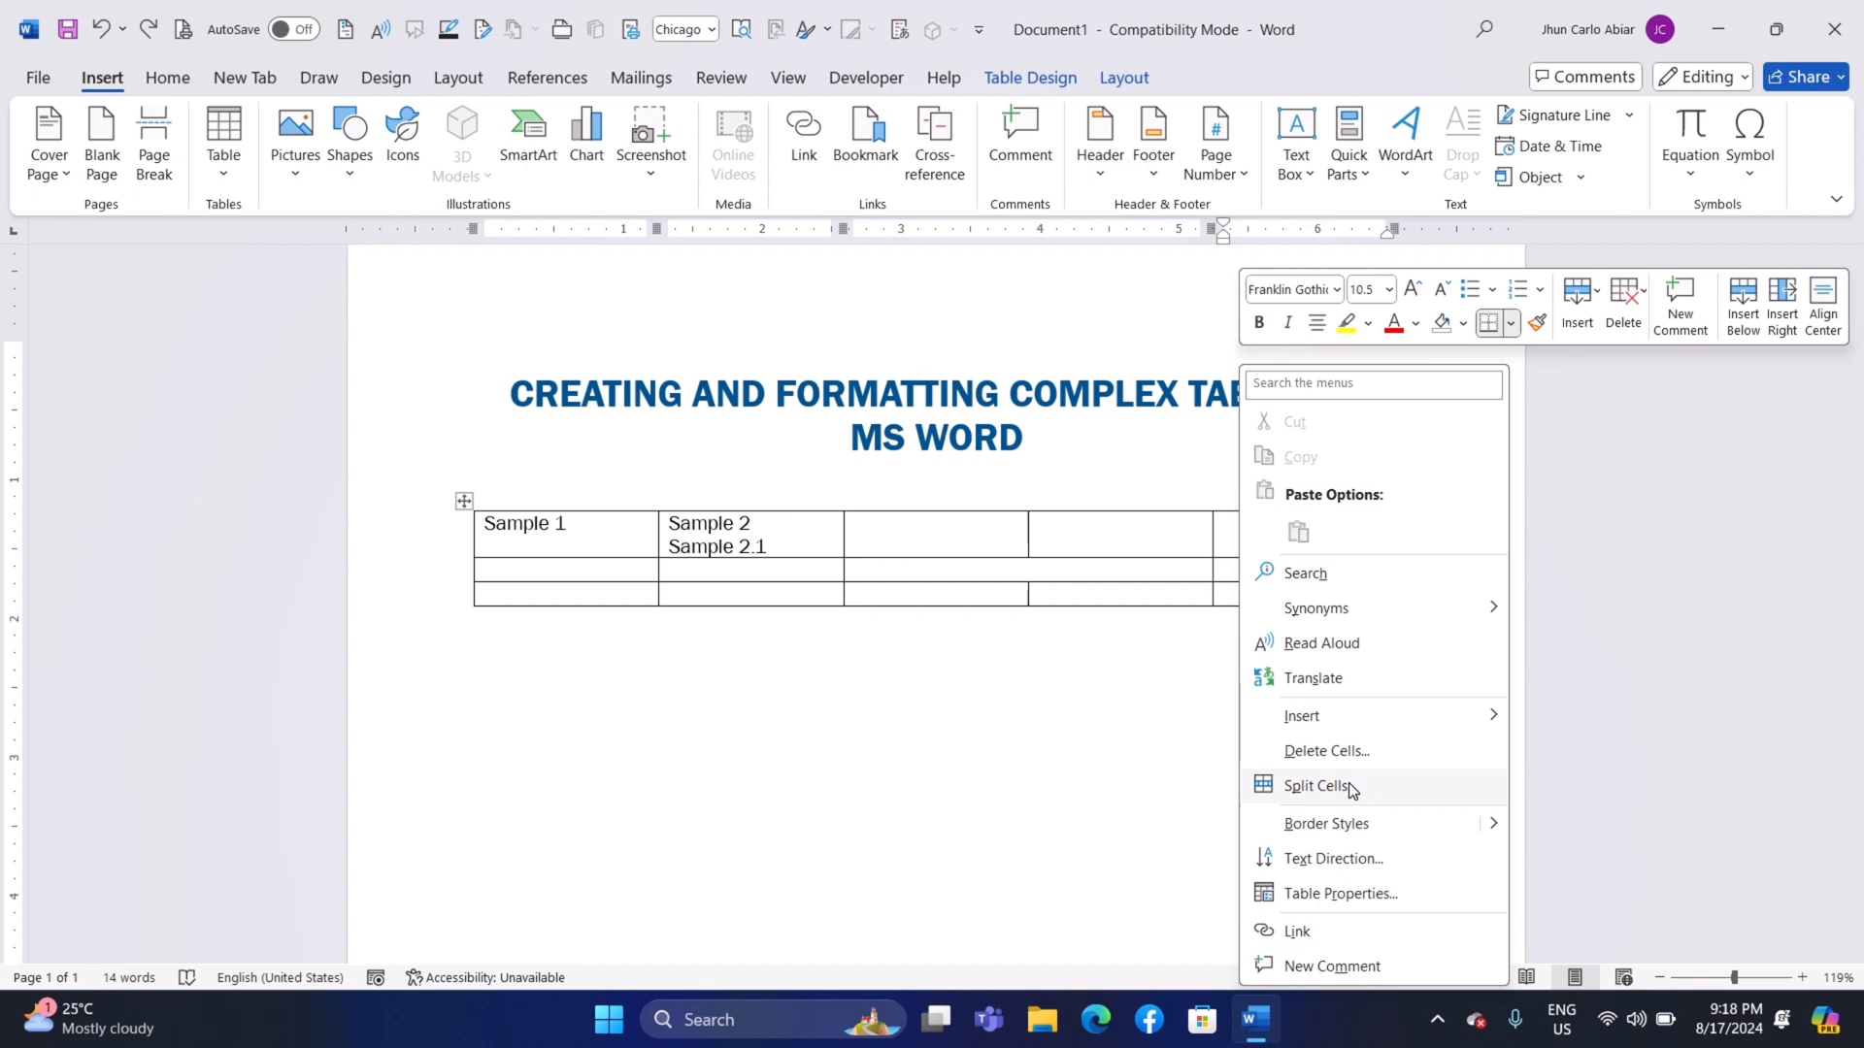
Split row 2's last-column cell into 3 columns and 5 rows.
{"action": "left_click", "coordinate": [1315, 785]}
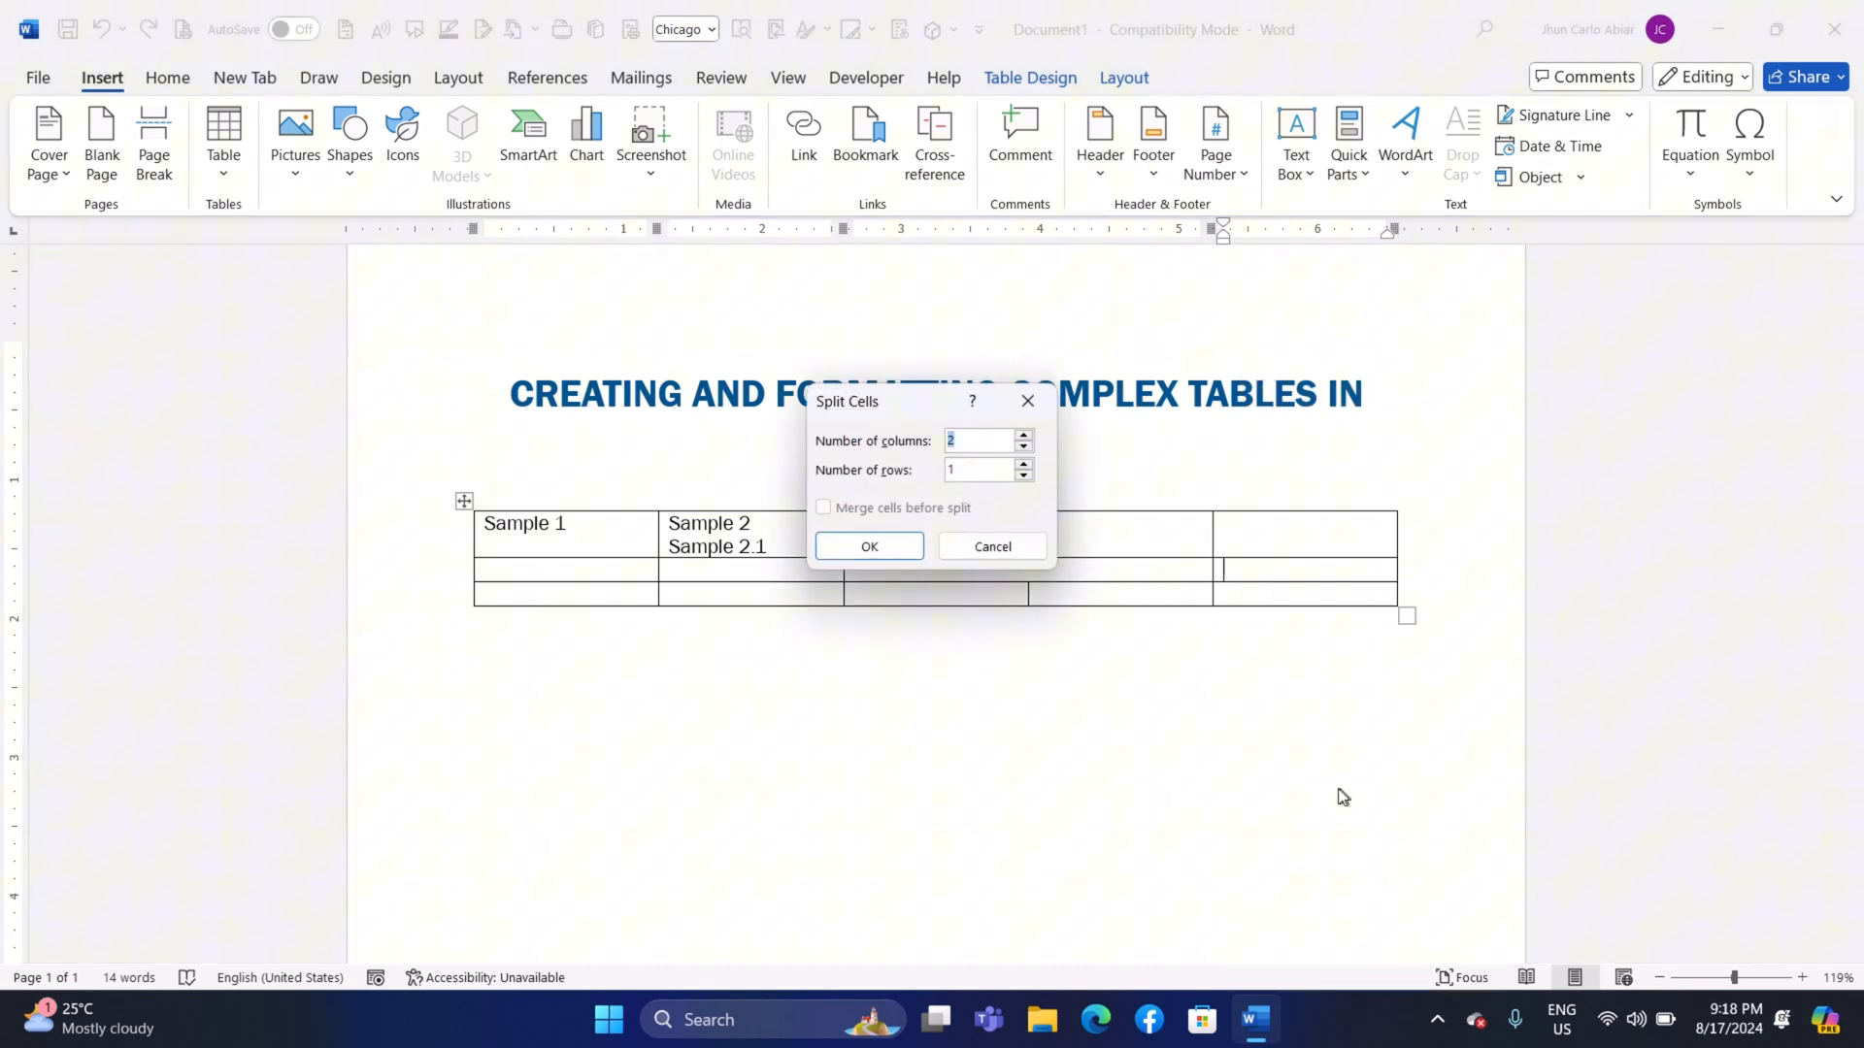
{"action": "left_click", "coordinate": [1022, 465]}
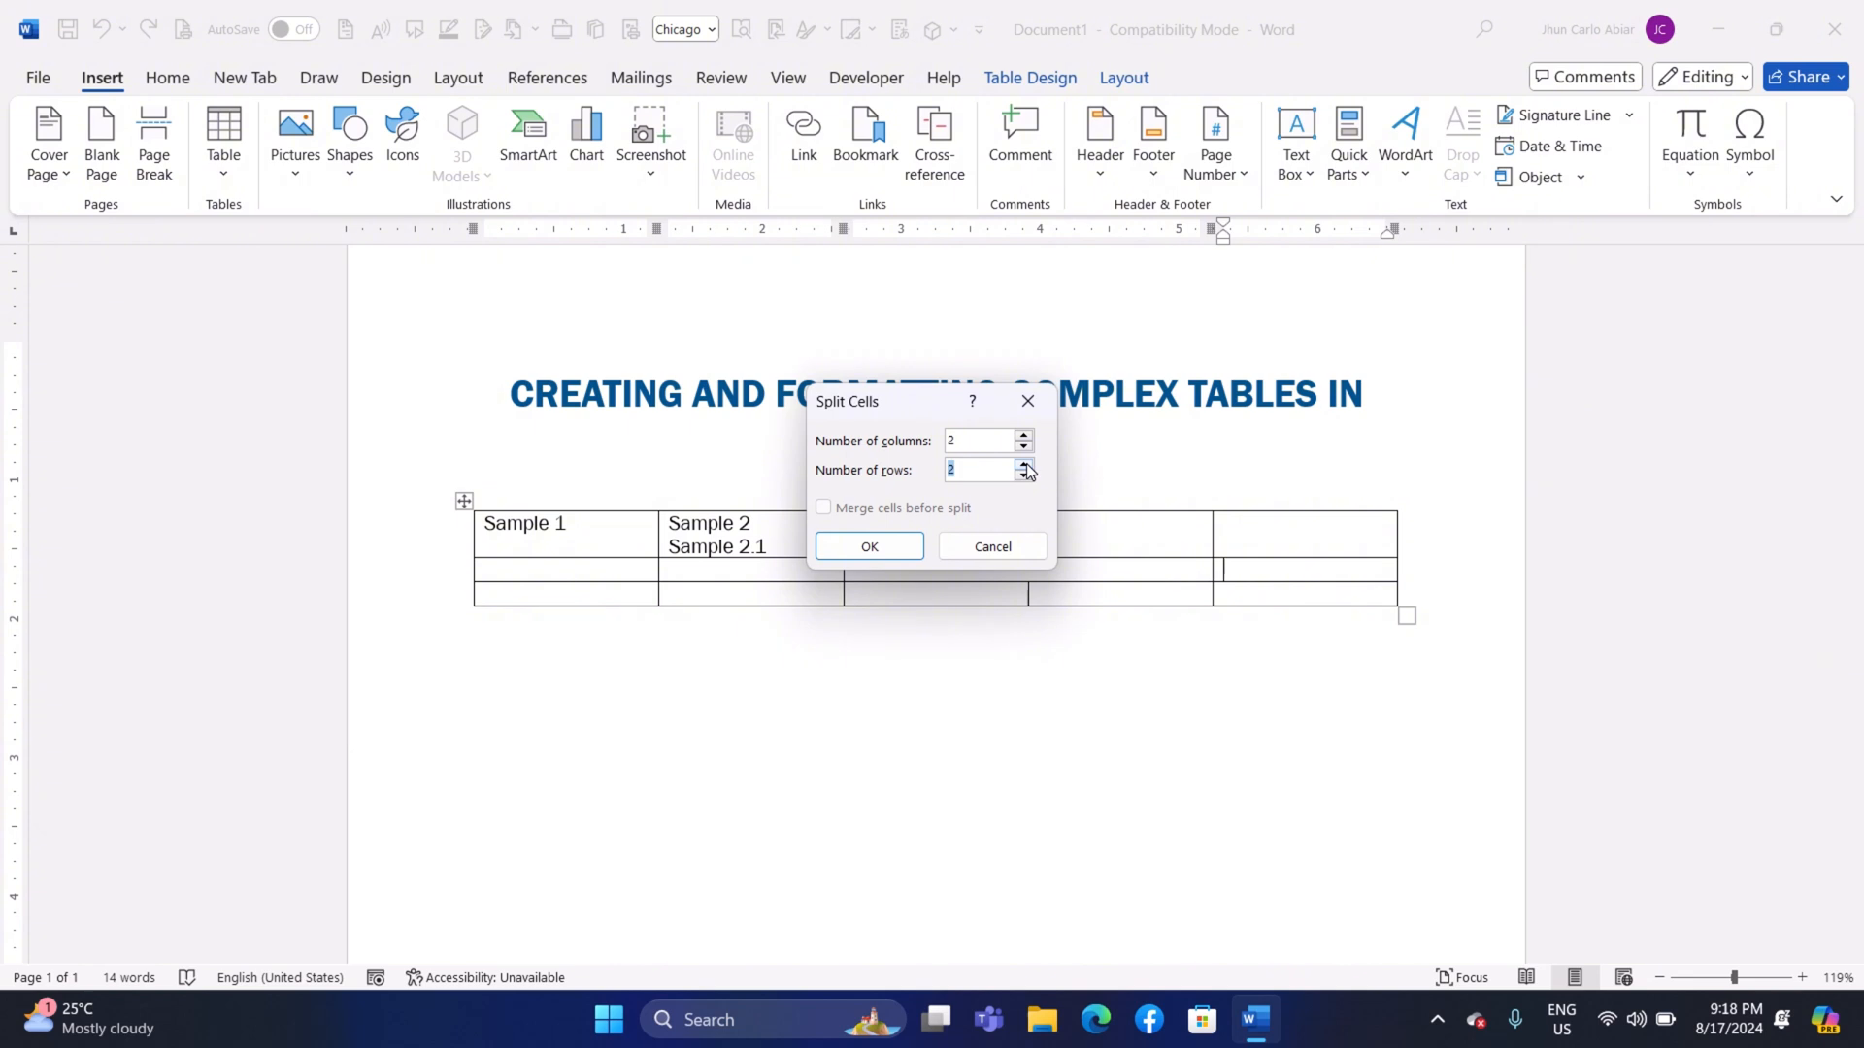
{"action": "left_click", "coordinate": [1023, 464]}
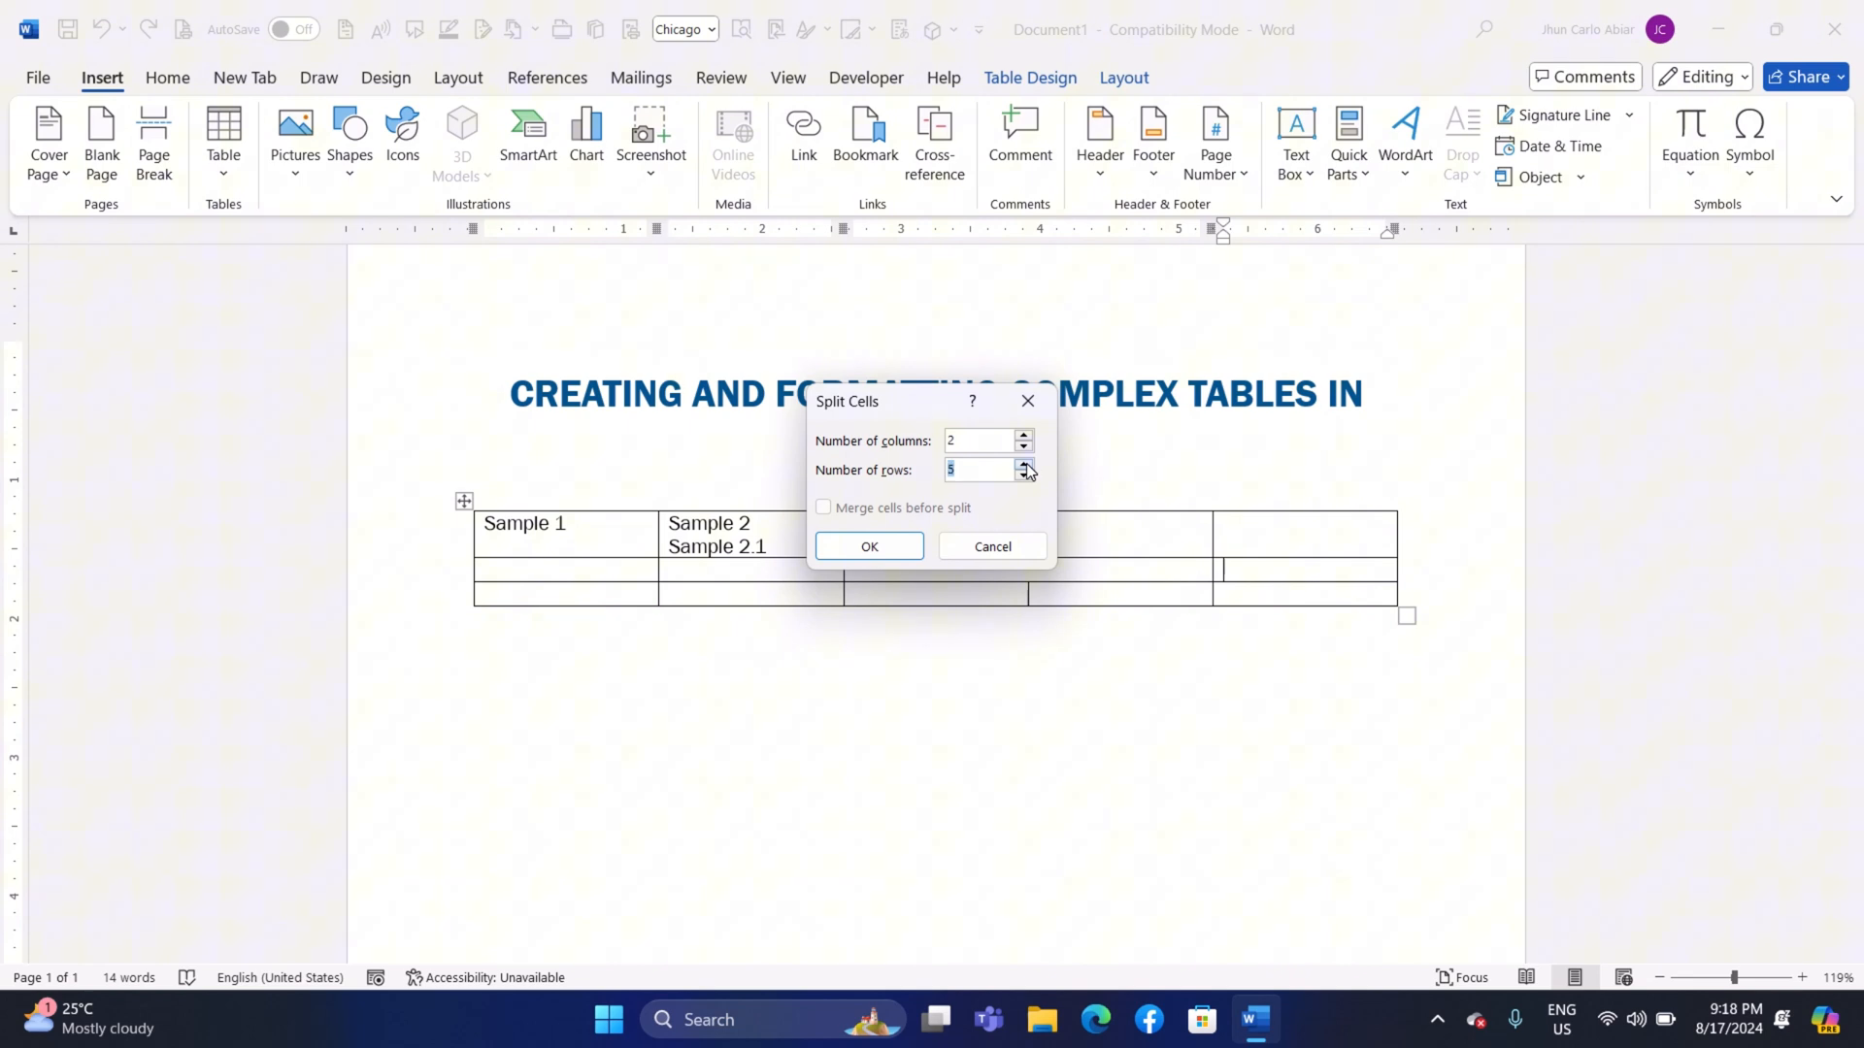
{"action": "left_click", "coordinate": [1023, 435]}
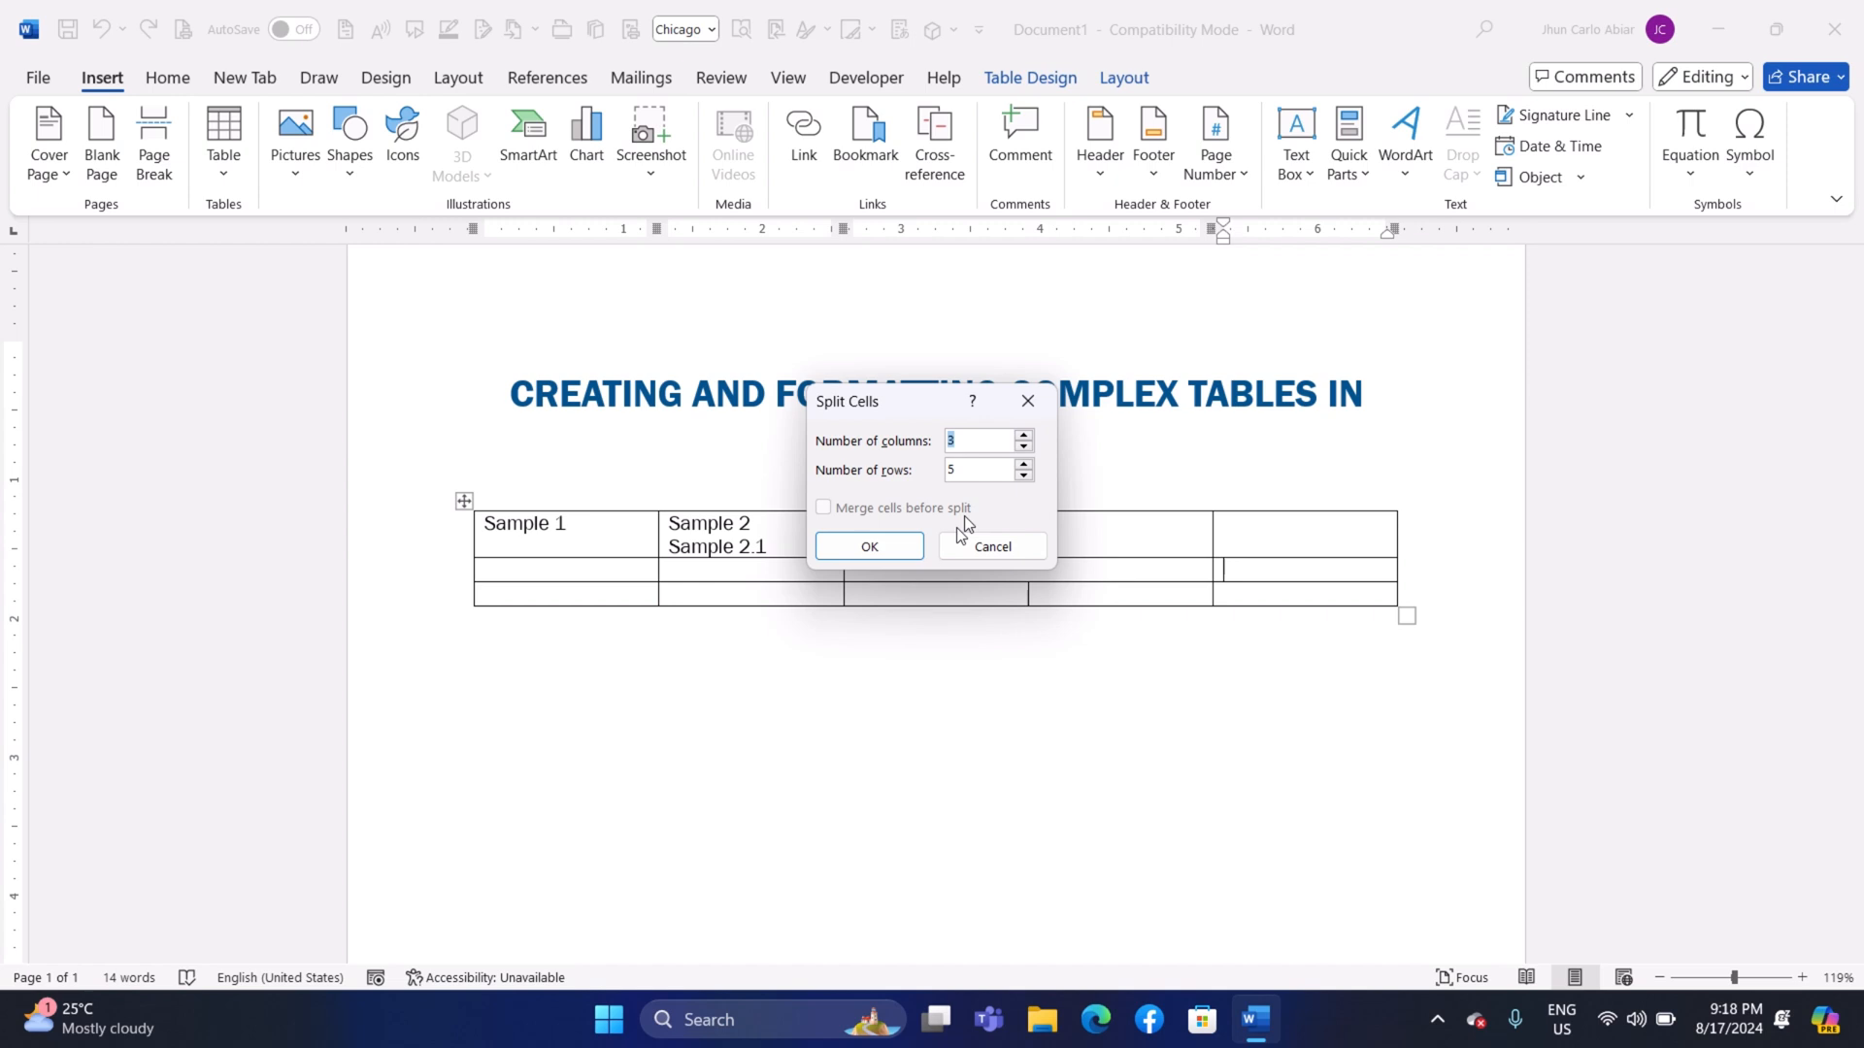
{"action": "left_click", "coordinate": [868, 545]}
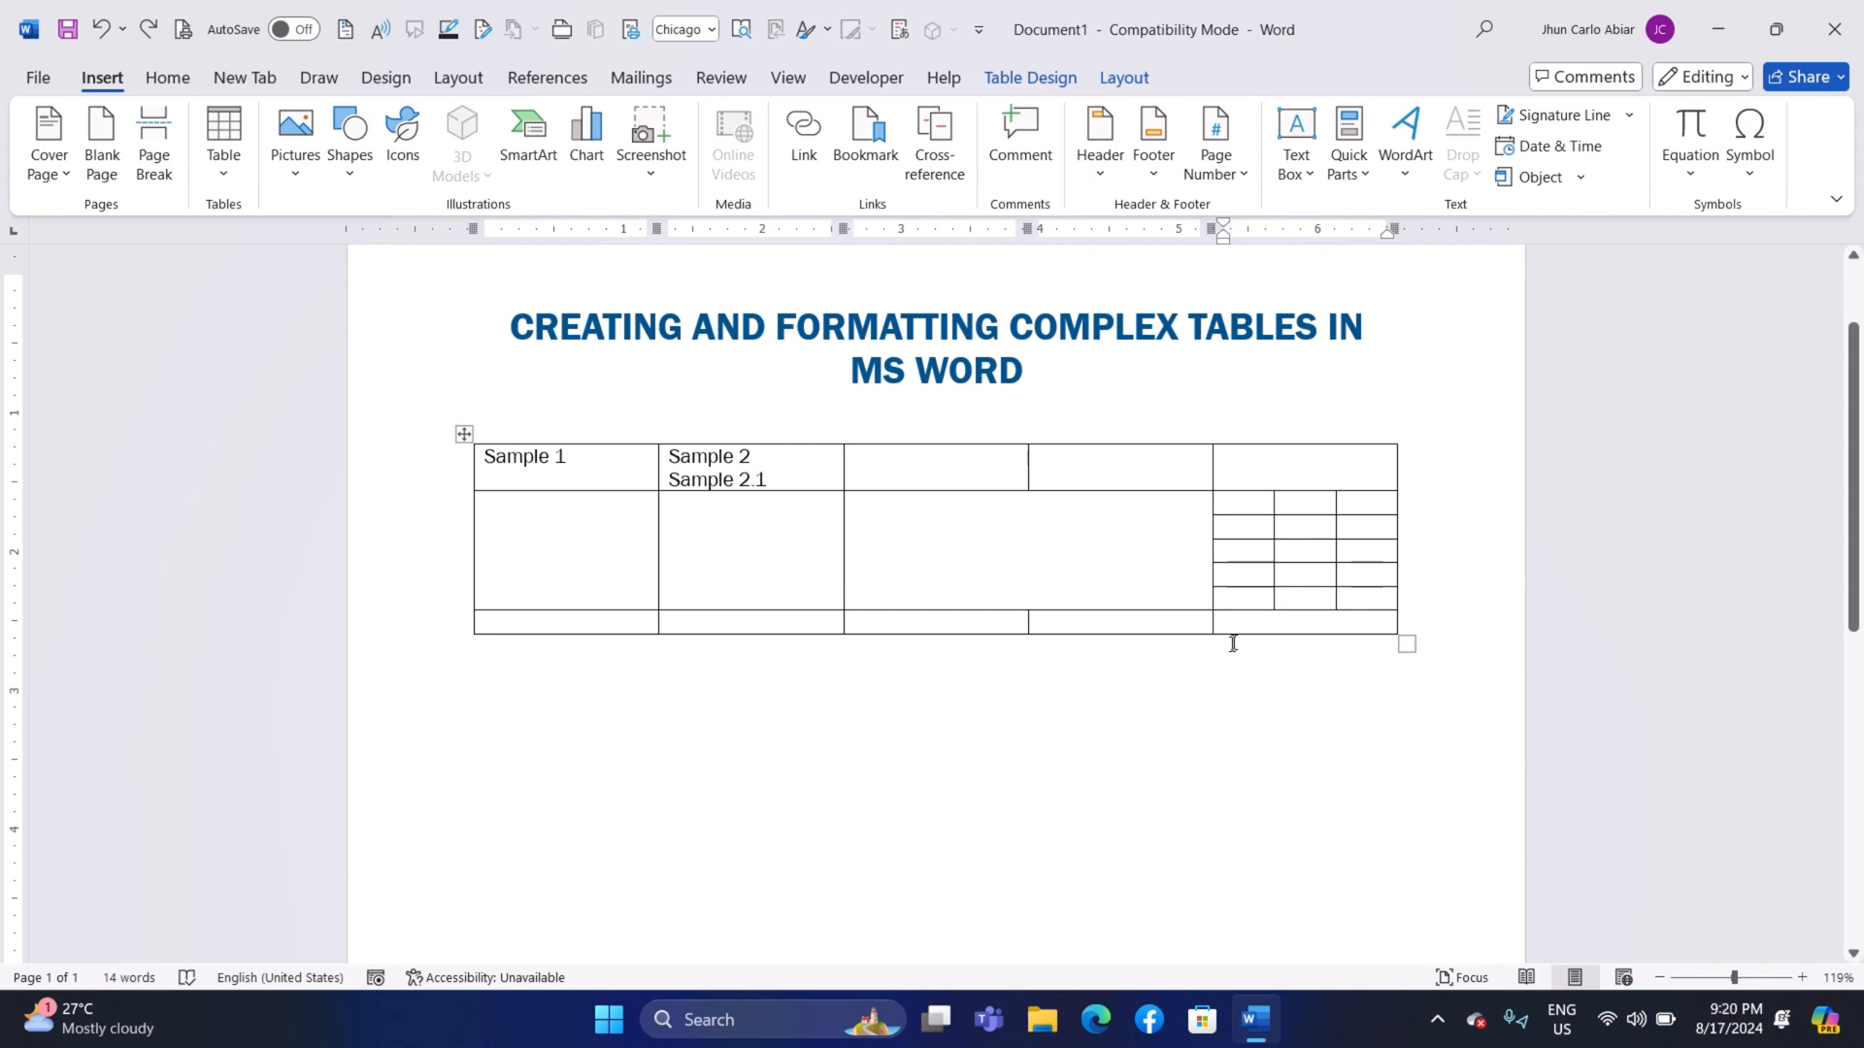
Insert a row below the bottom row and bring up the Delete Cells options.
{"action": "right_click", "coordinate": [1233, 643]}
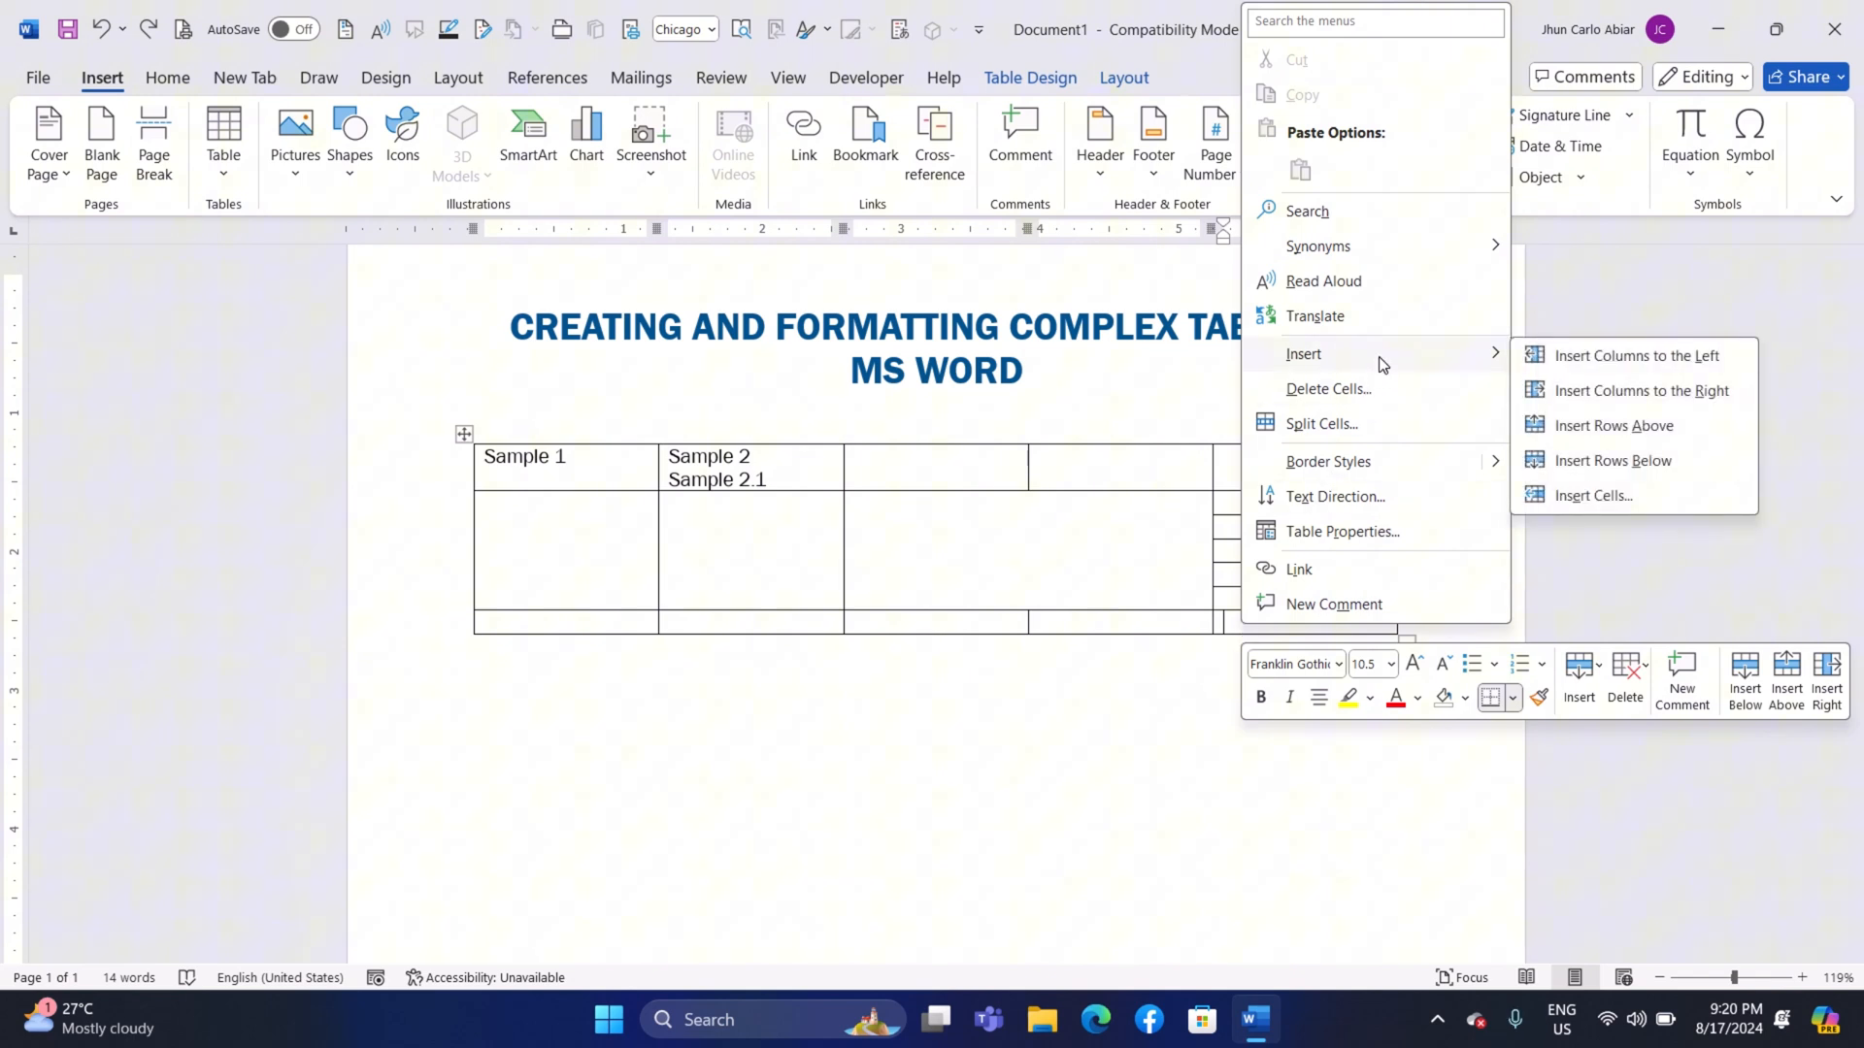
{"action": "mouse_move", "coordinate": [1613, 460]}
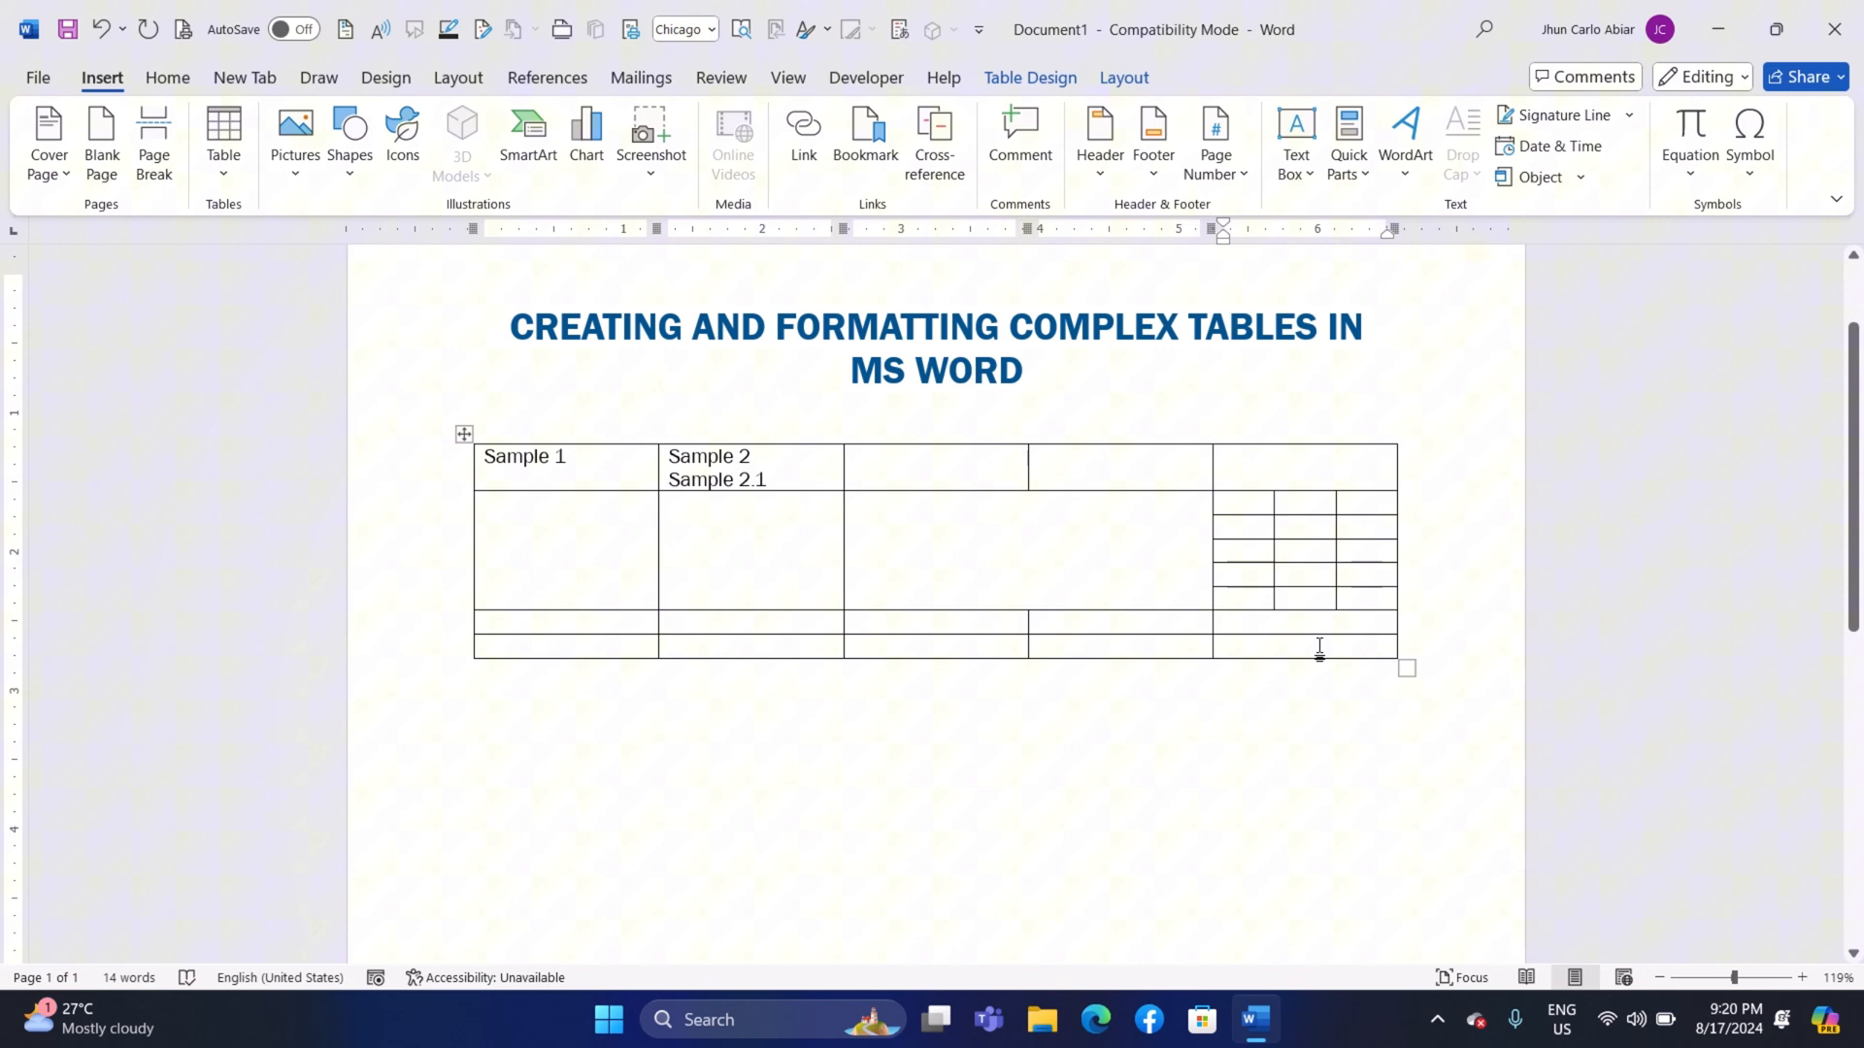
{"action": "right_click", "coordinate": [1318, 645]}
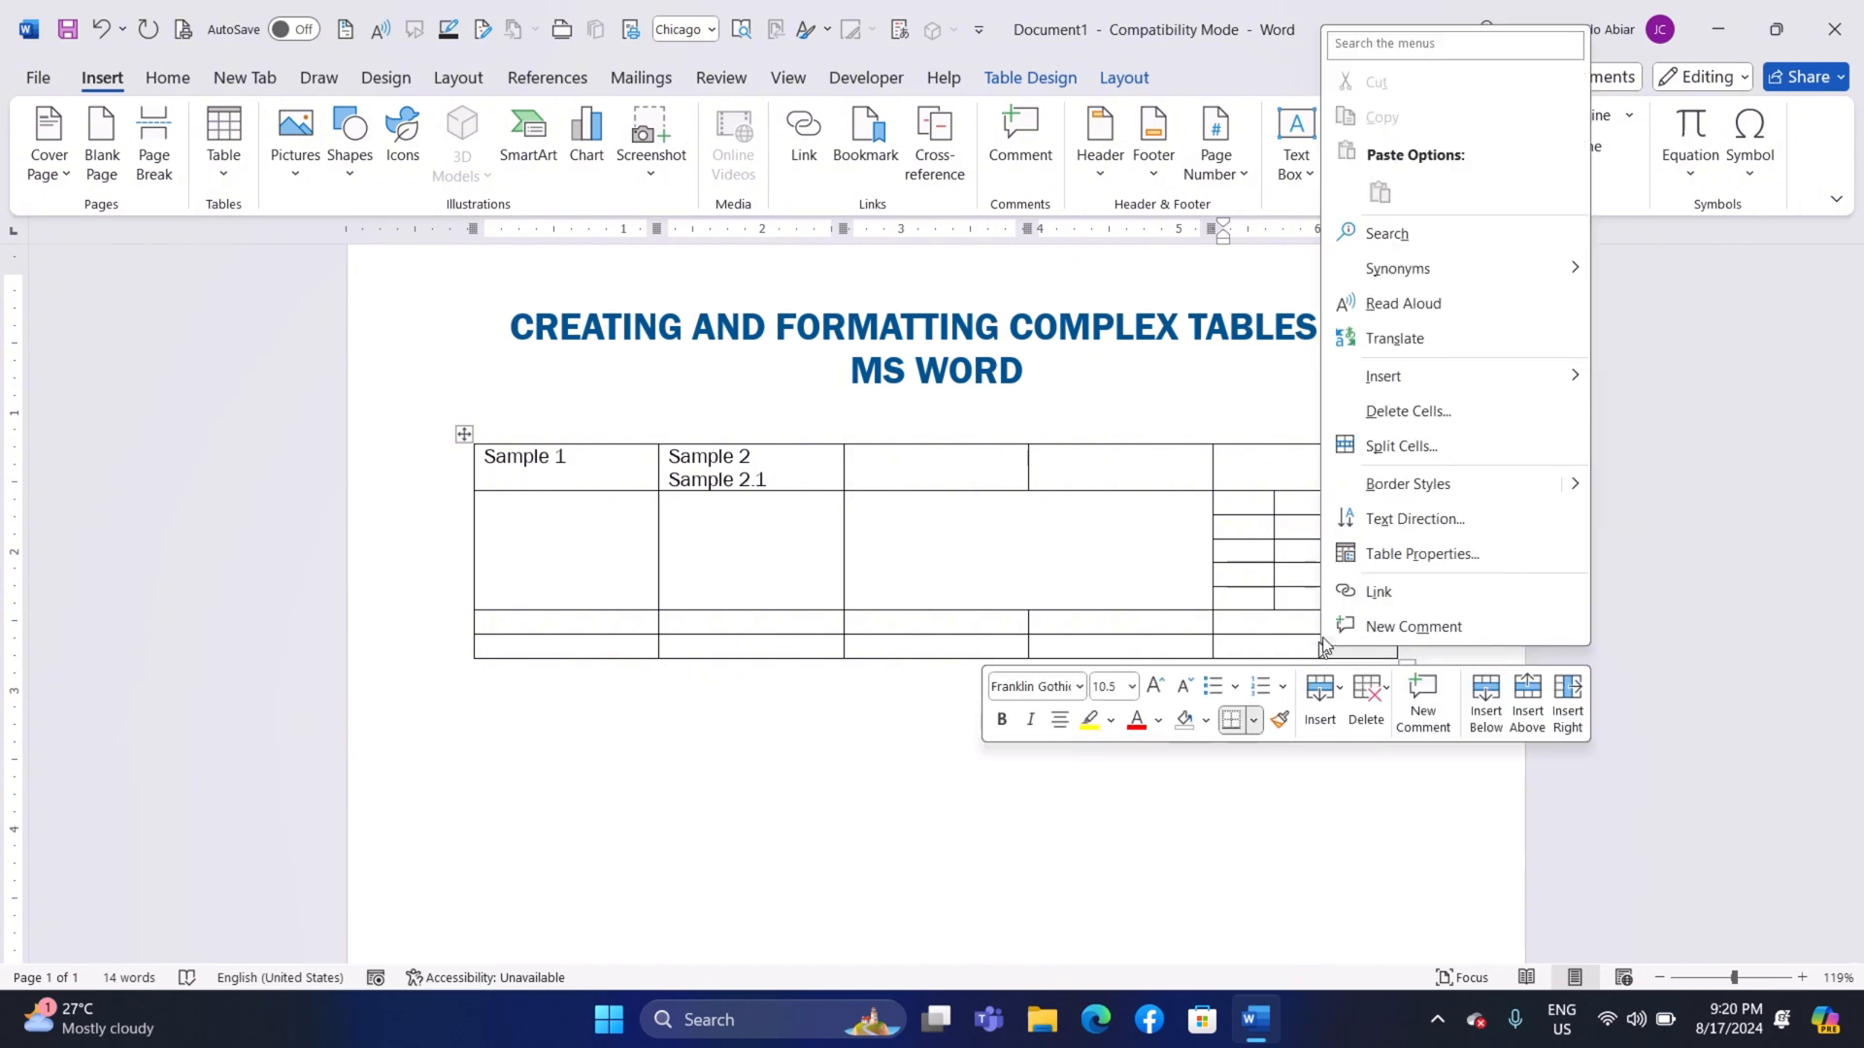
{"action": "left_click", "coordinate": [1408, 410]}
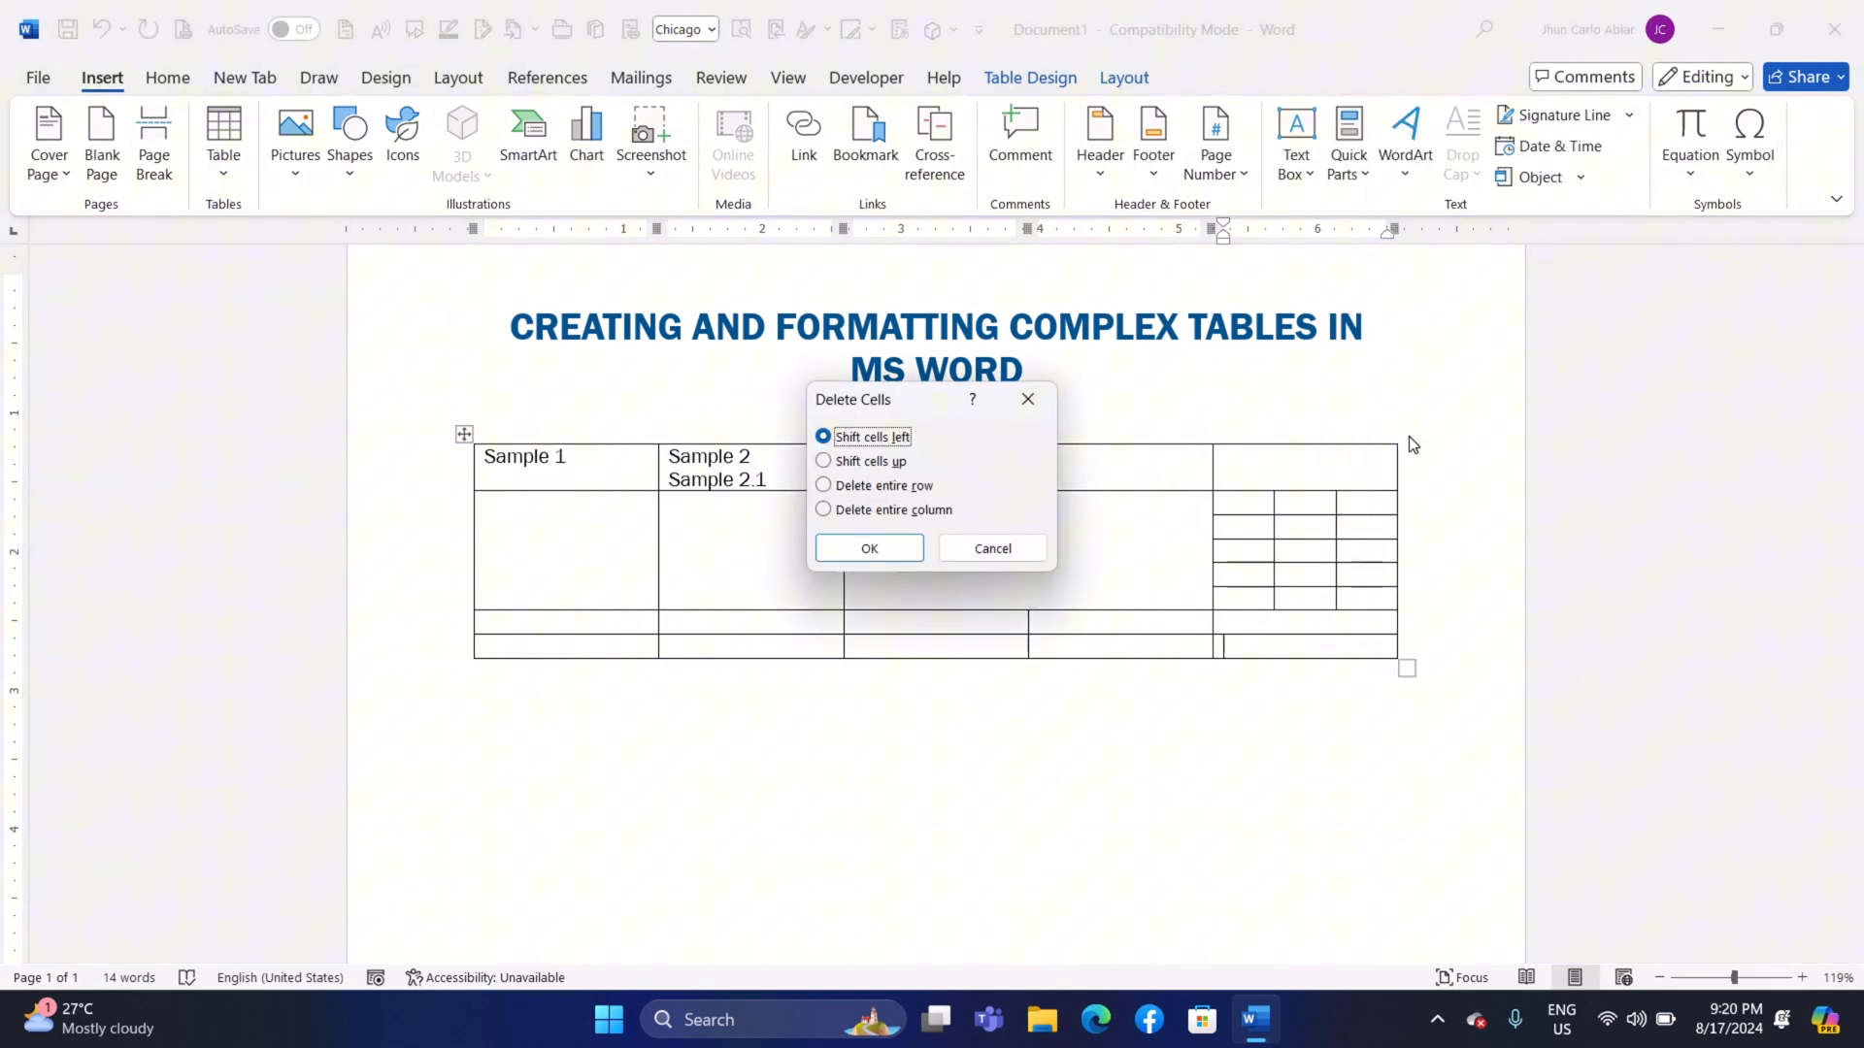
{"action": "mouse_move", "coordinate": [842, 470]}
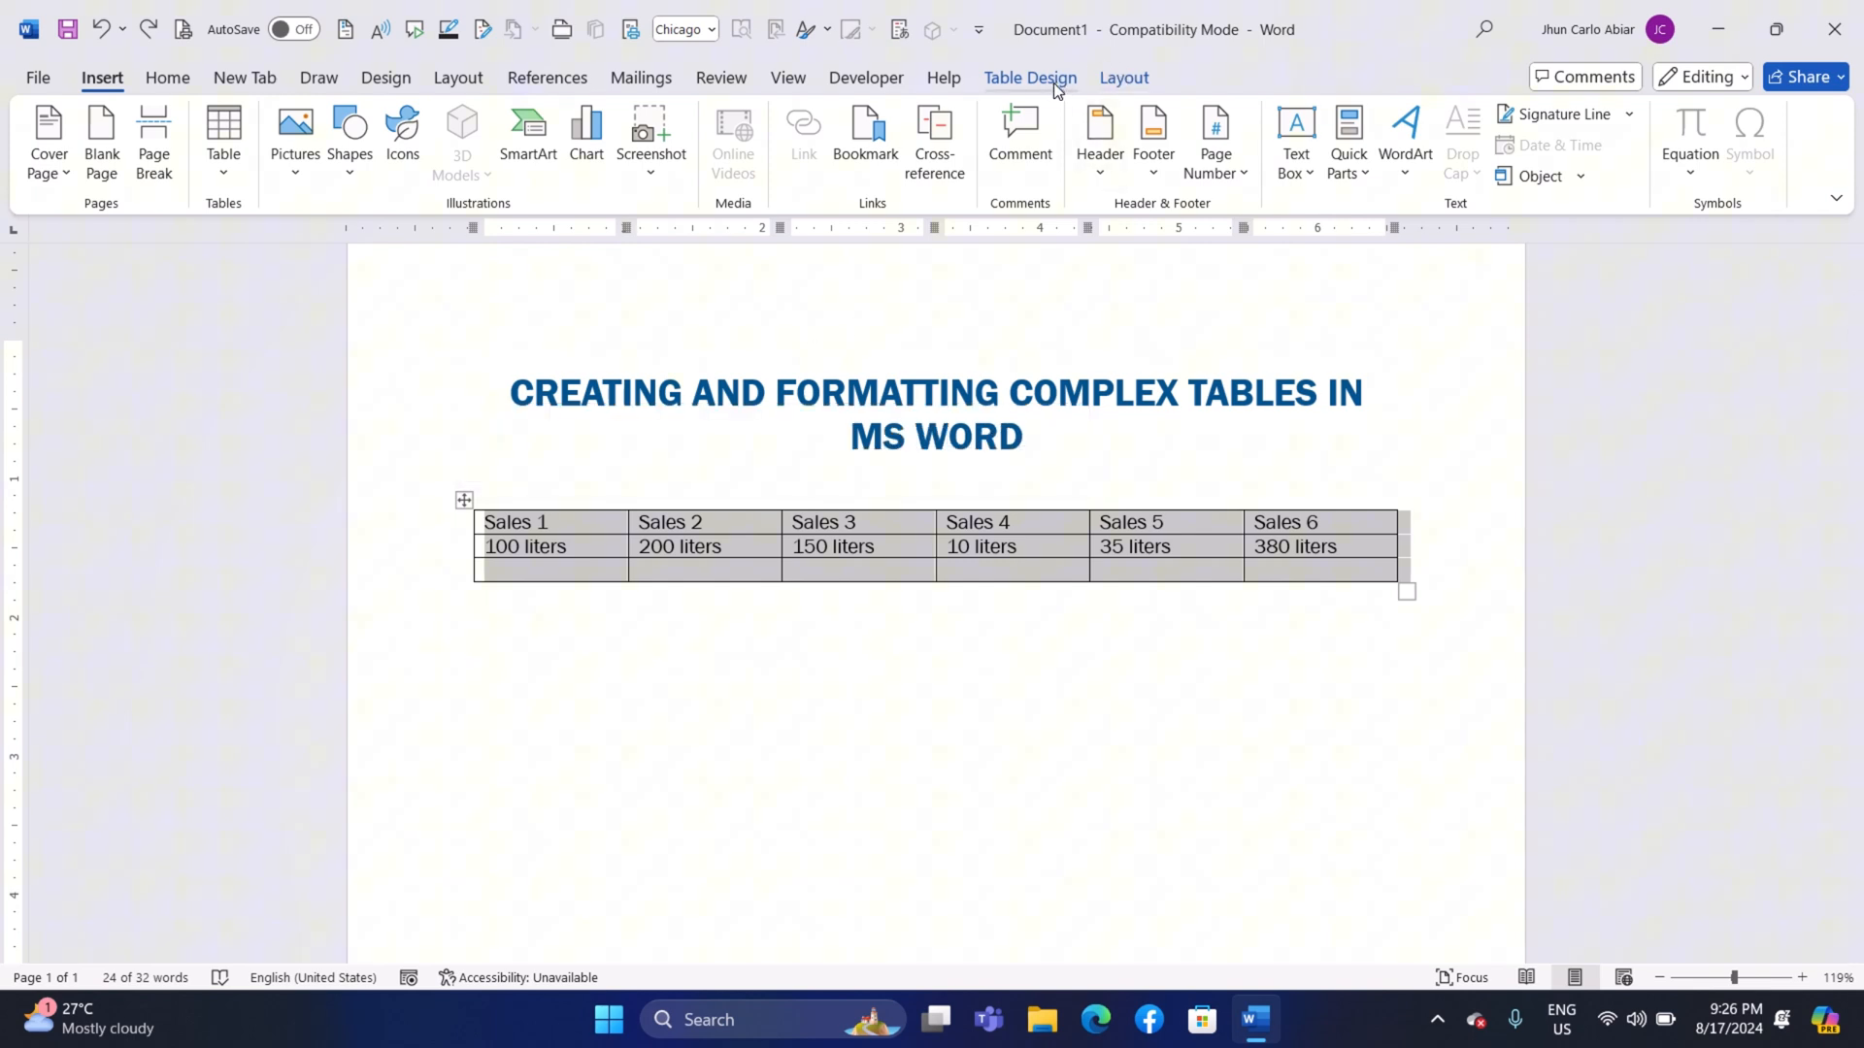
Expand the Table Styles gallery on Table Design for the Sales table.
{"action": "left_click", "coordinate": [1029, 77]}
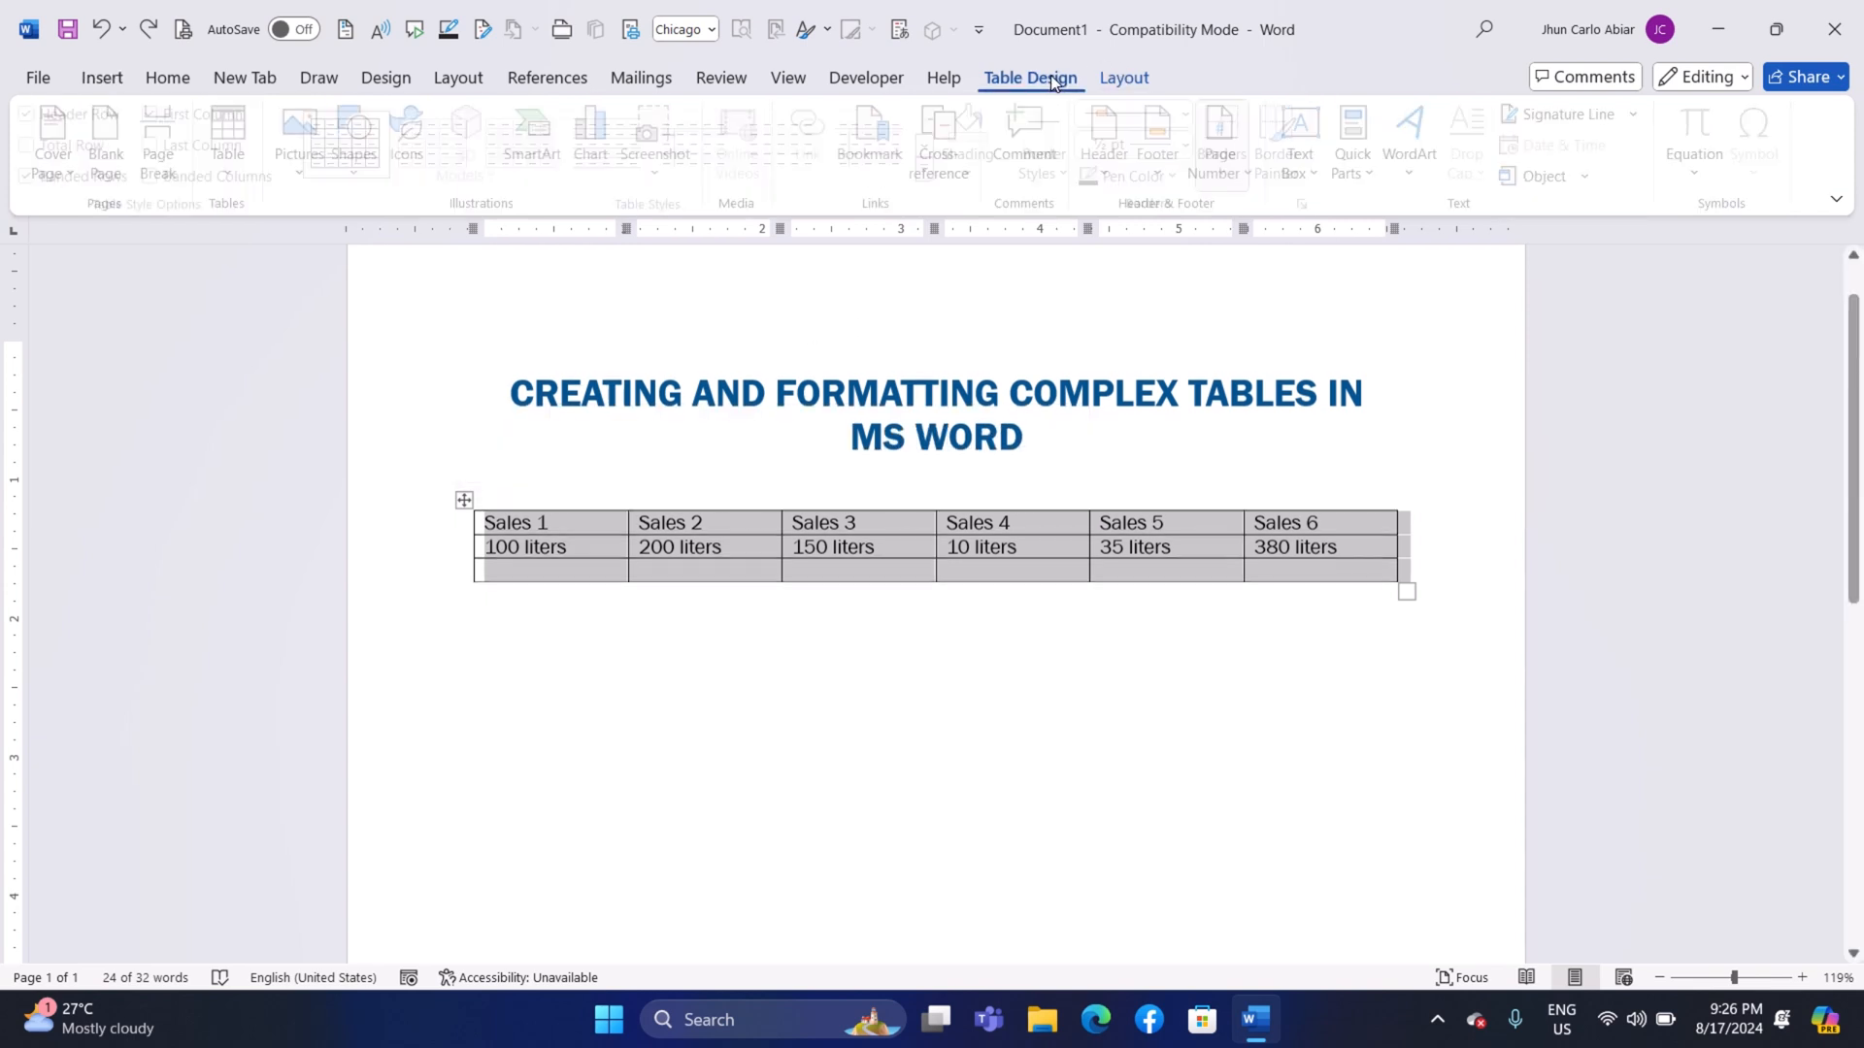
{"action": "left_click", "coordinate": [1029, 77]}
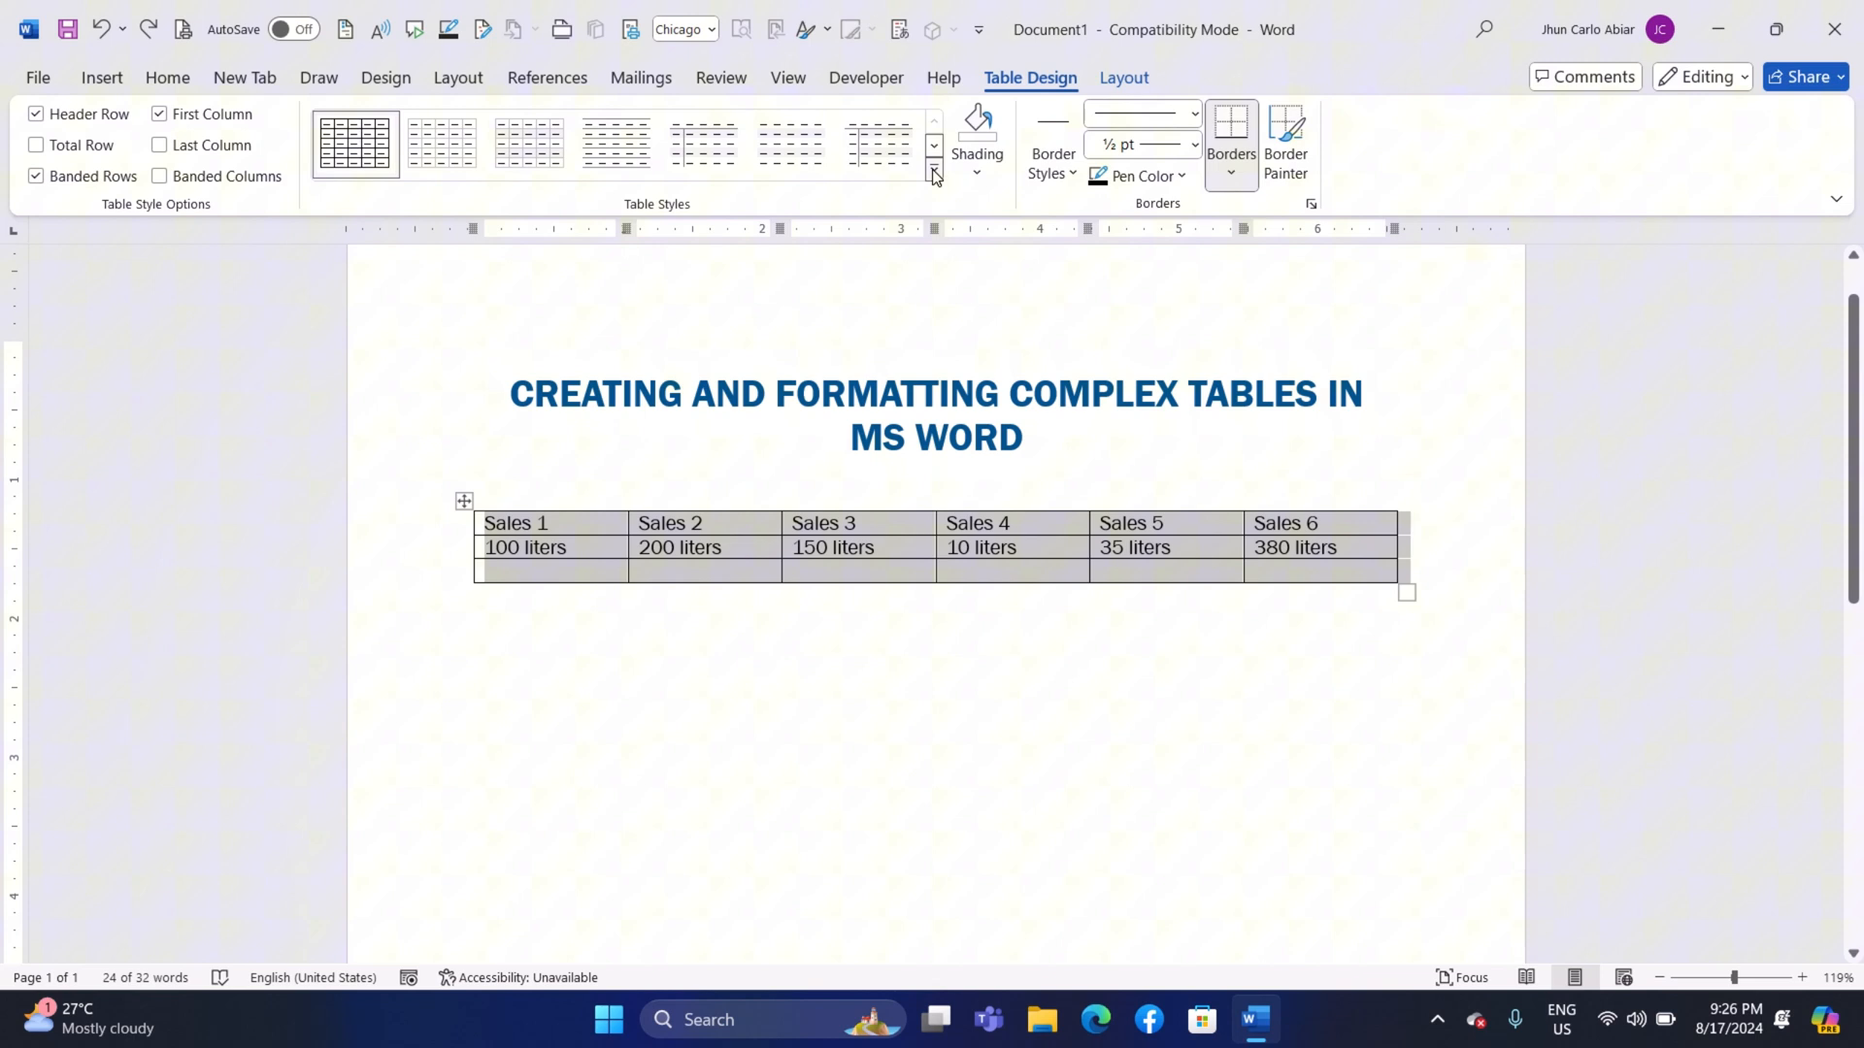
{"action": "left_click", "coordinate": [933, 174]}
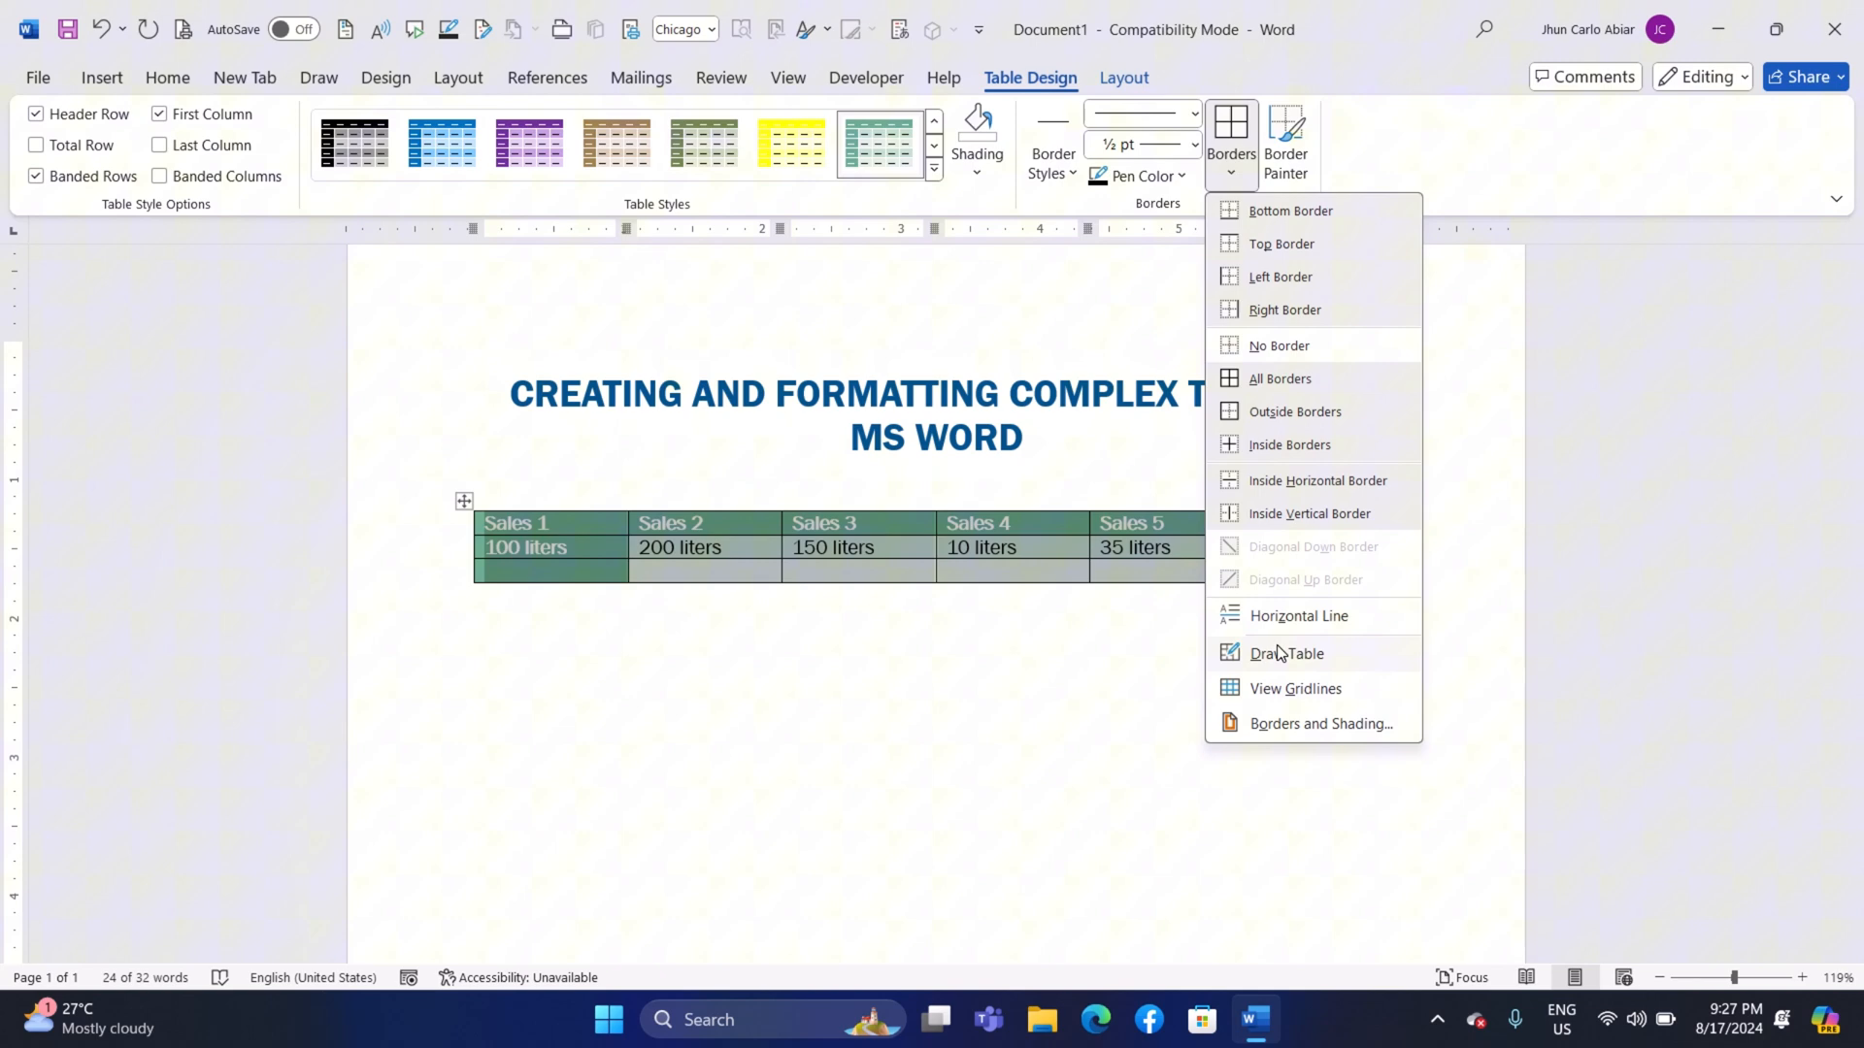
Open and then close the Borders and Shading dialog for the styled Sales table.
{"action": "left_click", "coordinate": [1319, 722]}
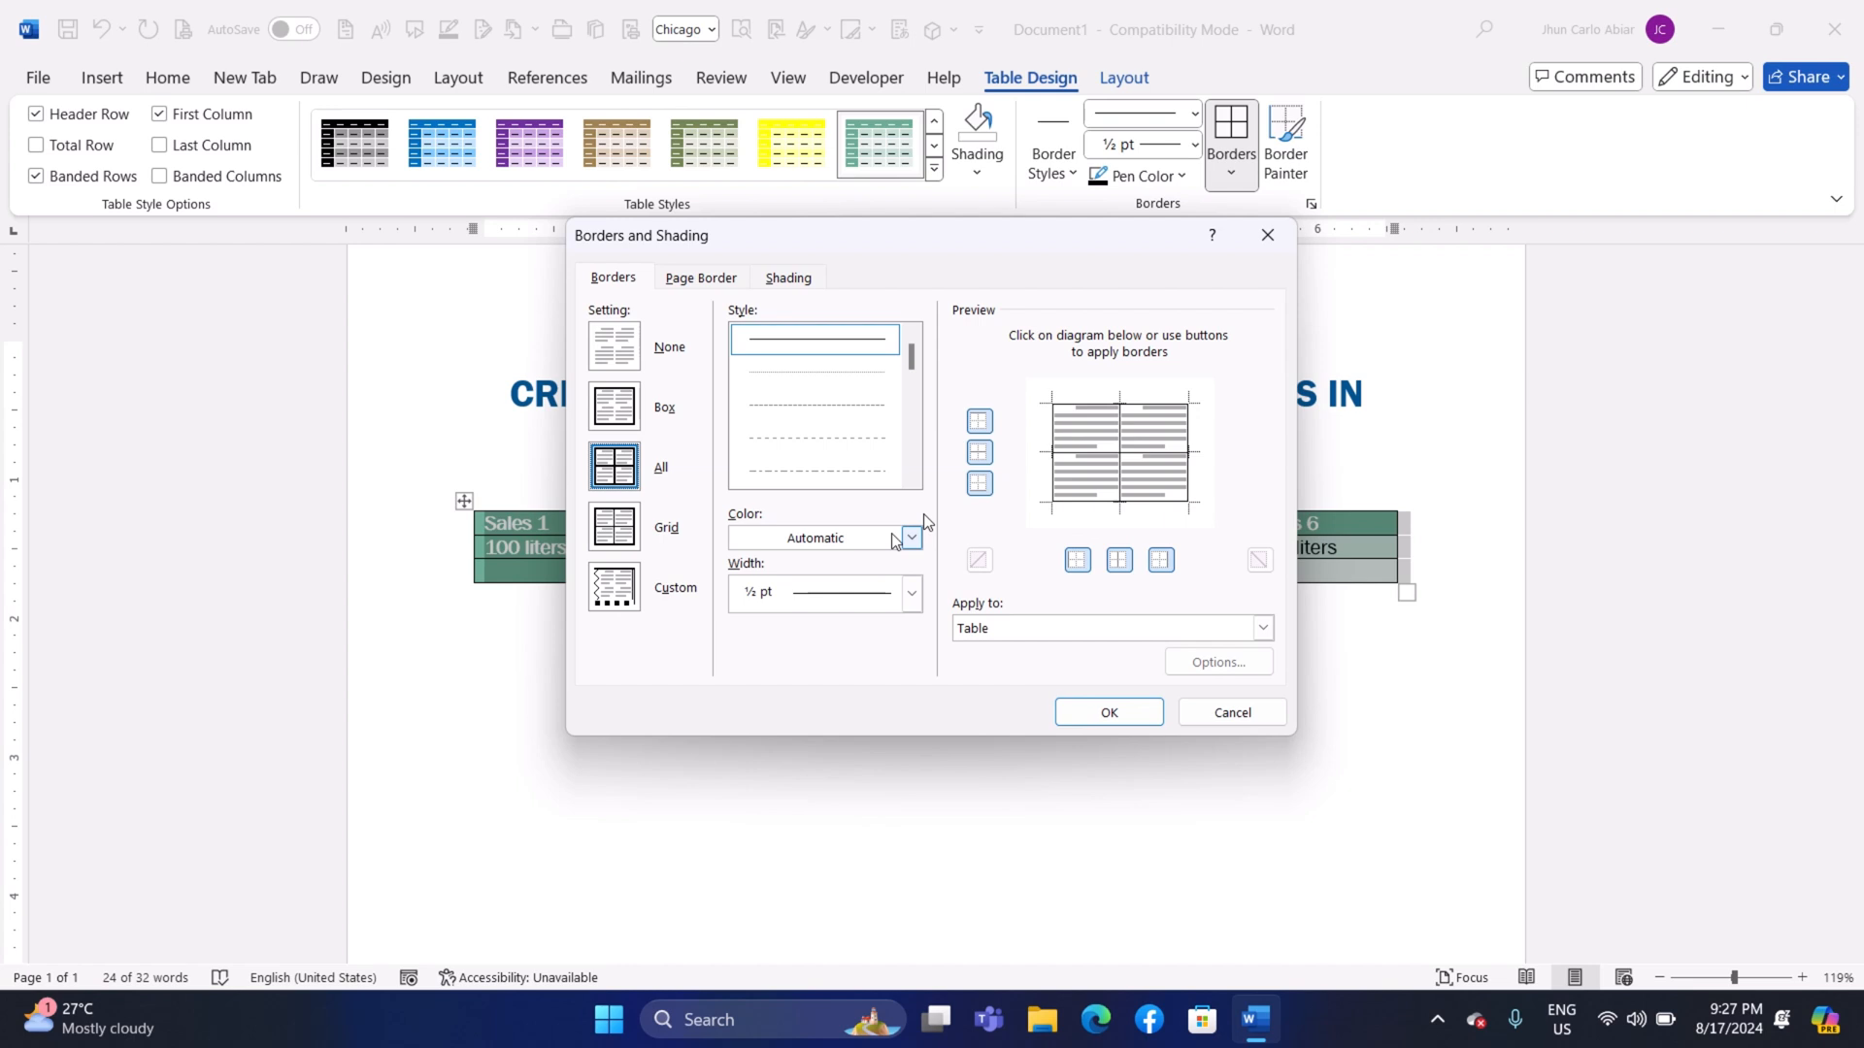
{"action": "left_click", "coordinate": [1106, 712]}
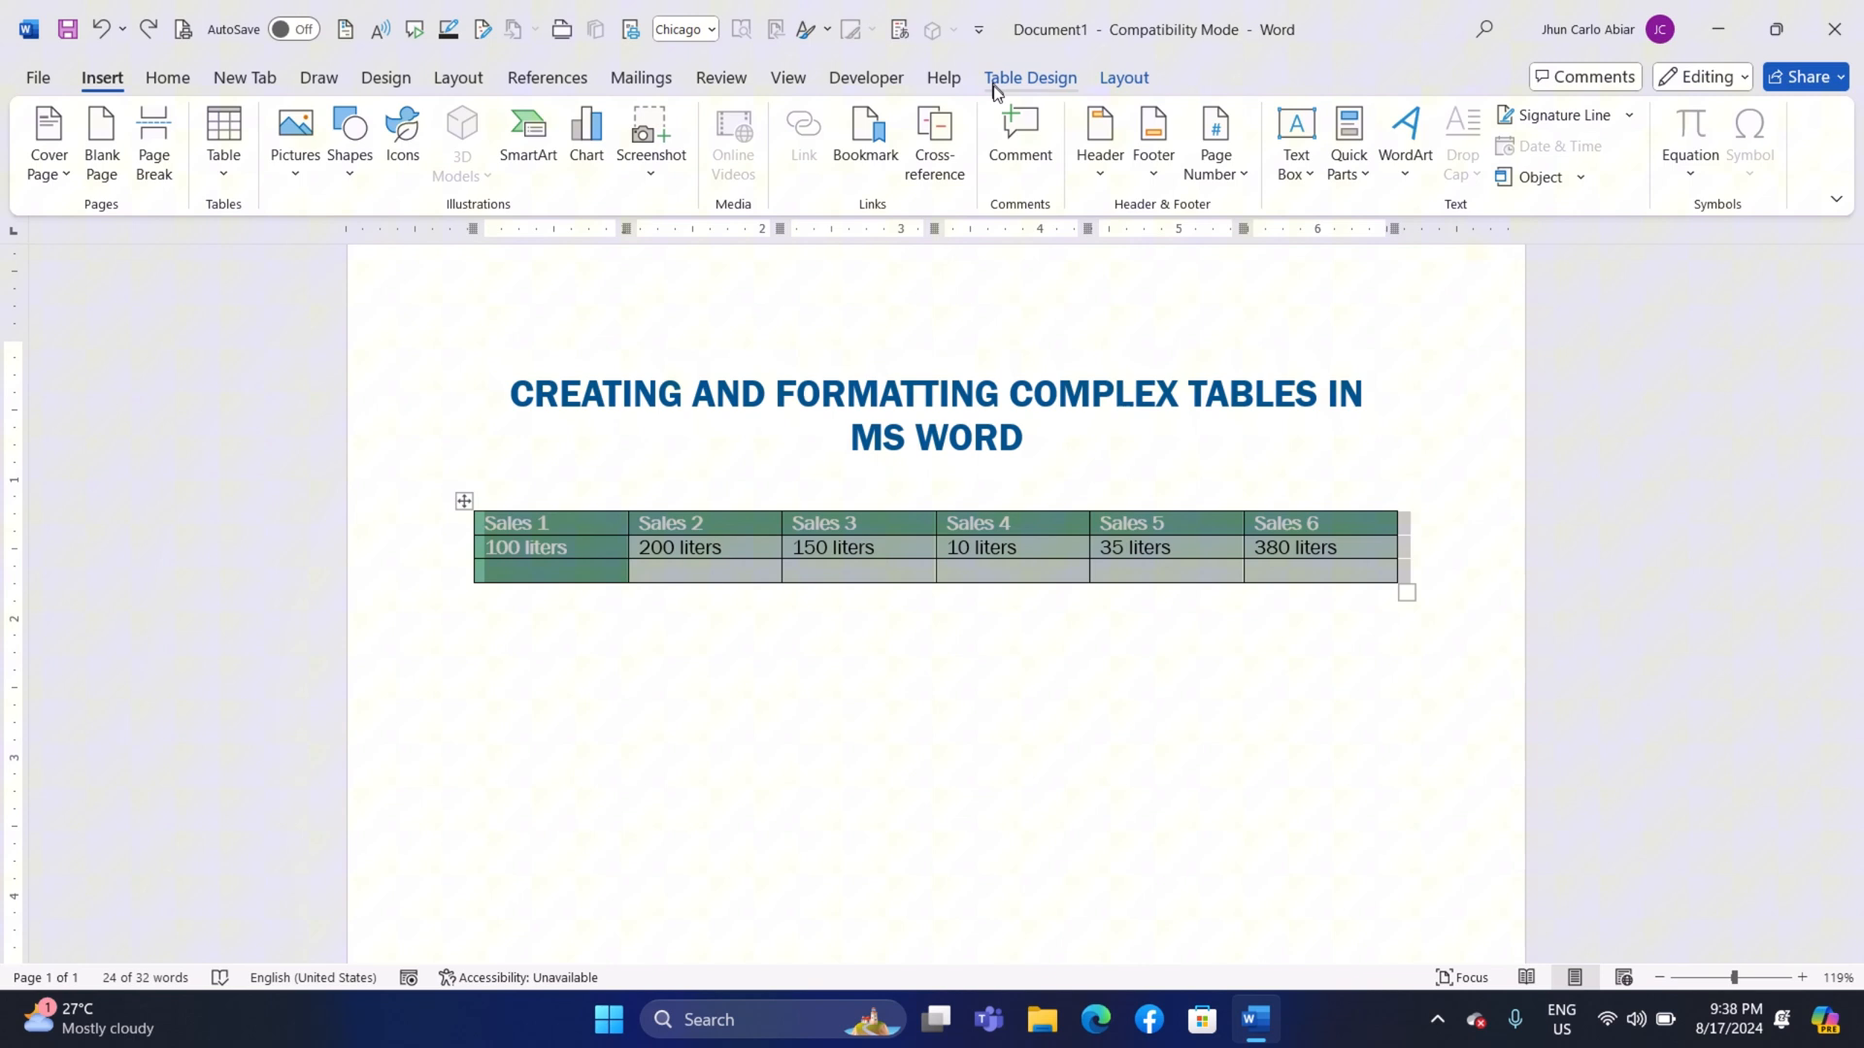
Shade all Sales table cells light purple using the More Colors picker.
{"action": "left_click", "coordinate": [1029, 77]}
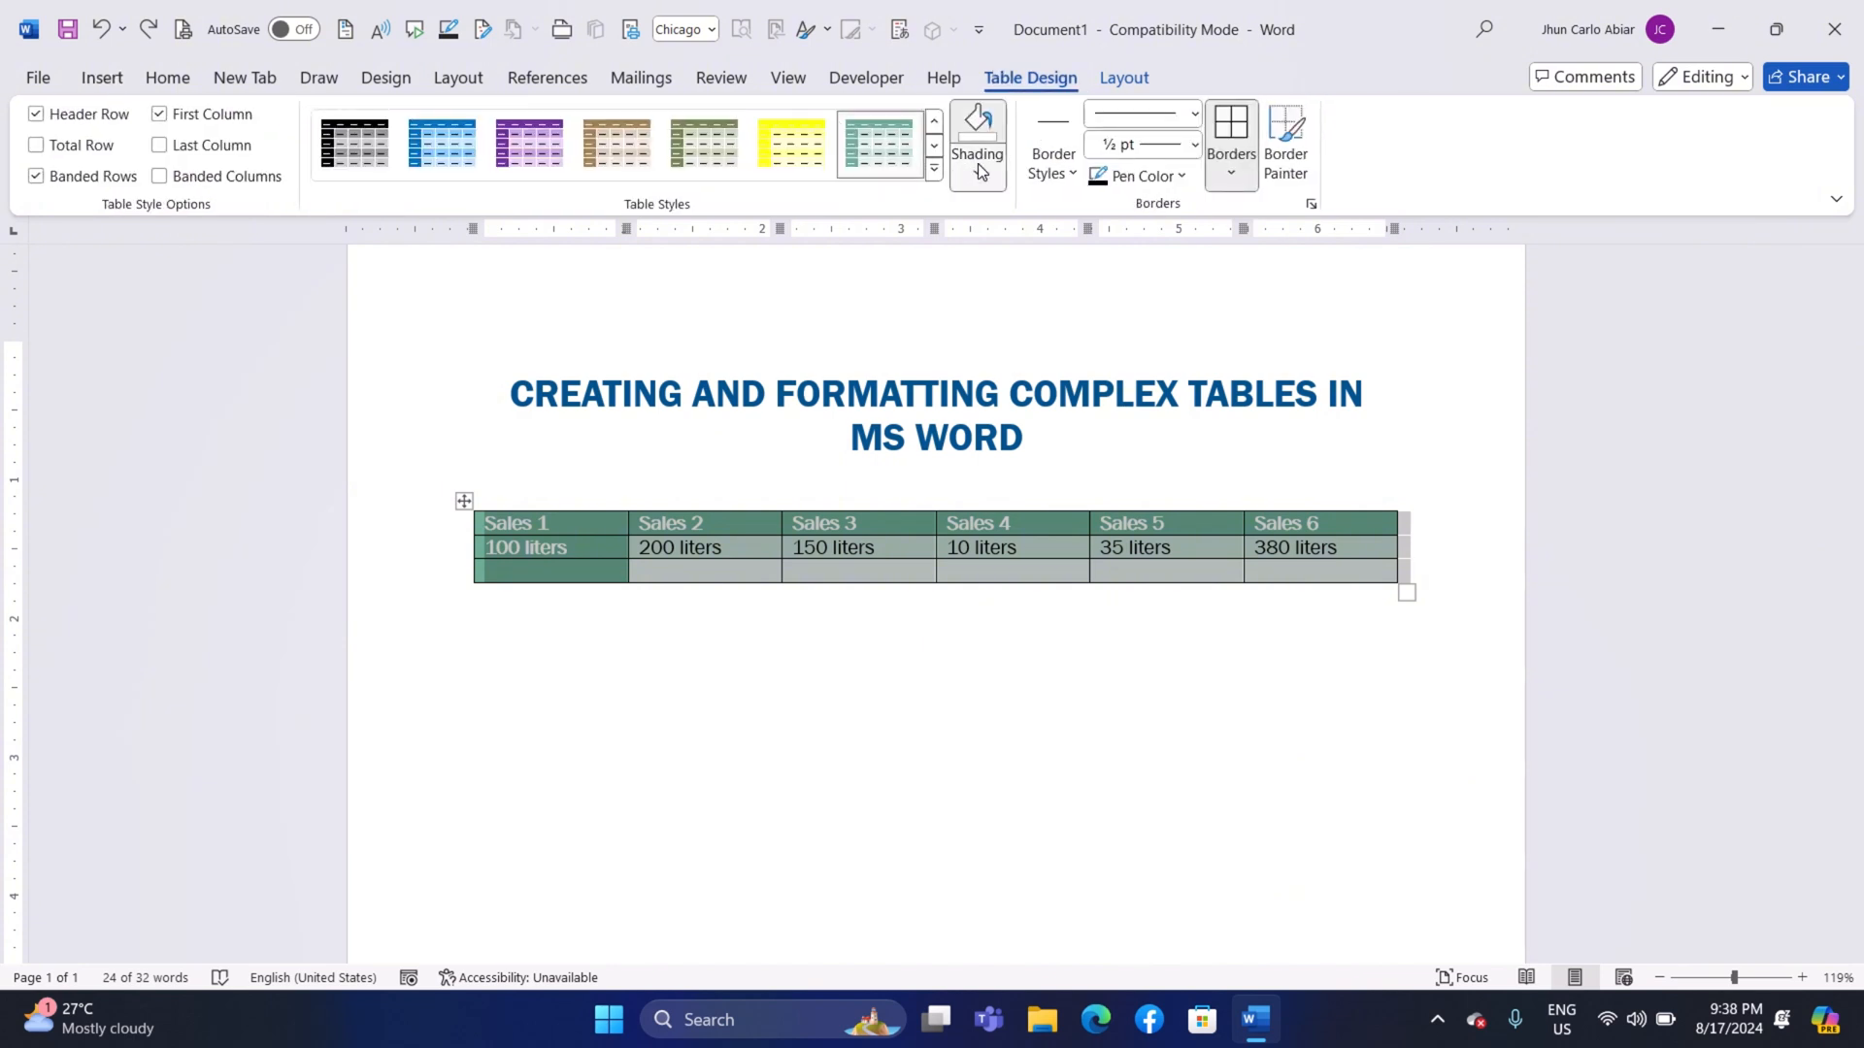
{"action": "left_click", "coordinate": [975, 142]}
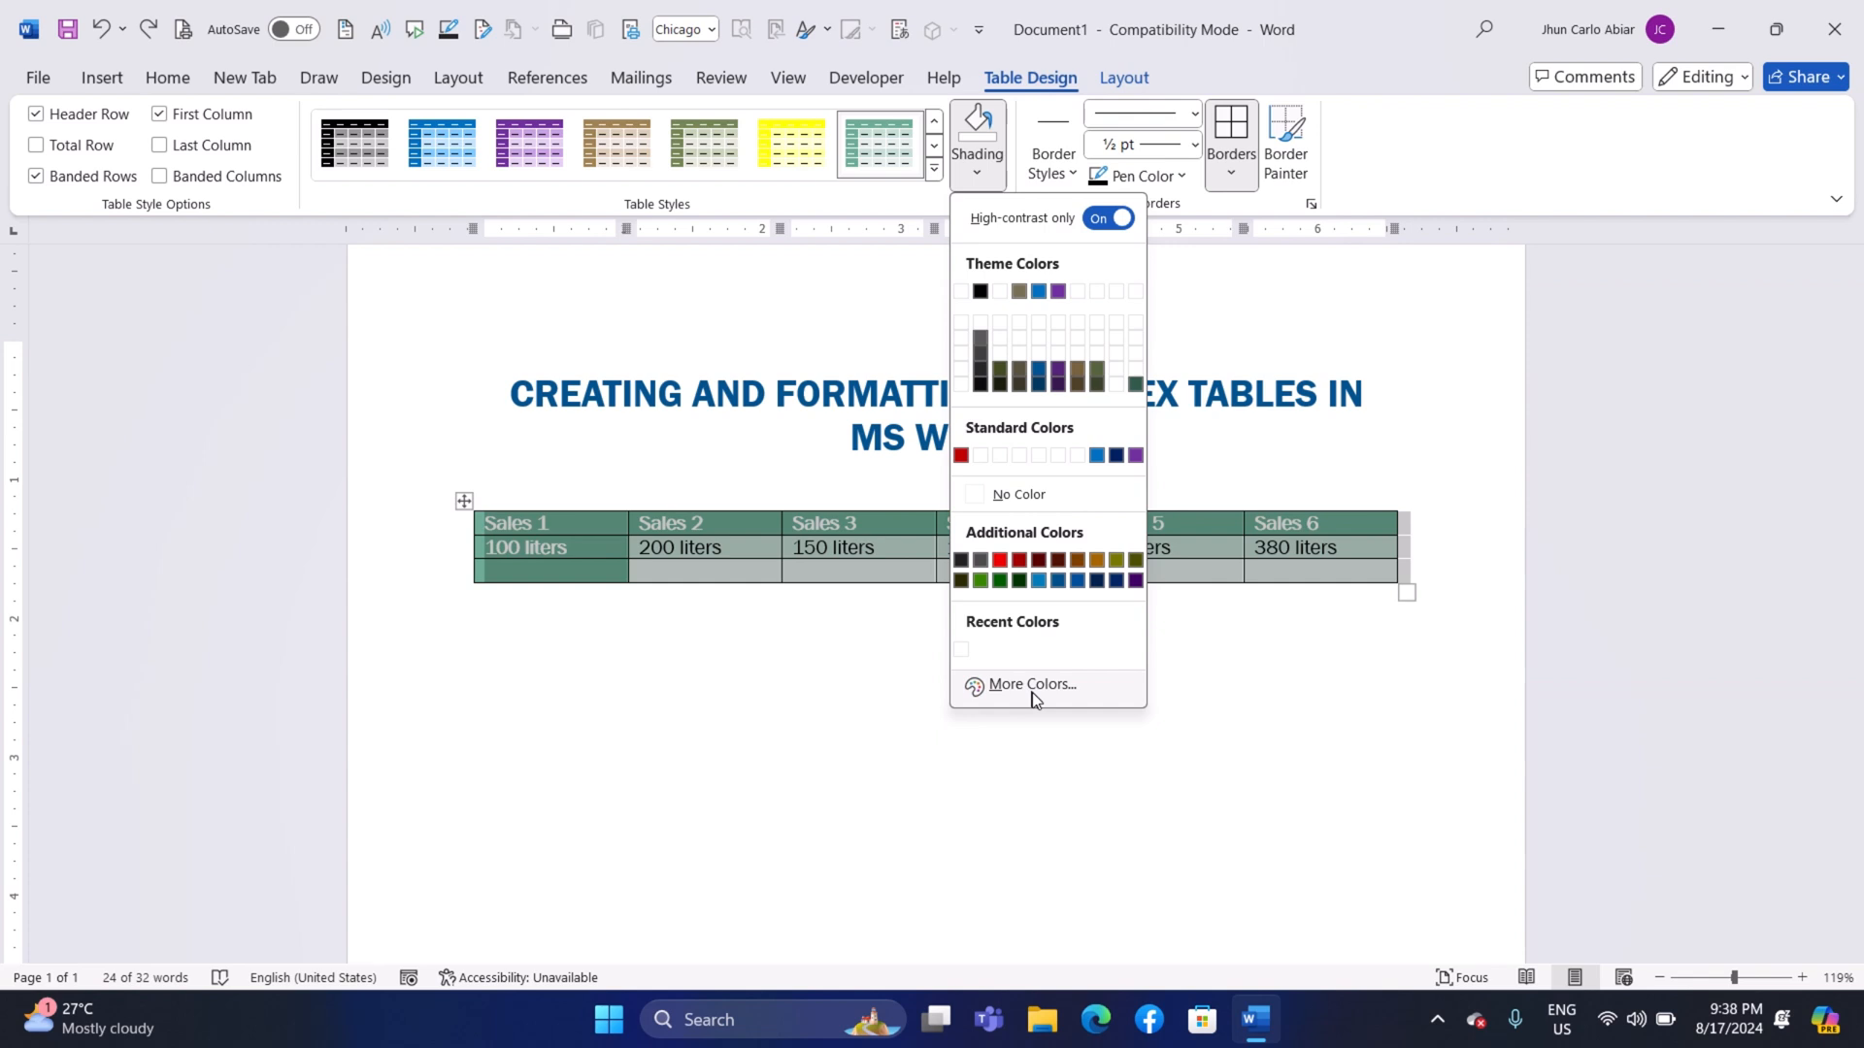
{"action": "left_click", "coordinate": [1029, 683]}
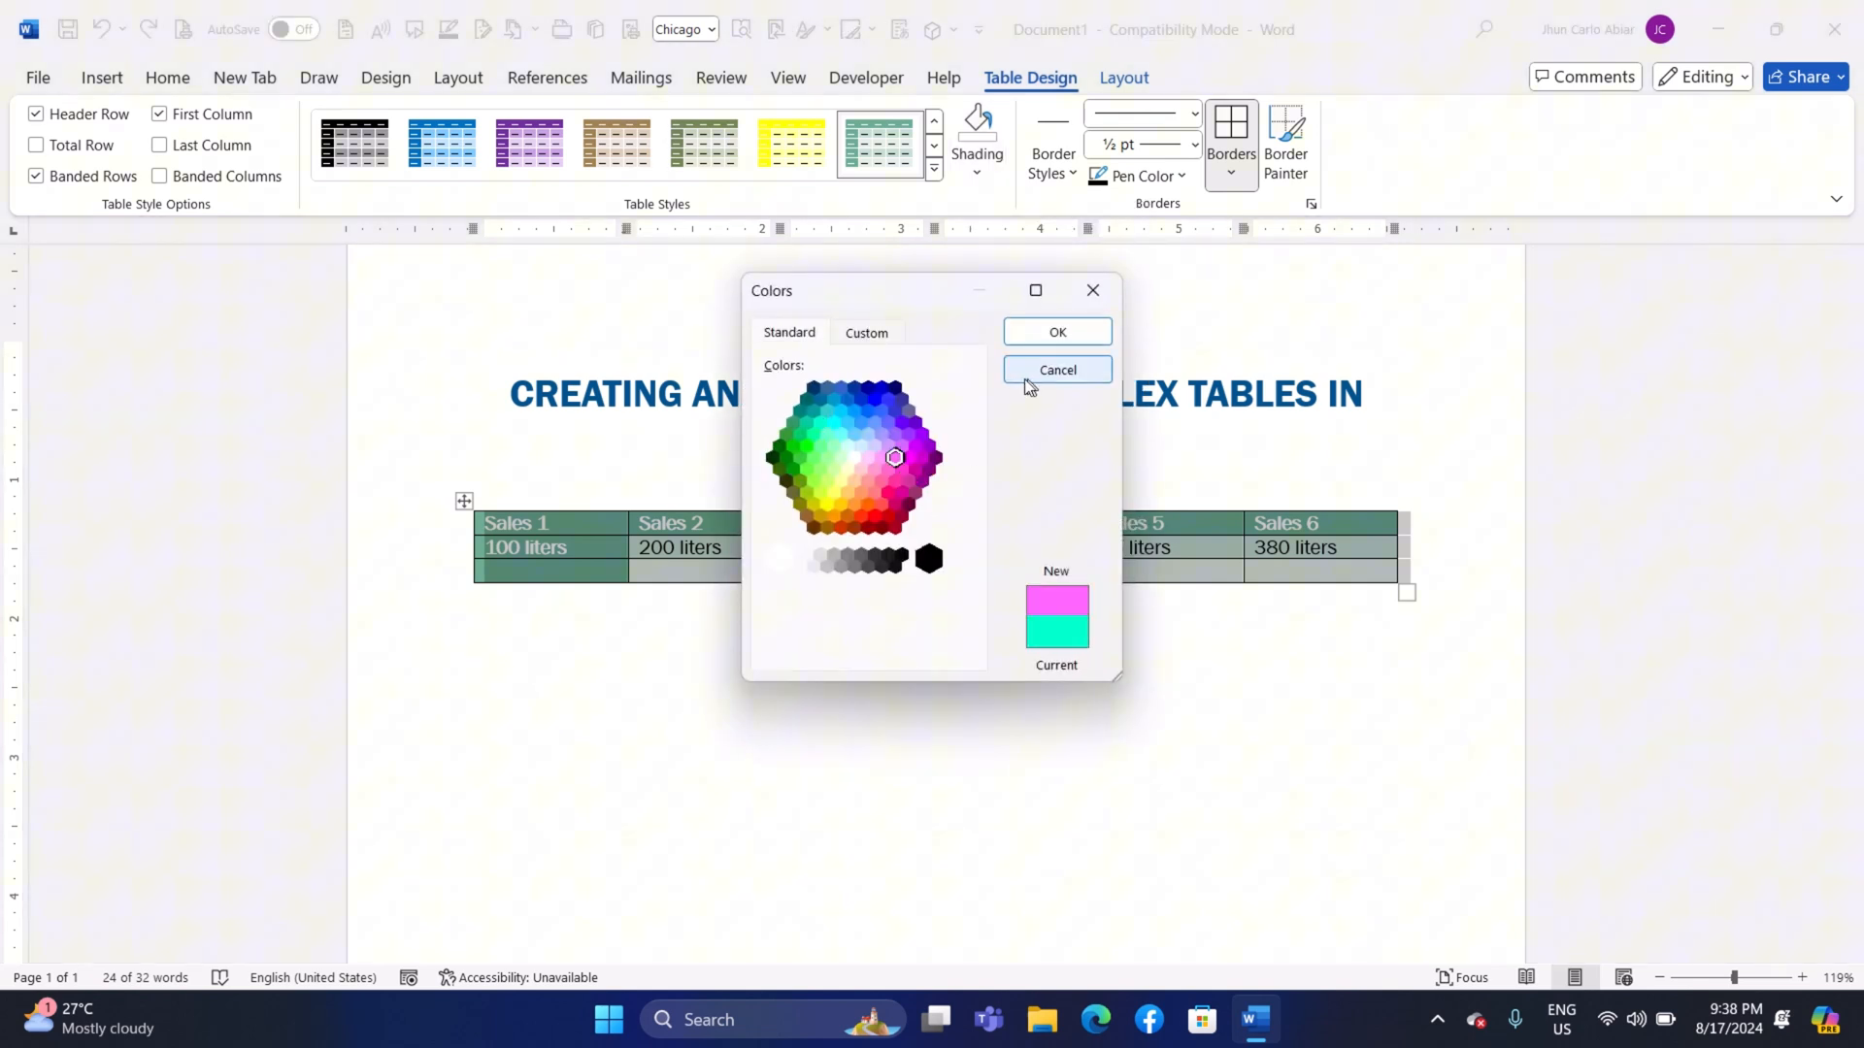
{"action": "left_click", "coordinate": [1054, 370]}
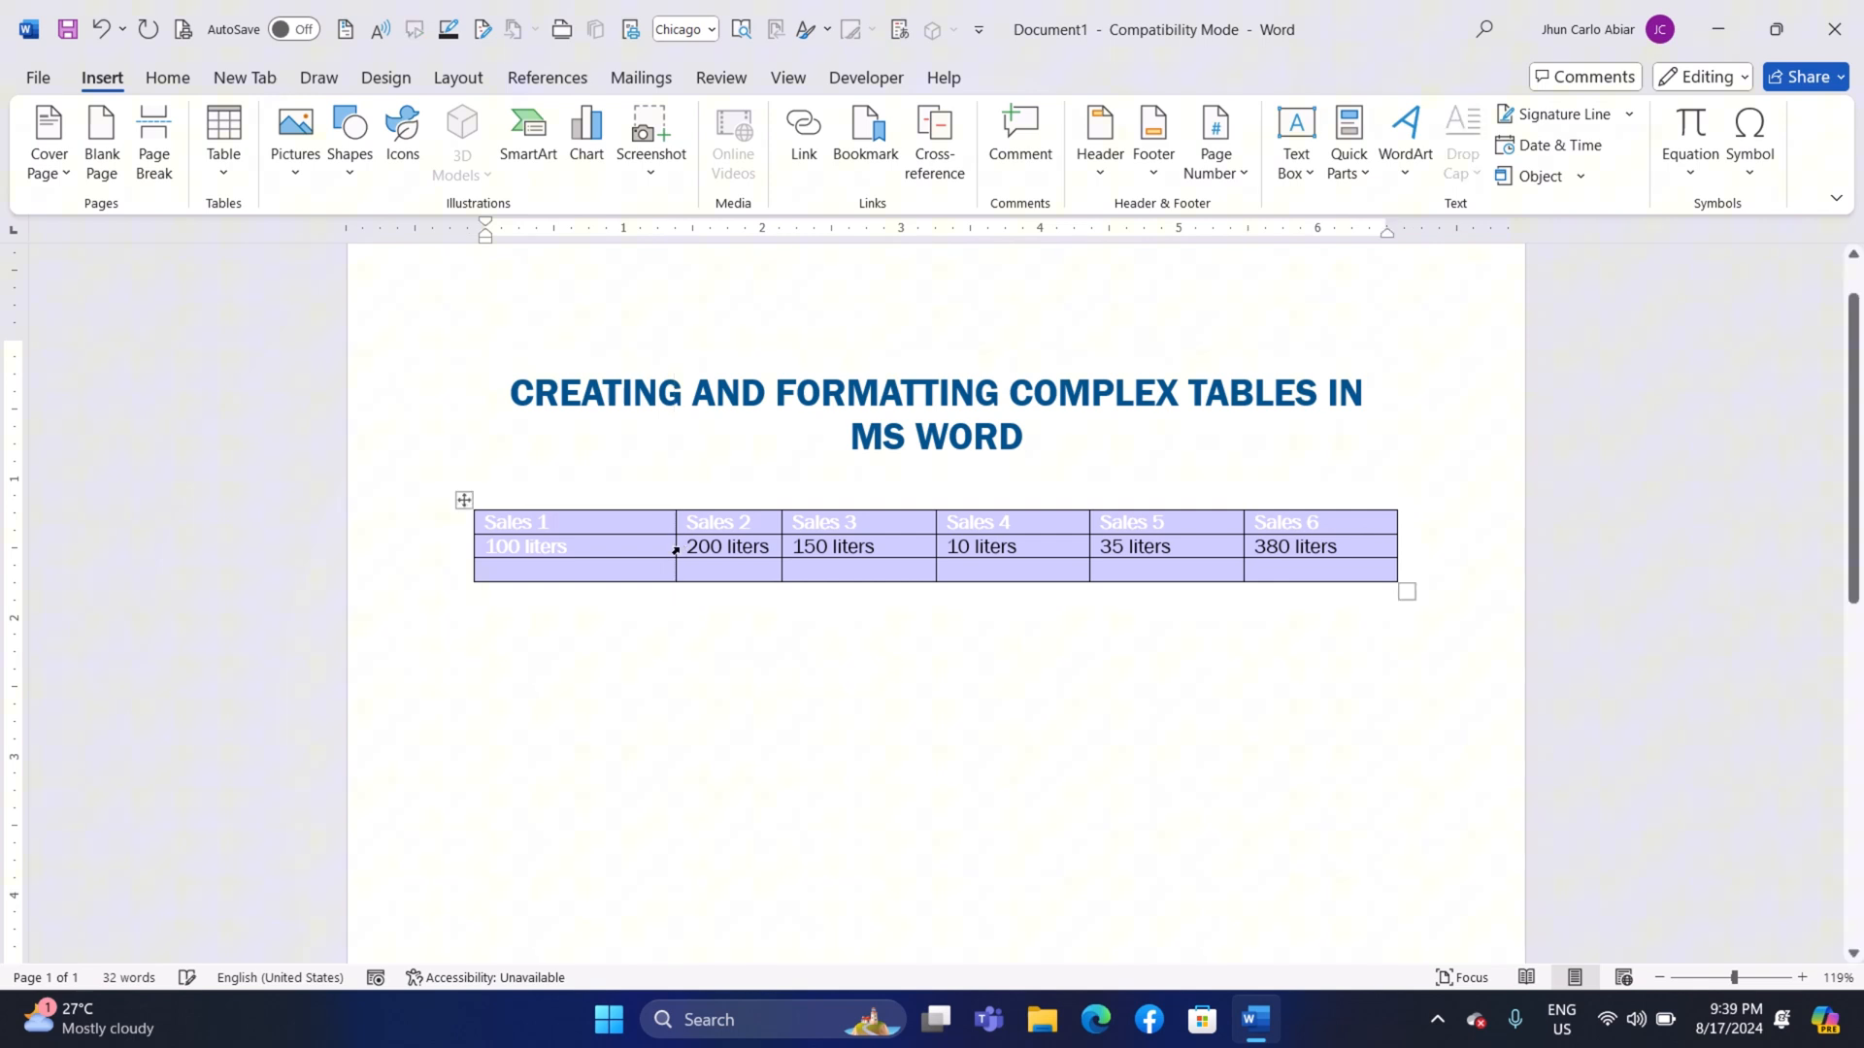
Set the column's preferred width to 0.77 inches in Table Properties.
{"action": "right_click", "coordinate": [727, 546]}
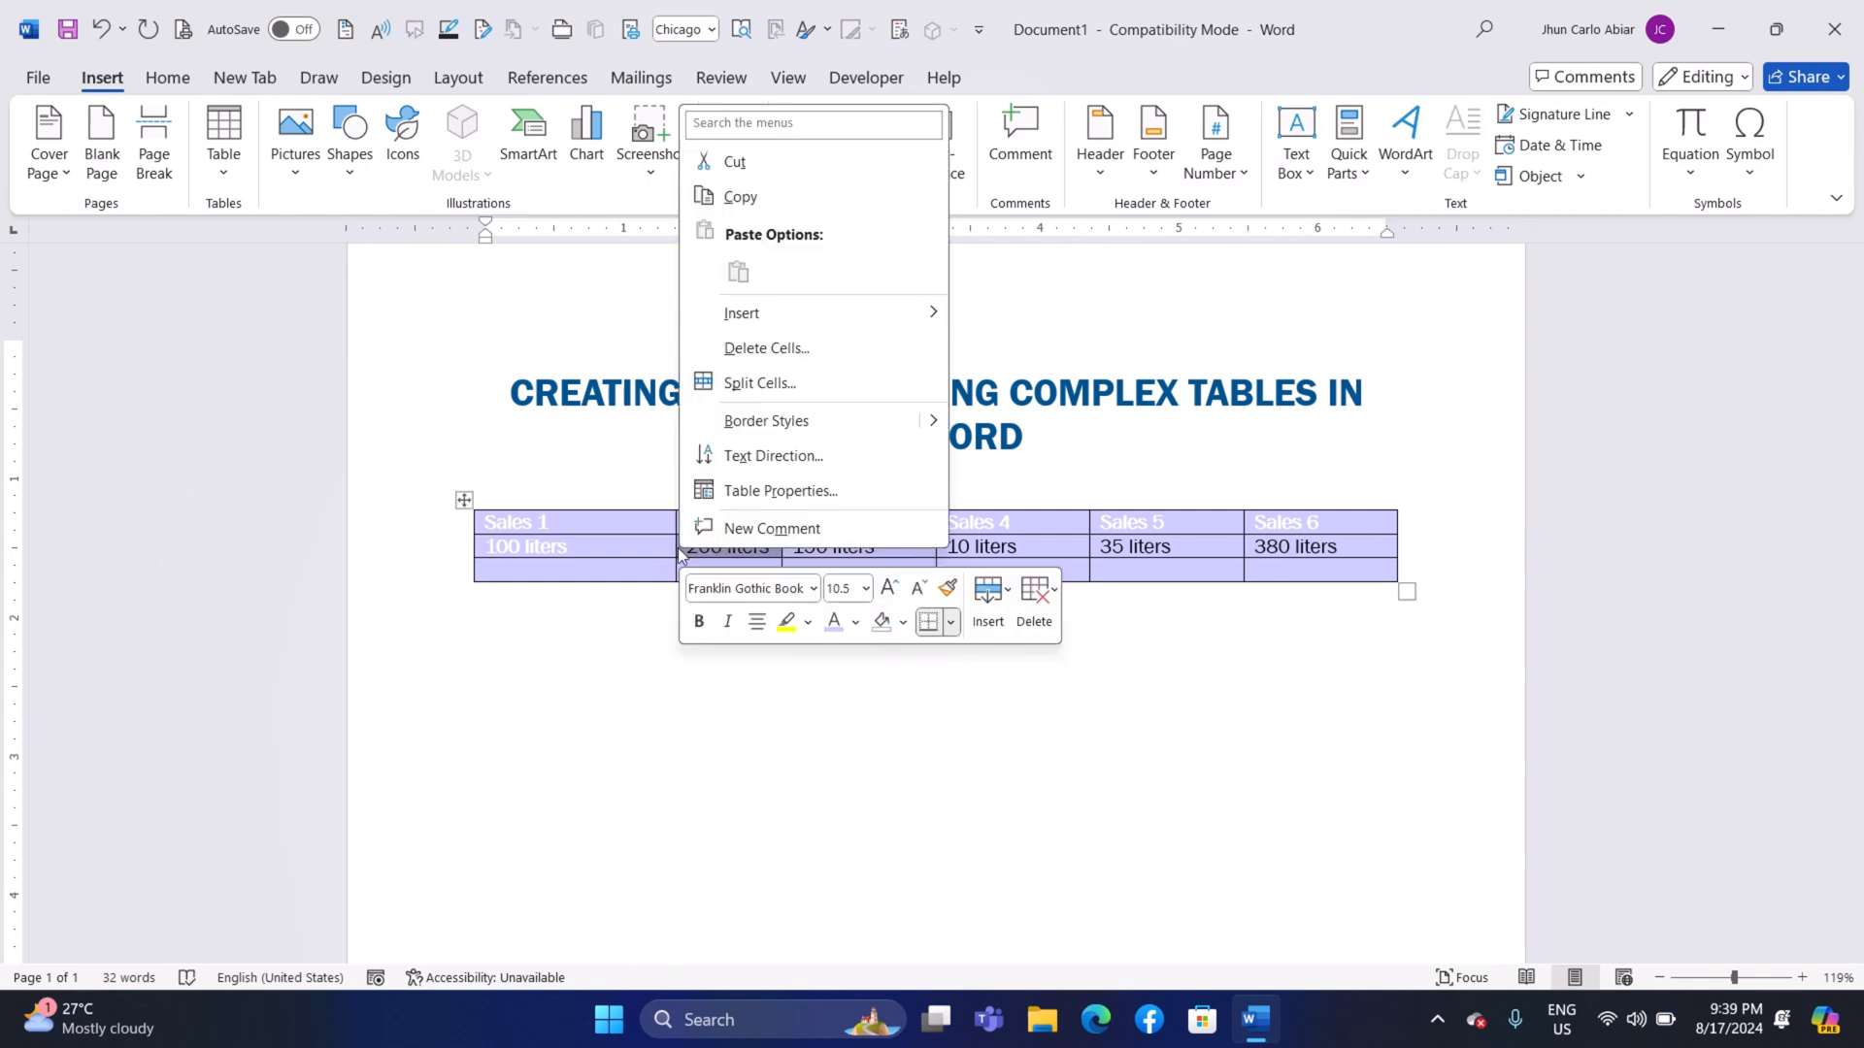
{"action": "left_click", "coordinate": [718, 499]}
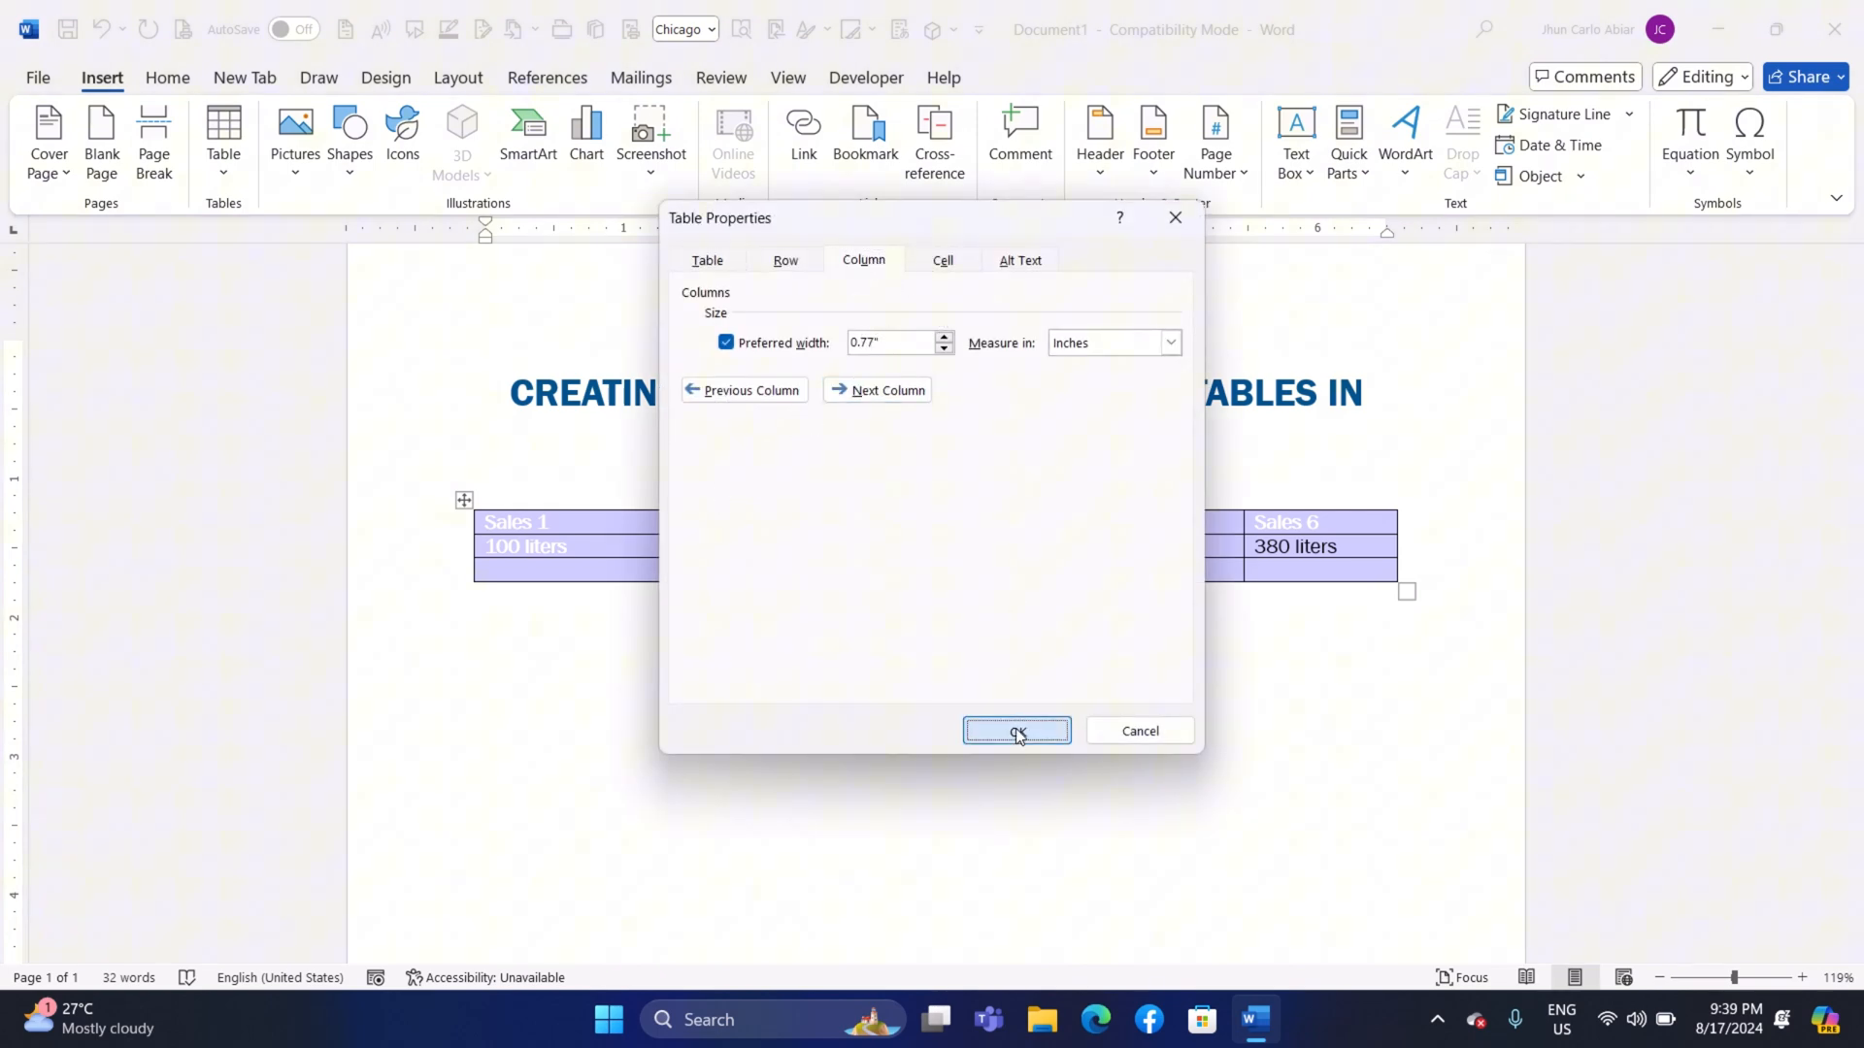
{"action": "left_click", "coordinate": [1017, 730]}
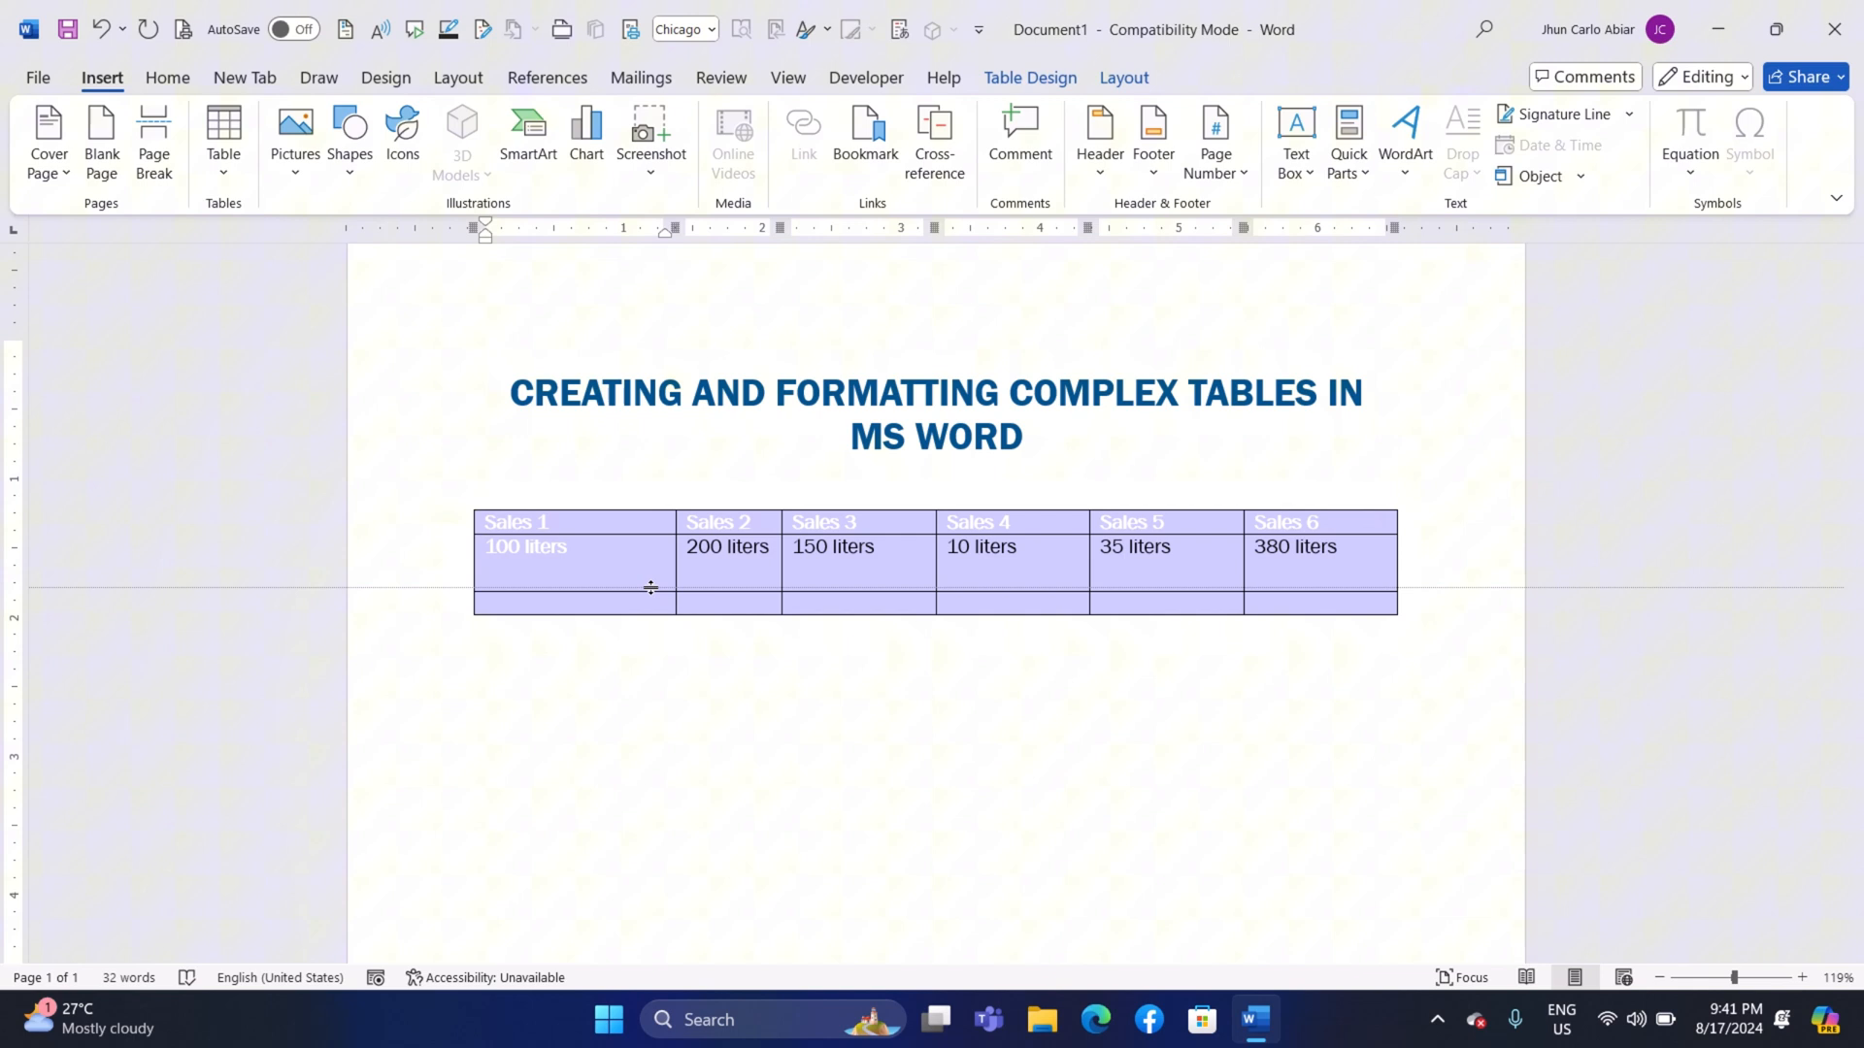
Reapply the green style to the Sales table and equalise its column widths via Table Properties.
{"action": "left_click", "coordinate": [726, 545]}
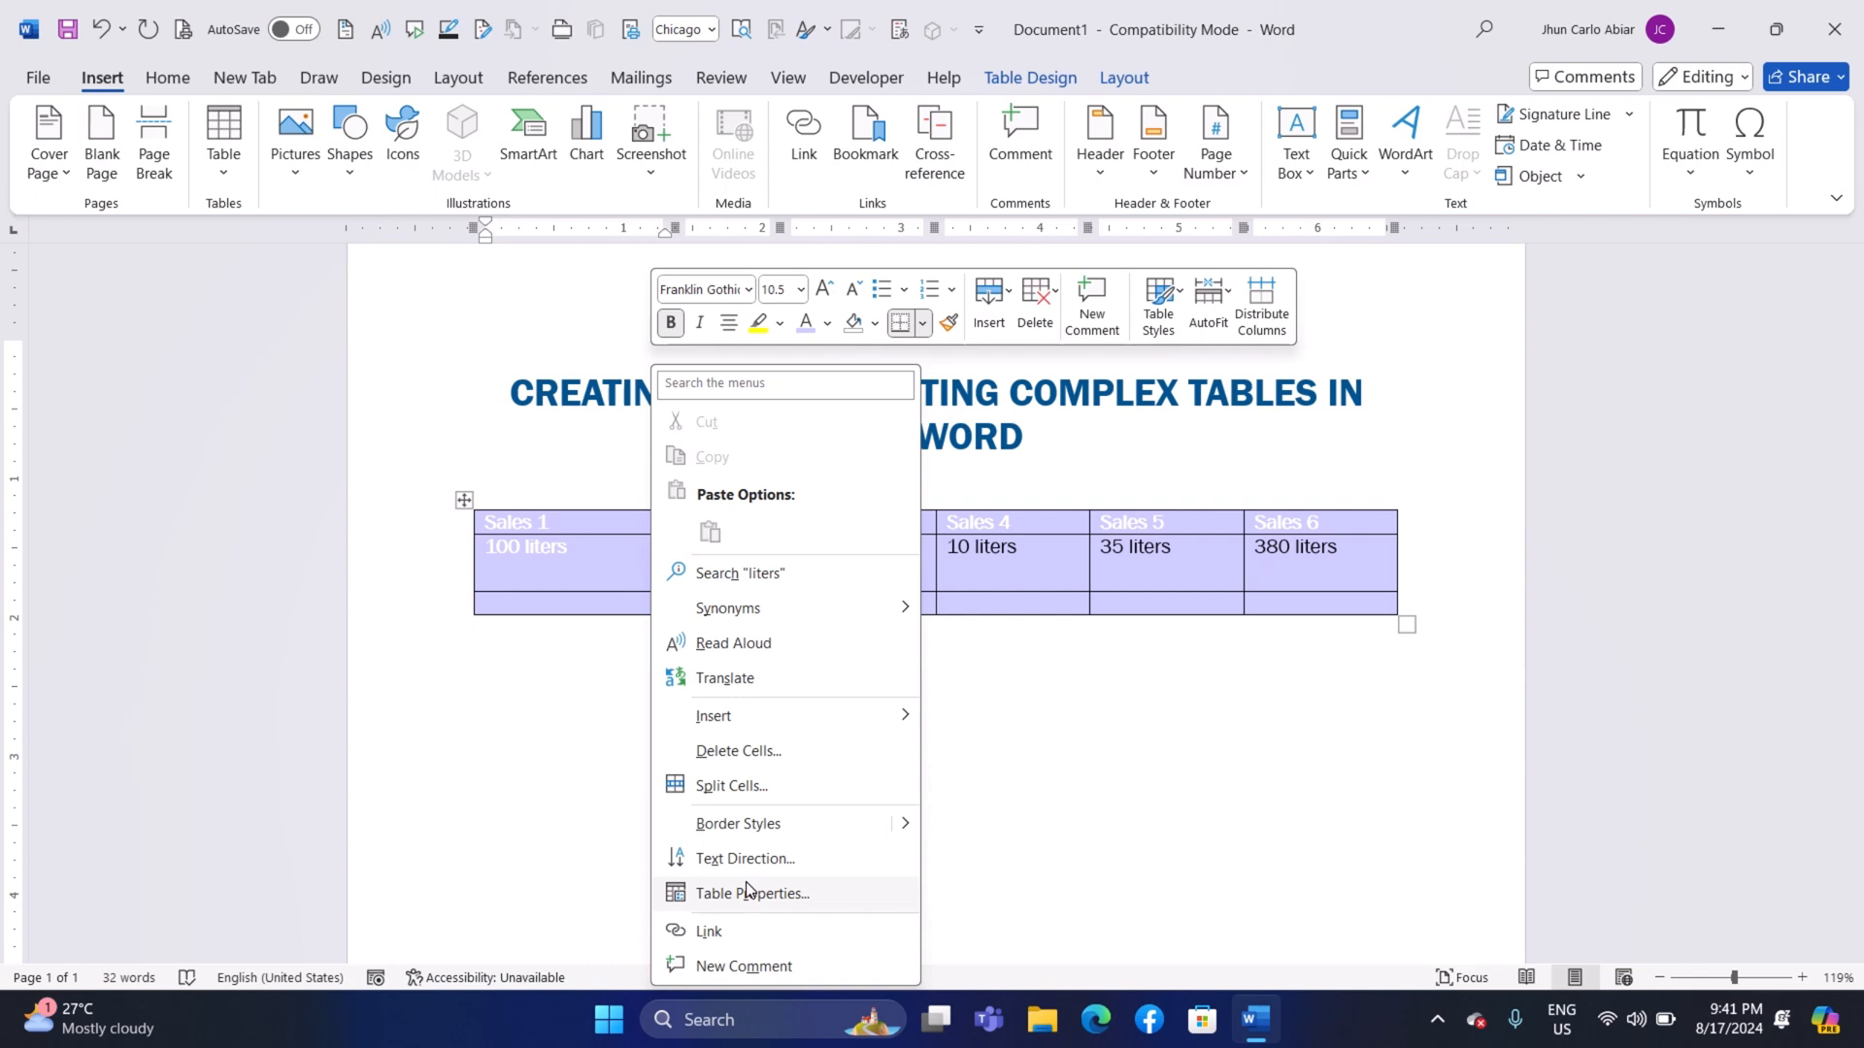
{"action": "left_click", "coordinate": [752, 893]}
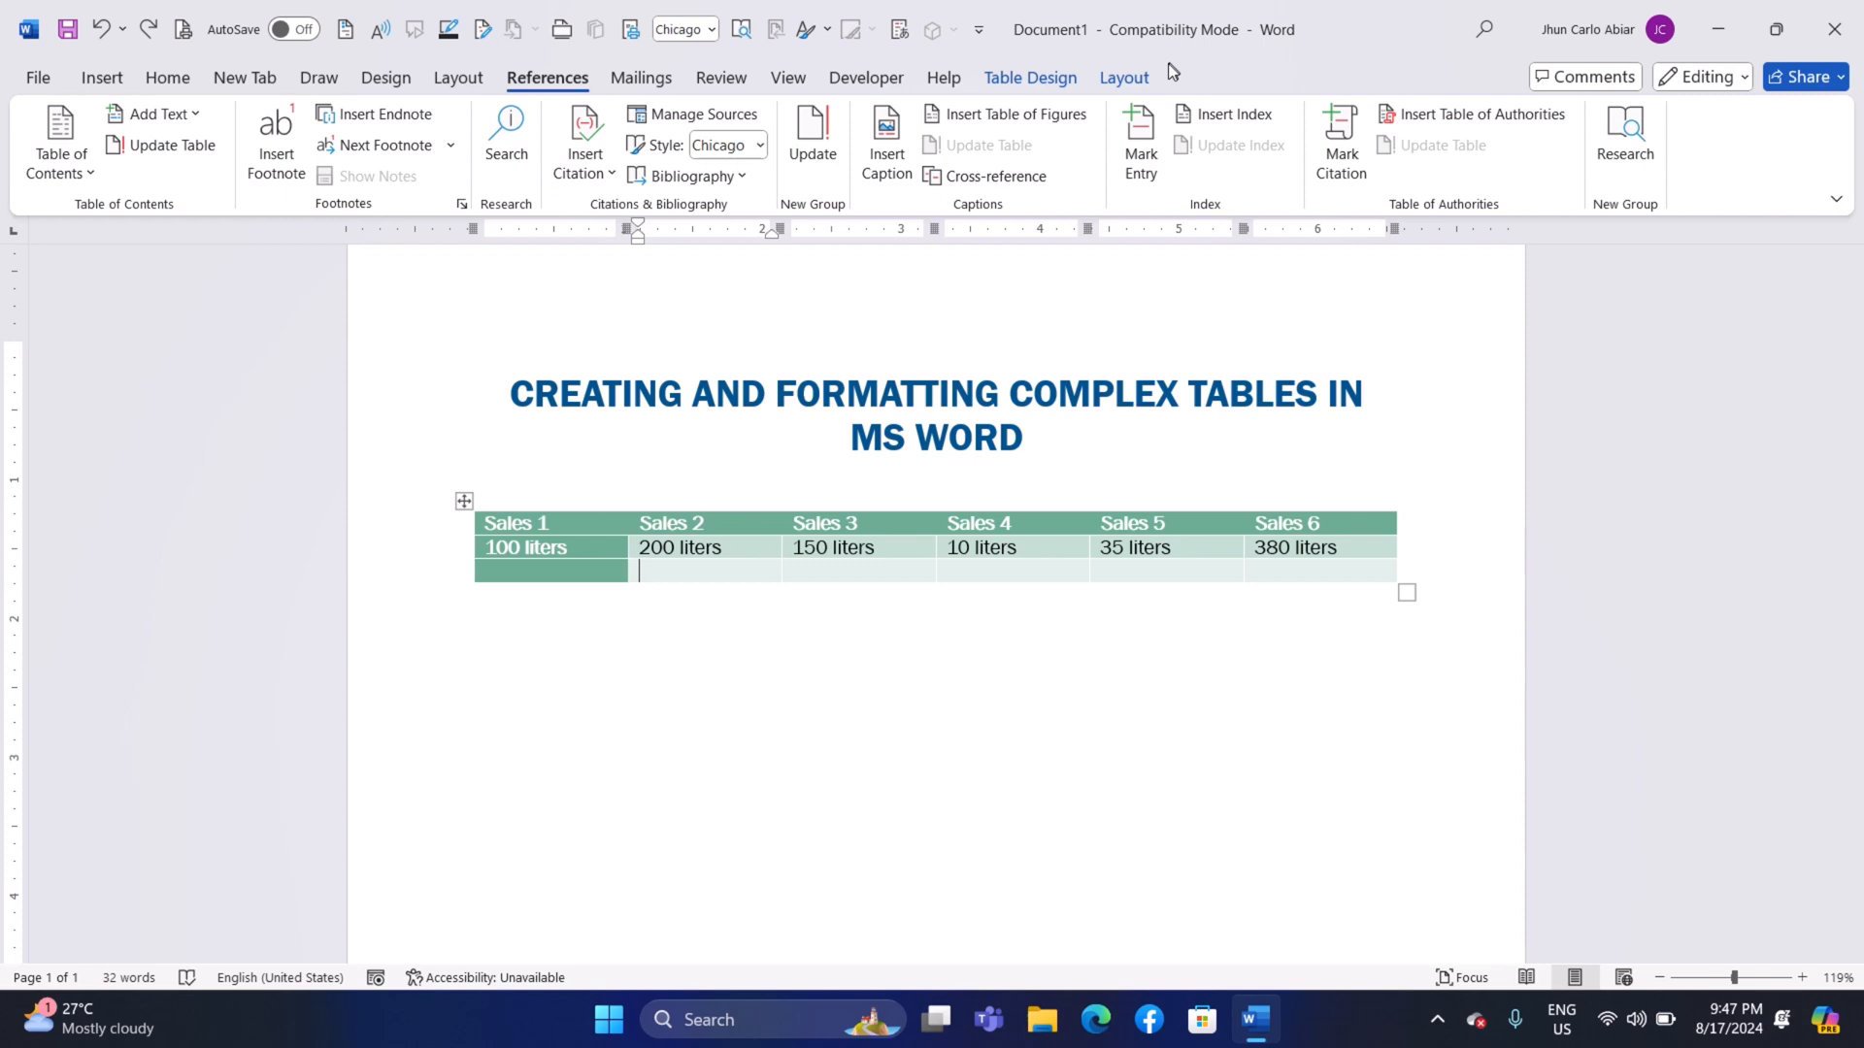
Insert =SUM(ABOVE) in the bottom Sales 2 cell, totalling 202.
{"action": "left_click", "coordinate": [1123, 78]}
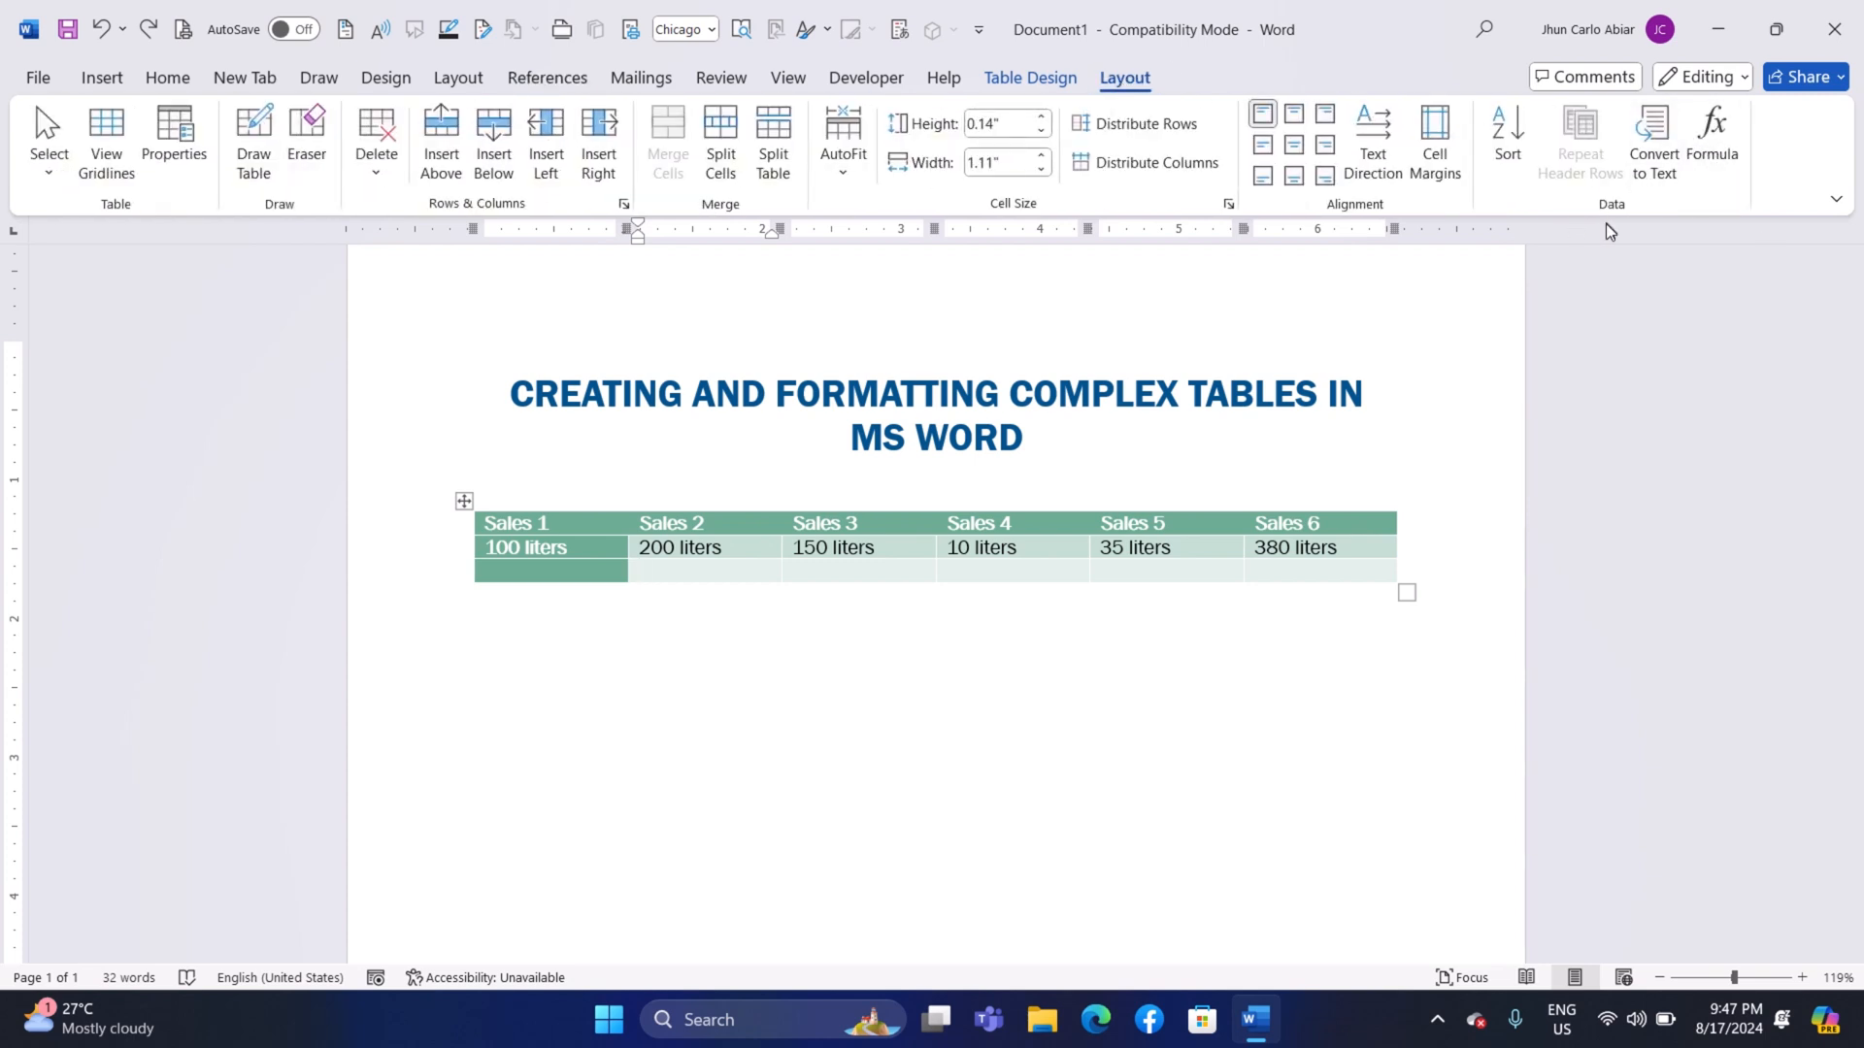
{"action": "left_click", "coordinate": [1712, 143]}
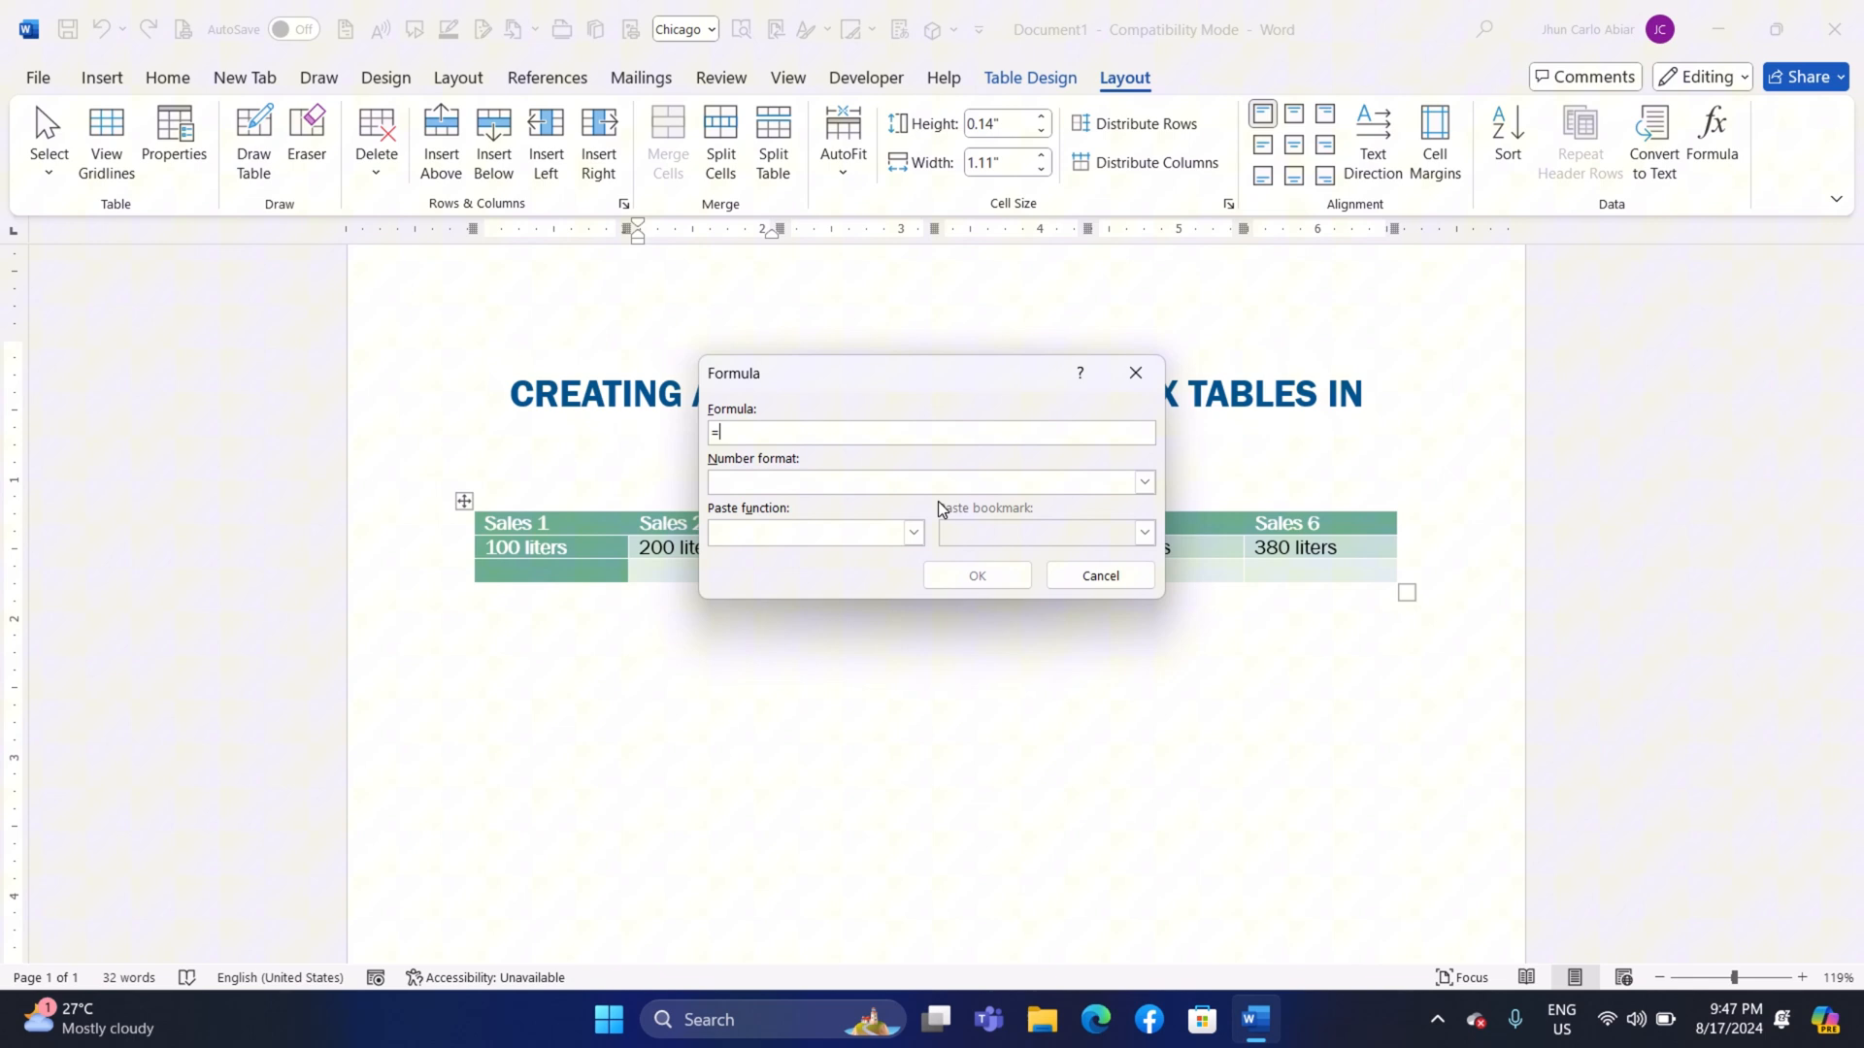
{"action": "type", "text": "SSUM"}
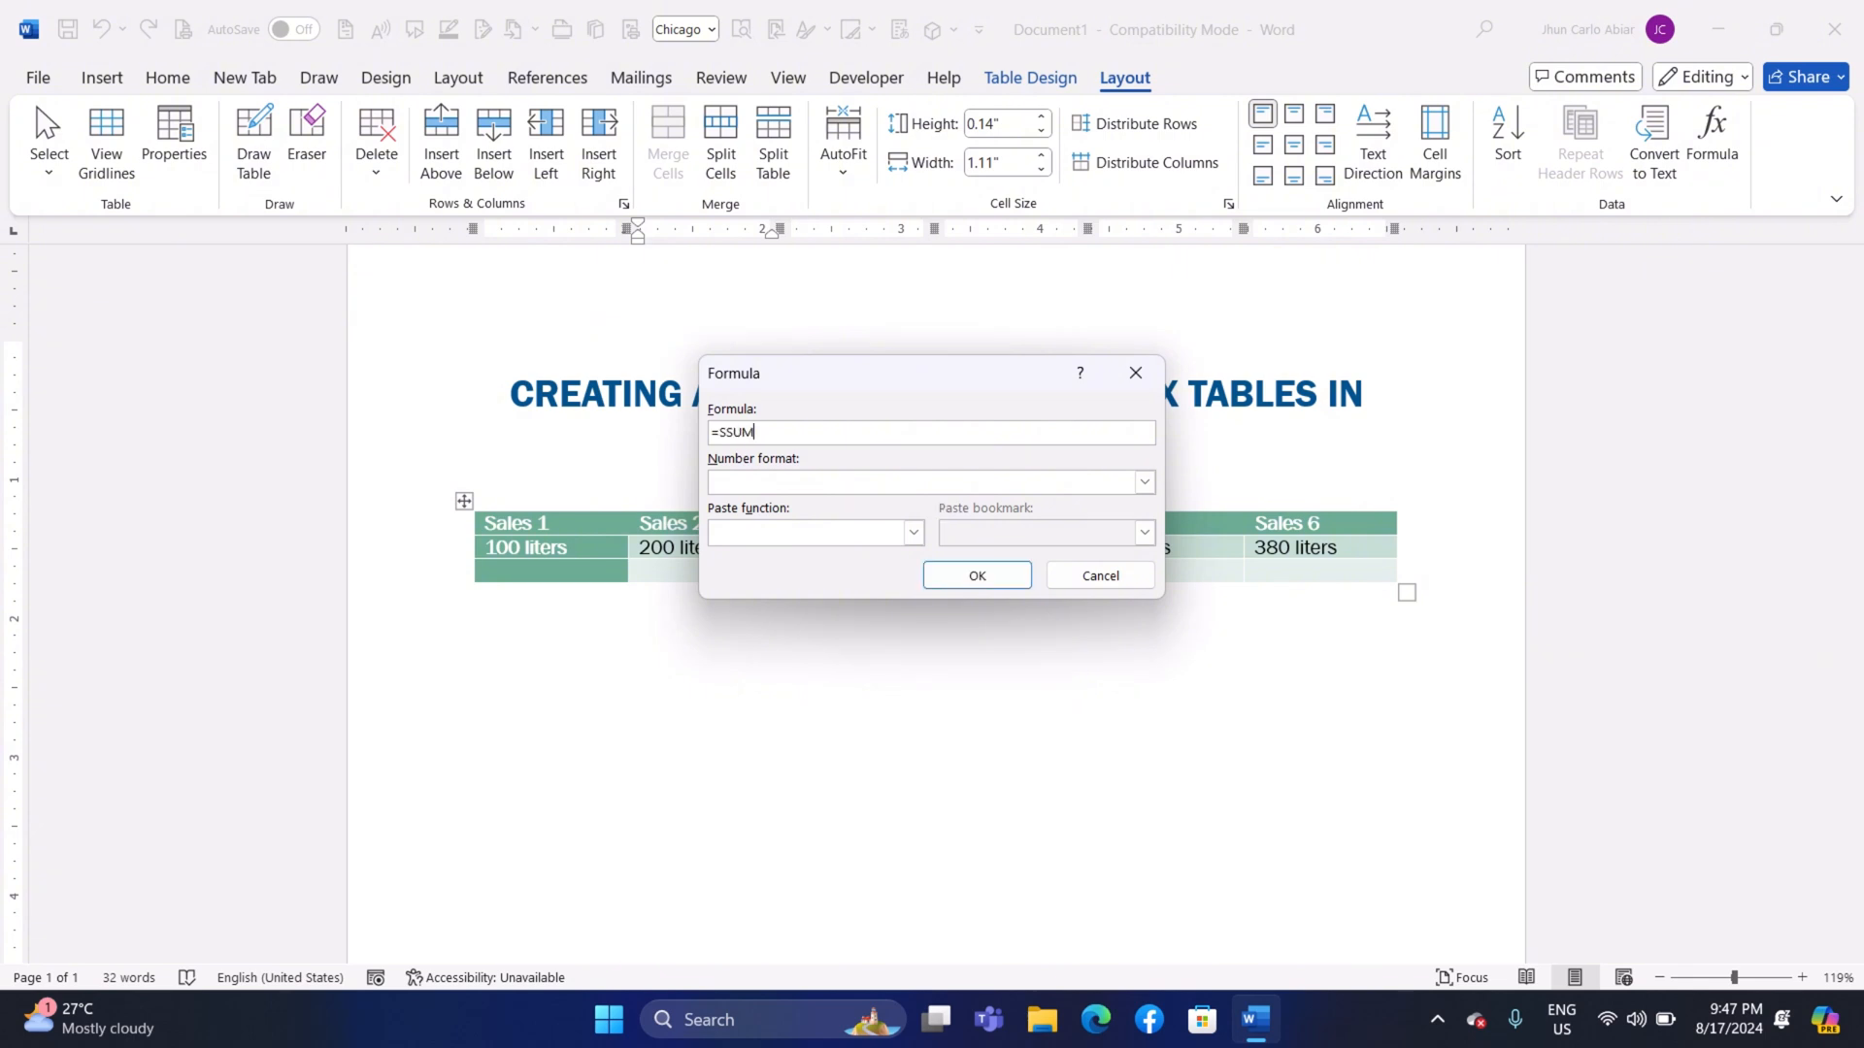
{"action": "key", "text": "Backspace"}
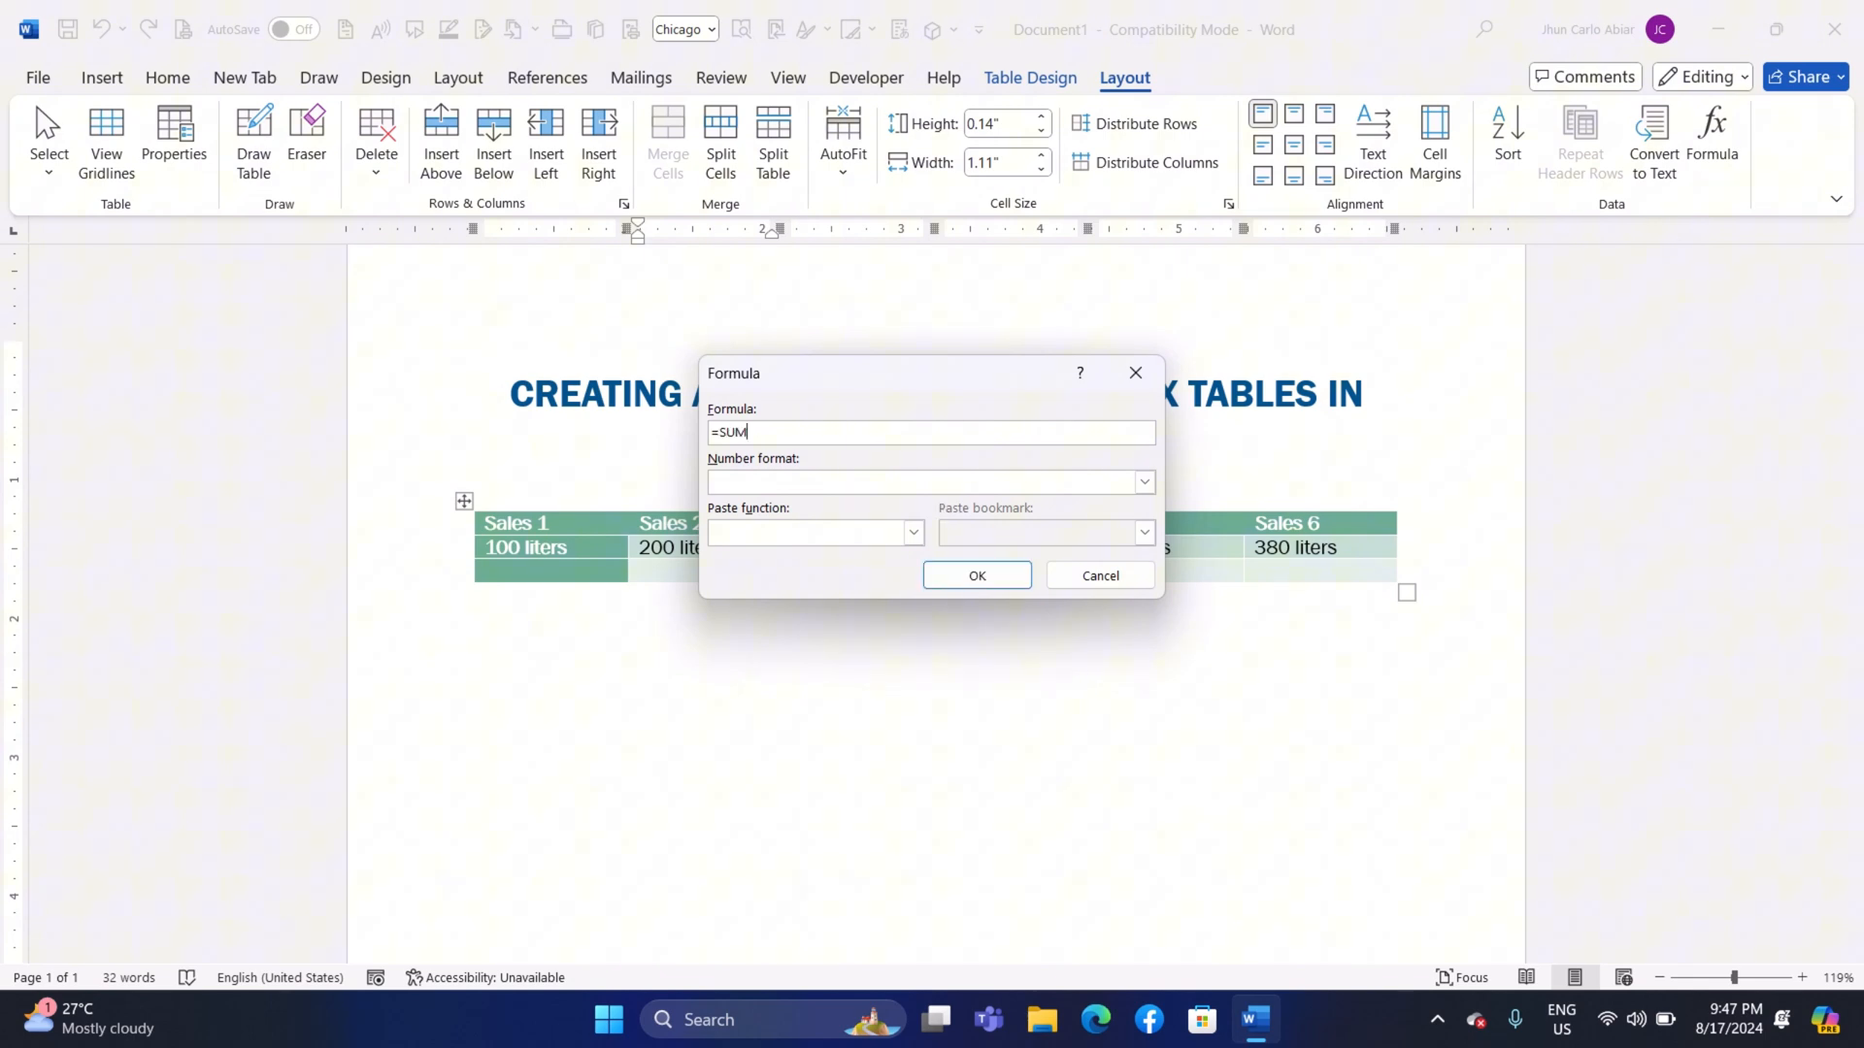
{"action": "type", "text": "(ABOV"}
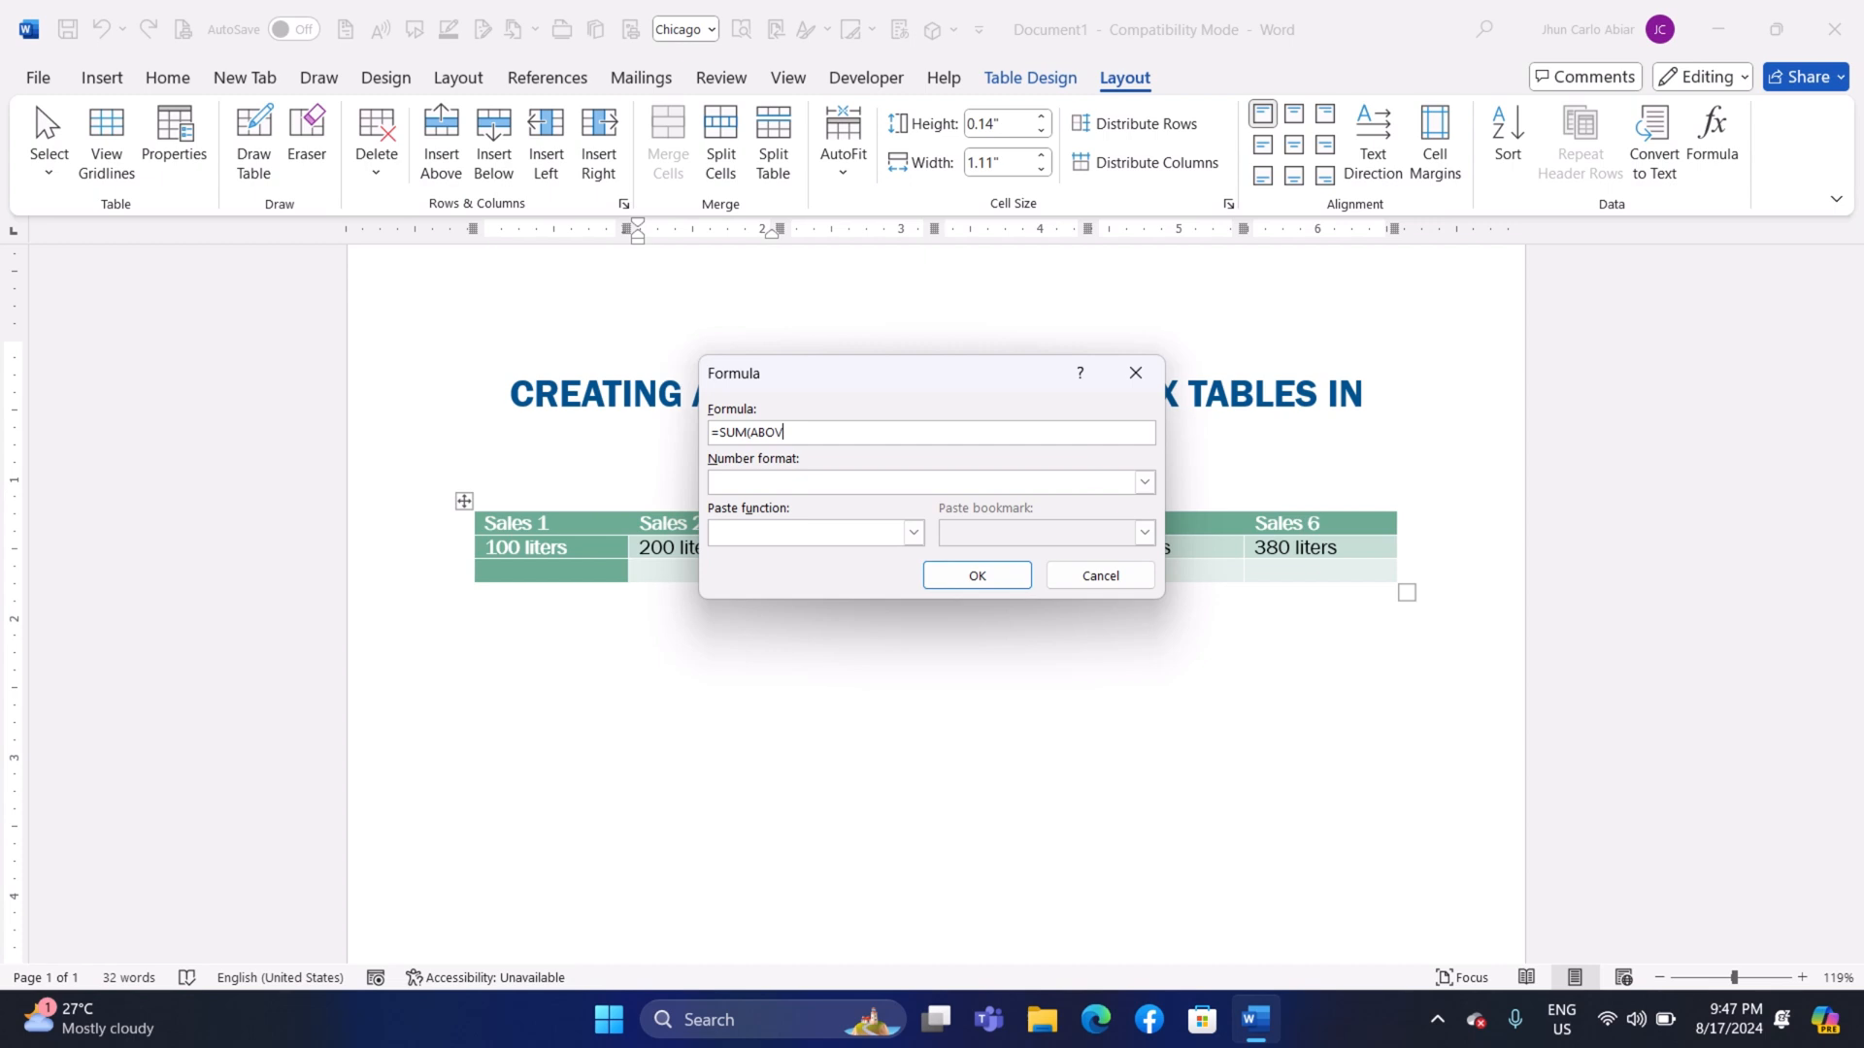
{"action": "type", "text": "E)"}
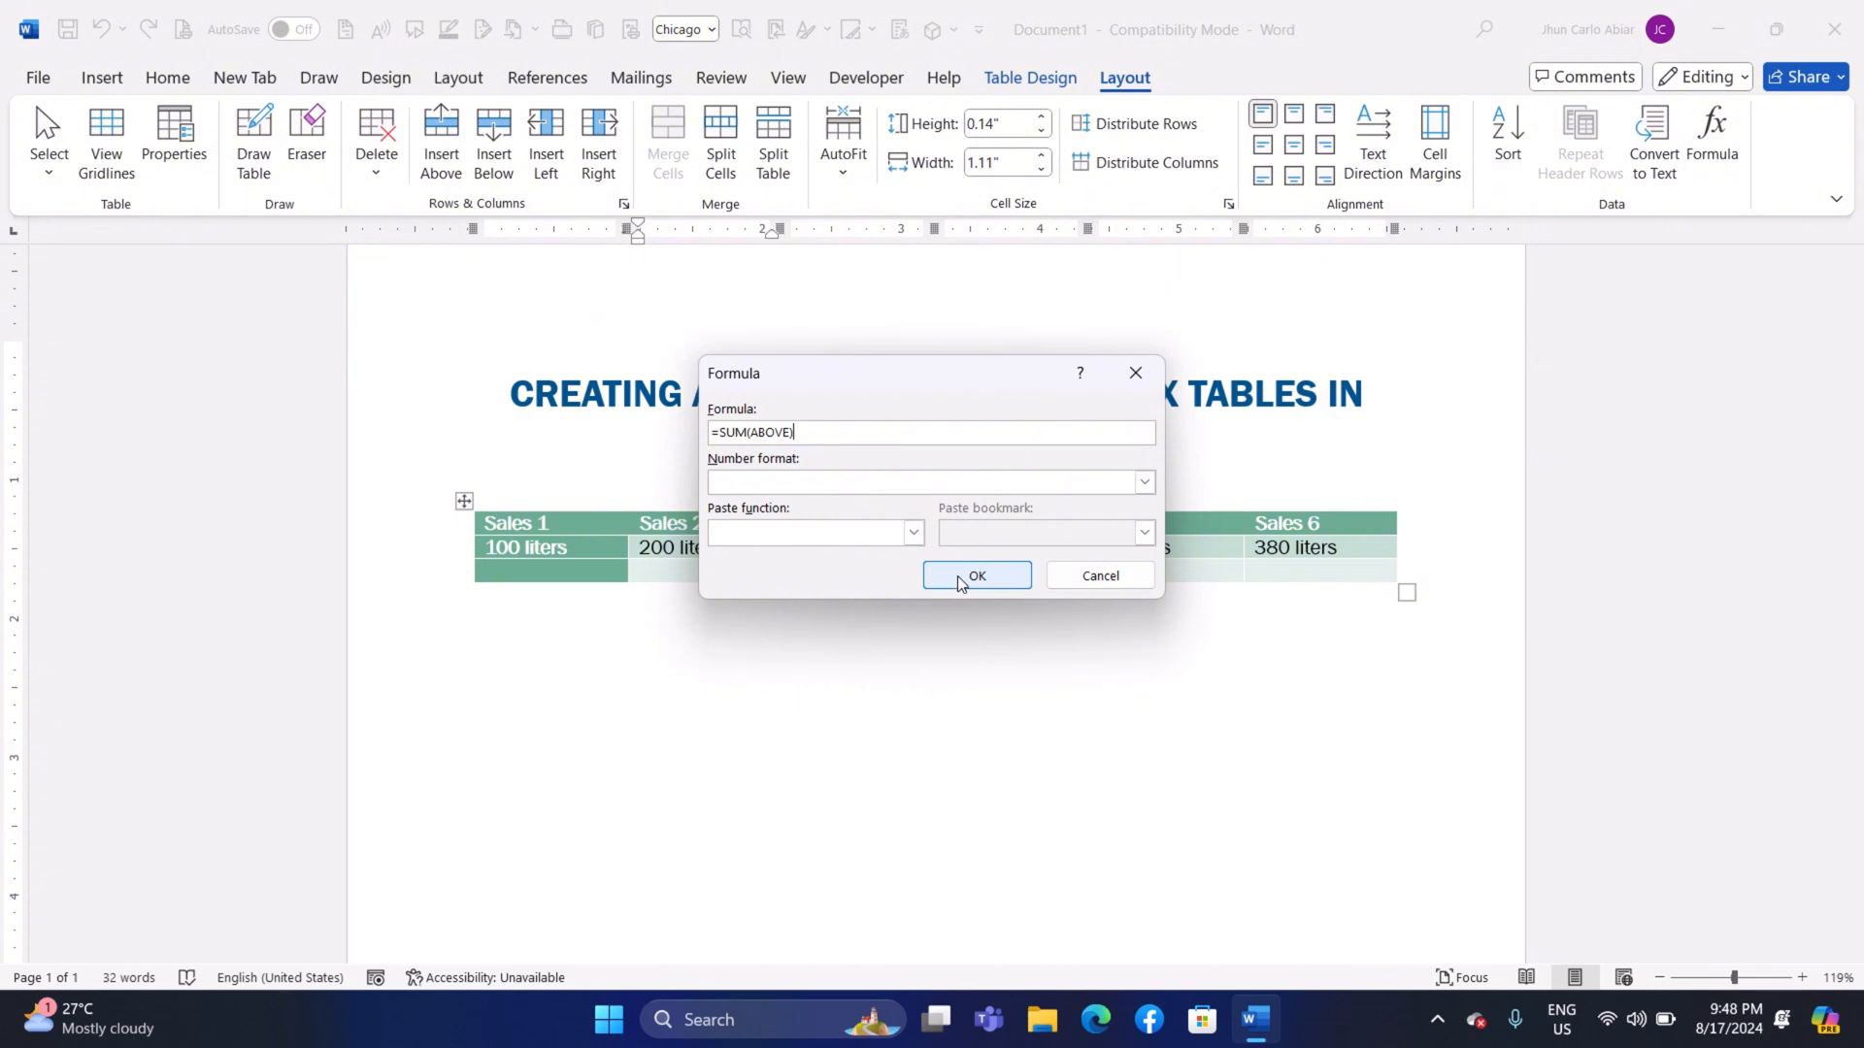
{"action": "left_click", "coordinate": [974, 576]}
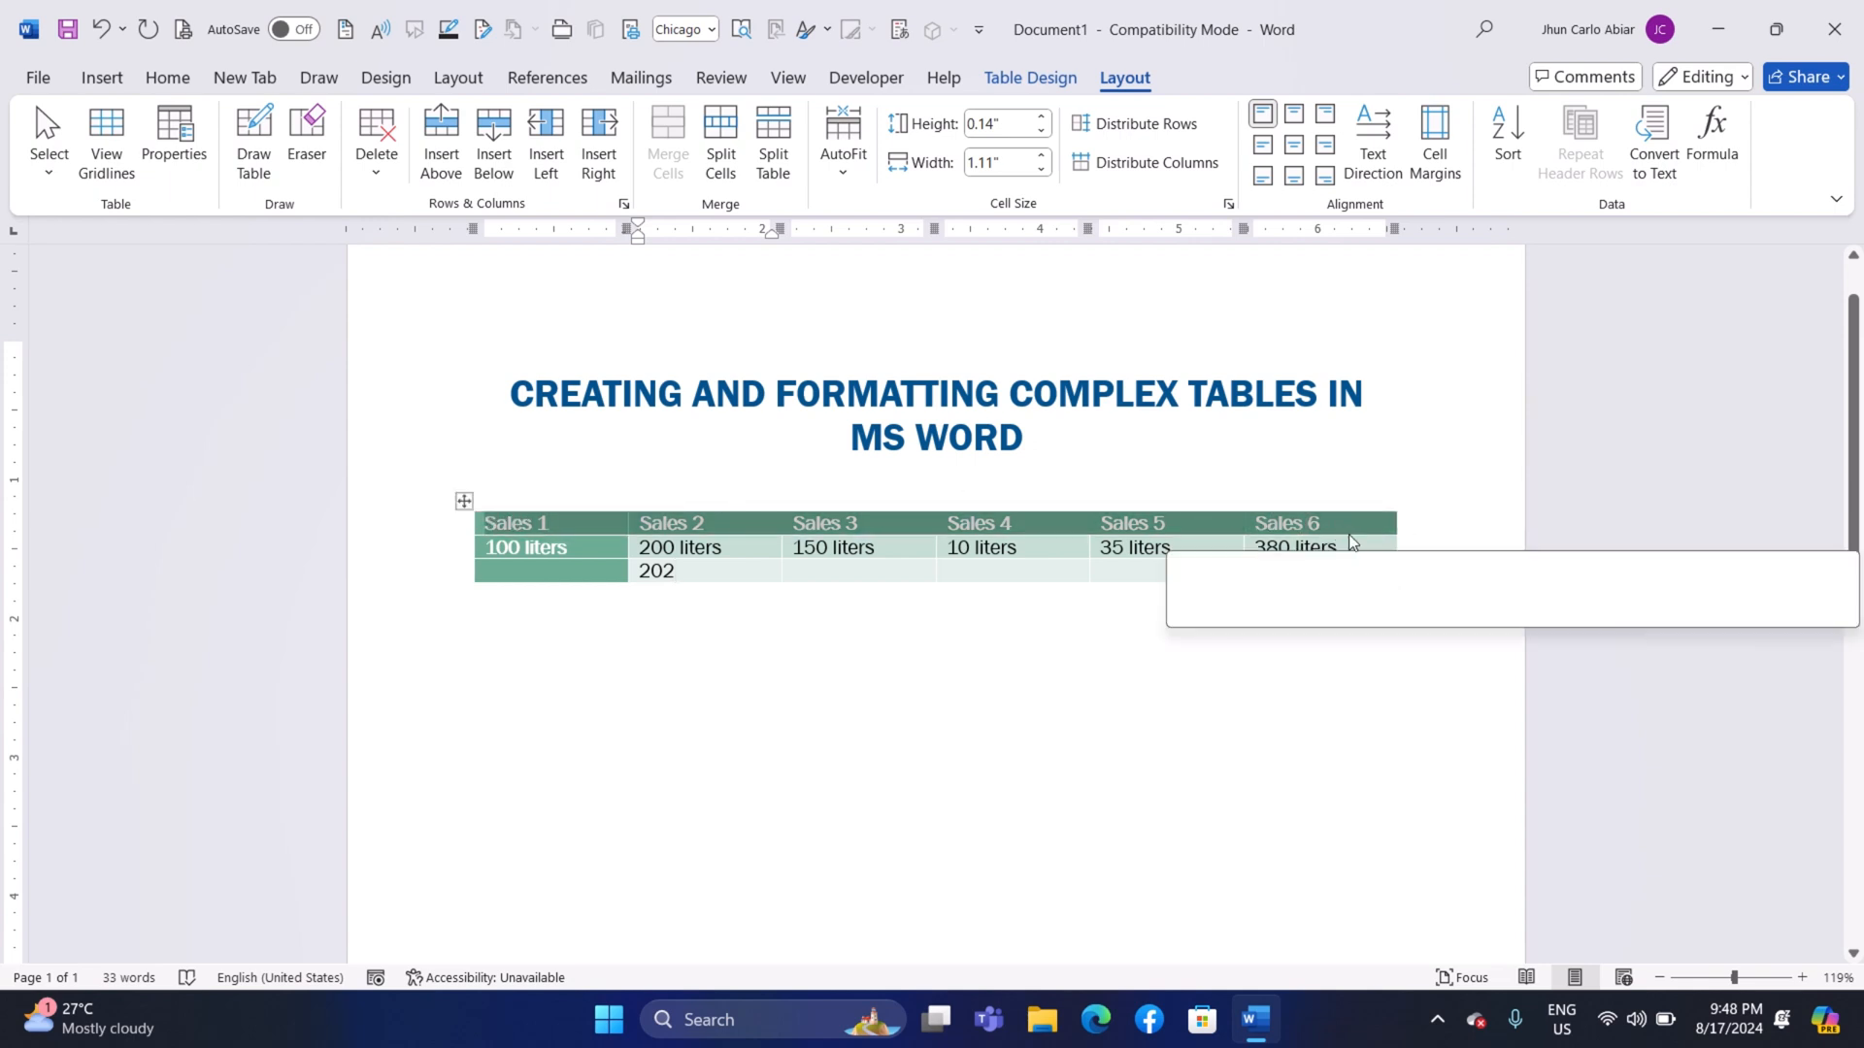
{"action": "left_click", "coordinate": [547, 78]}
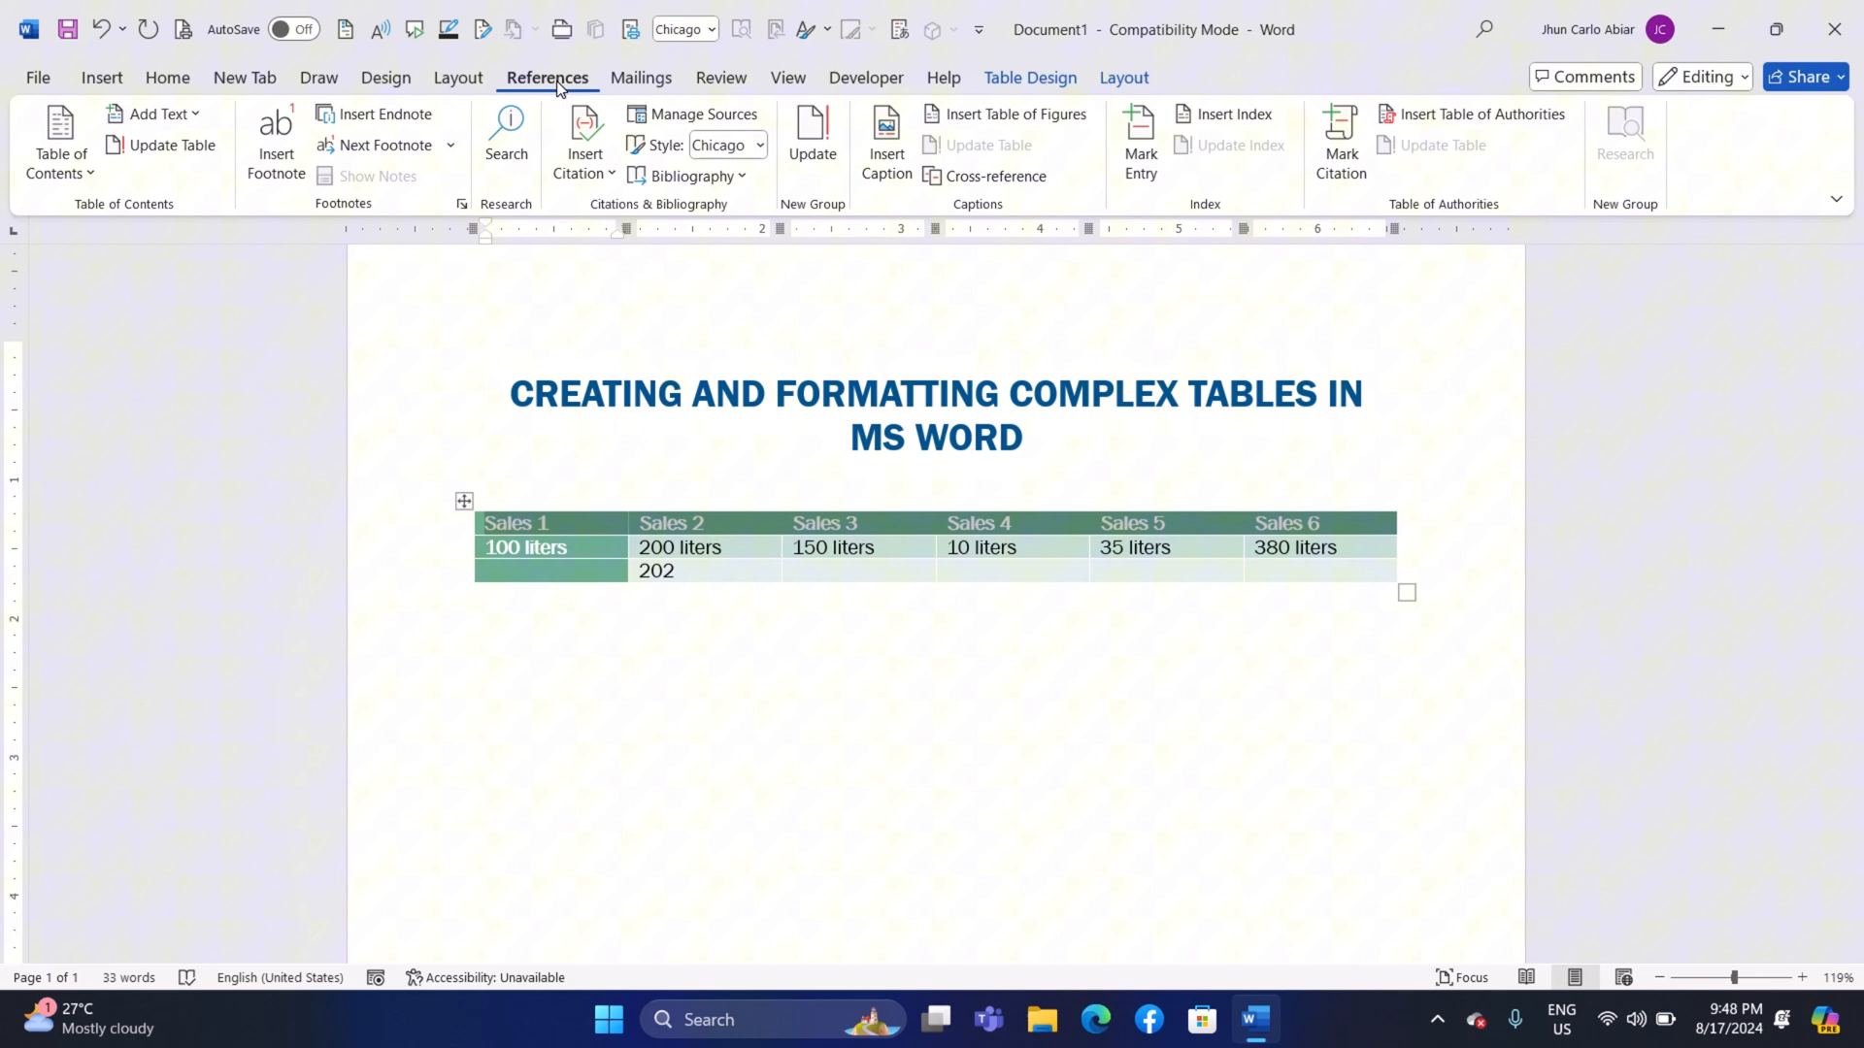
{"action": "left_click", "coordinate": [60, 142]}
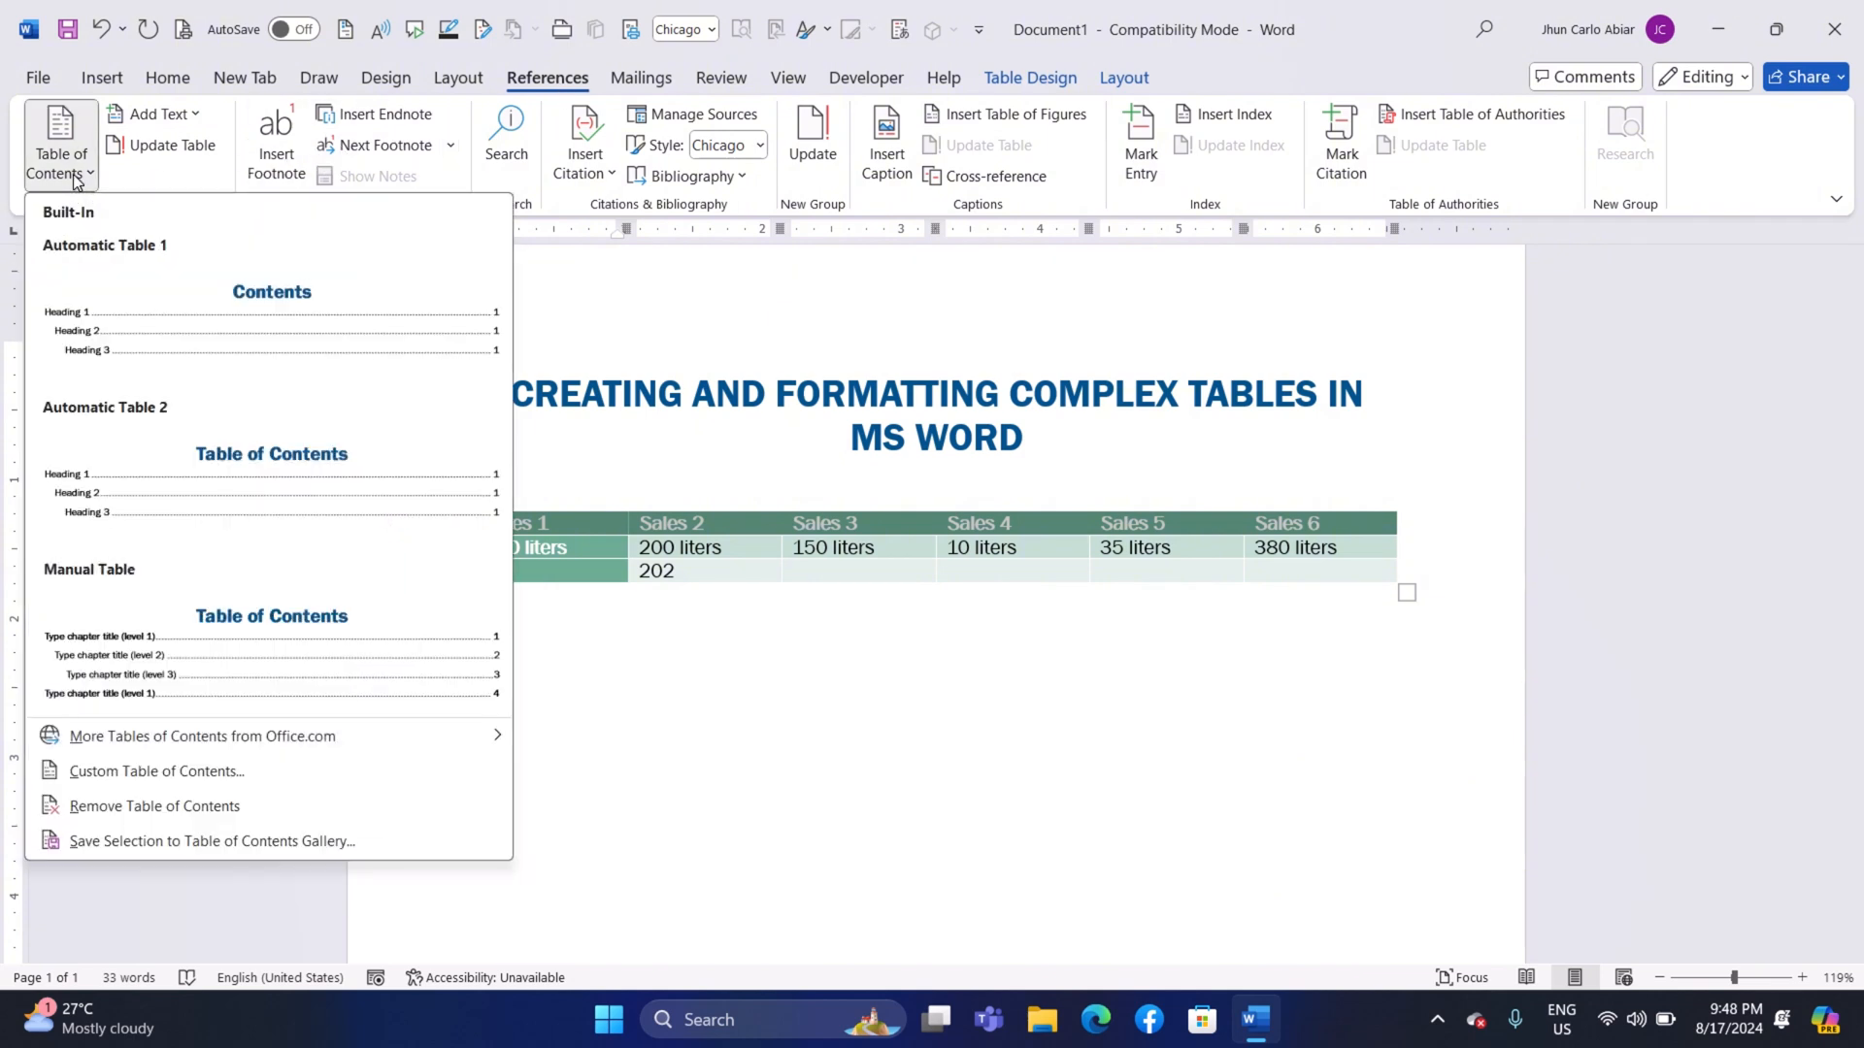
{"action": "left_click", "coordinate": [105, 246]}
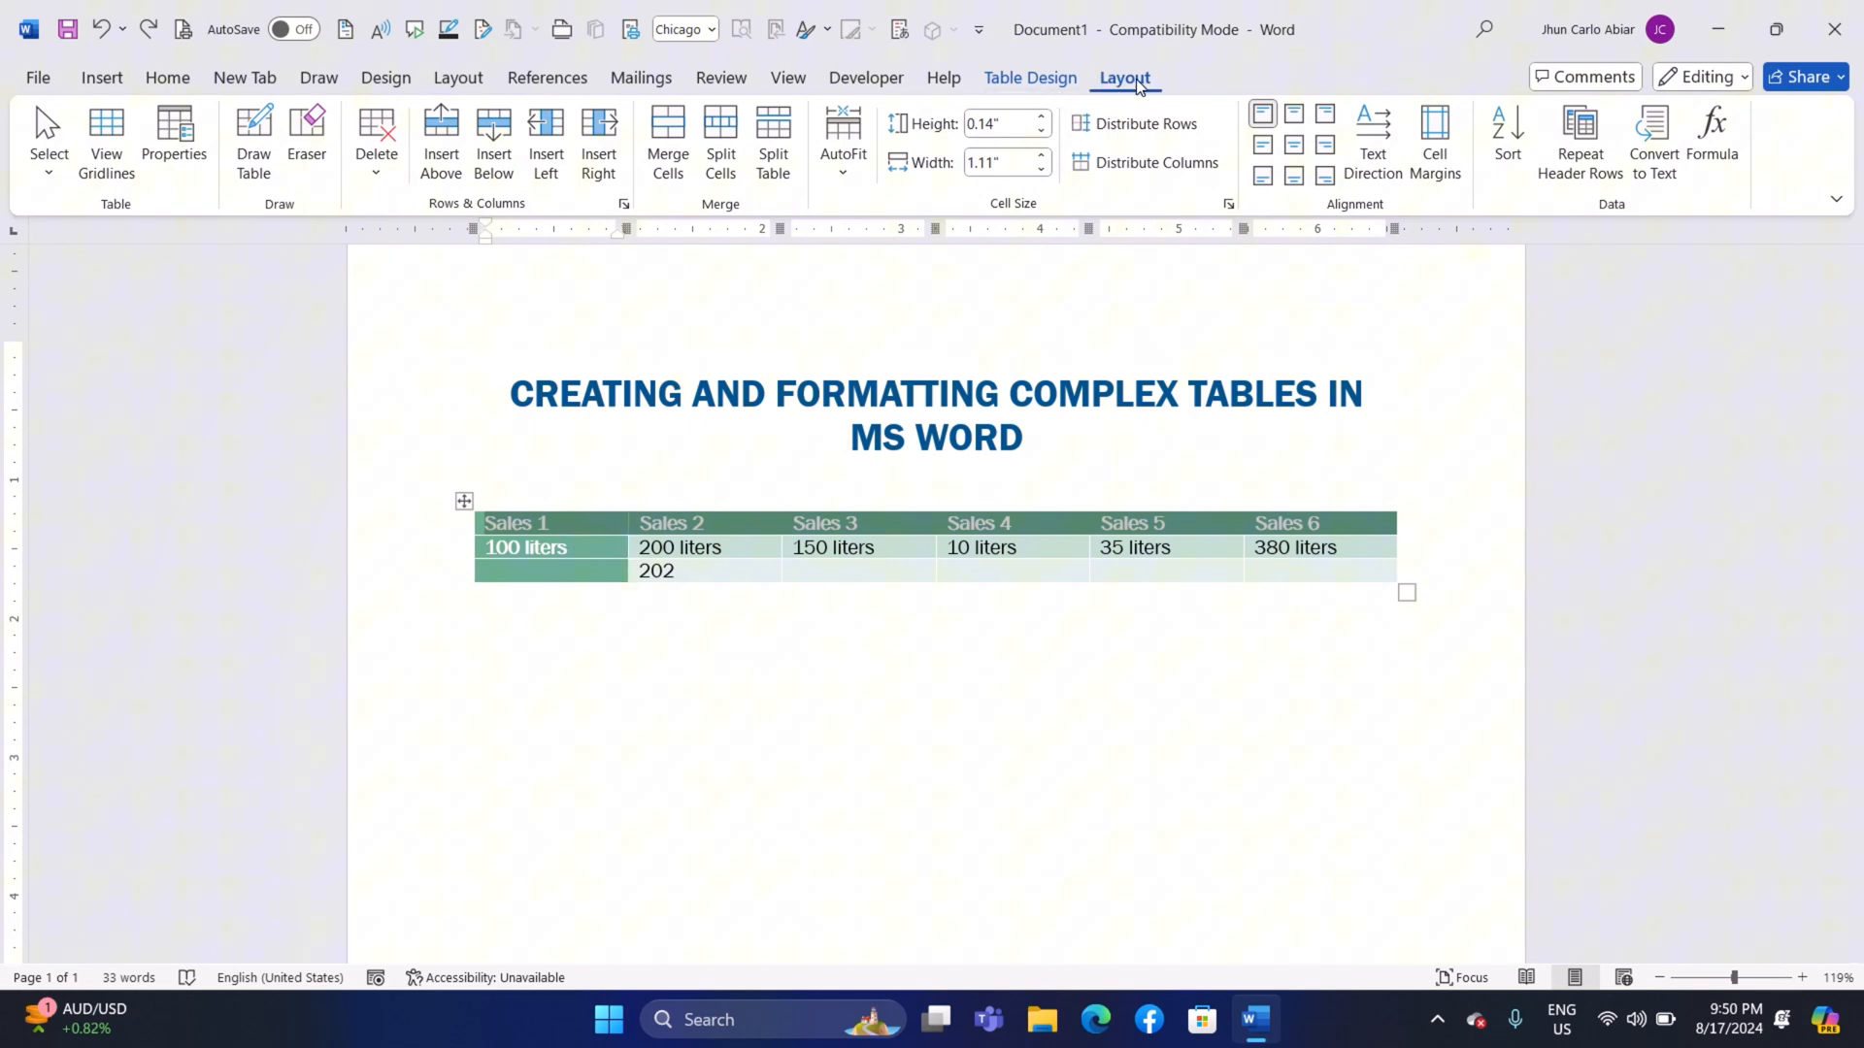
{"action": "left_click", "coordinate": [1505, 140]}
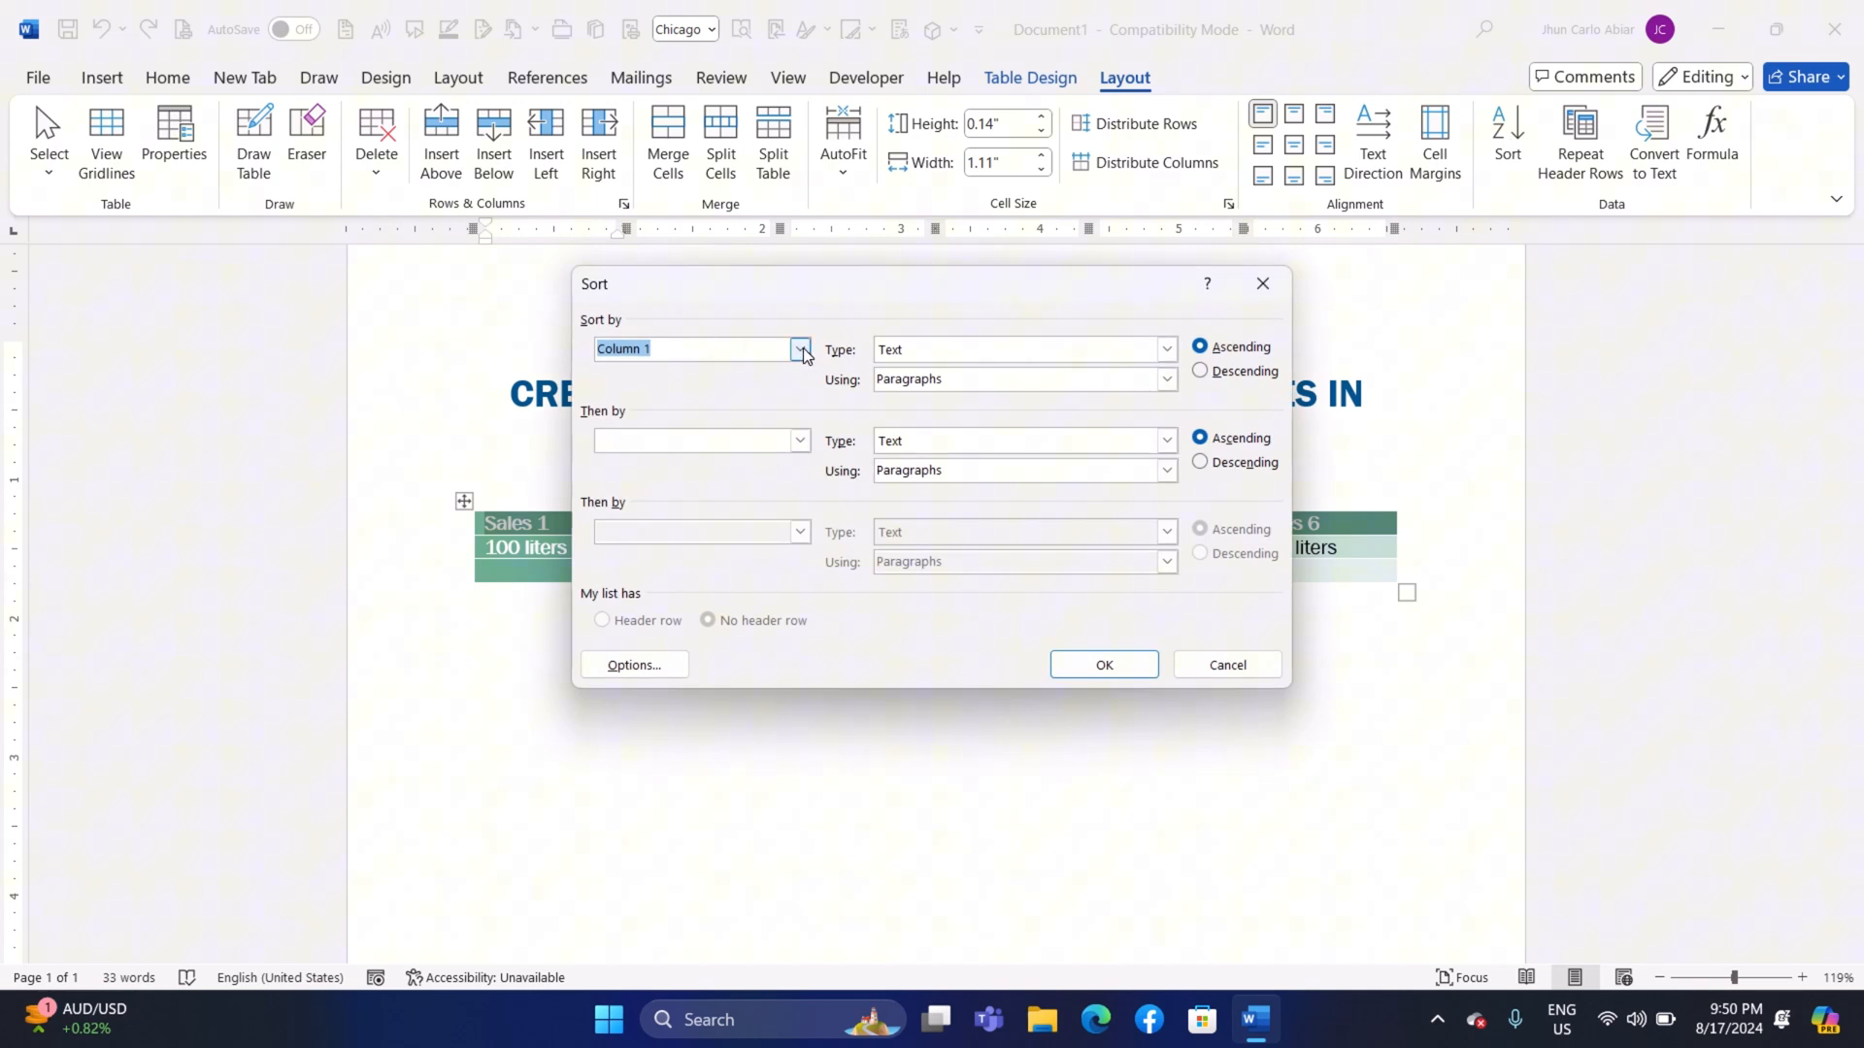
{"action": "left_click", "coordinate": [800, 349]}
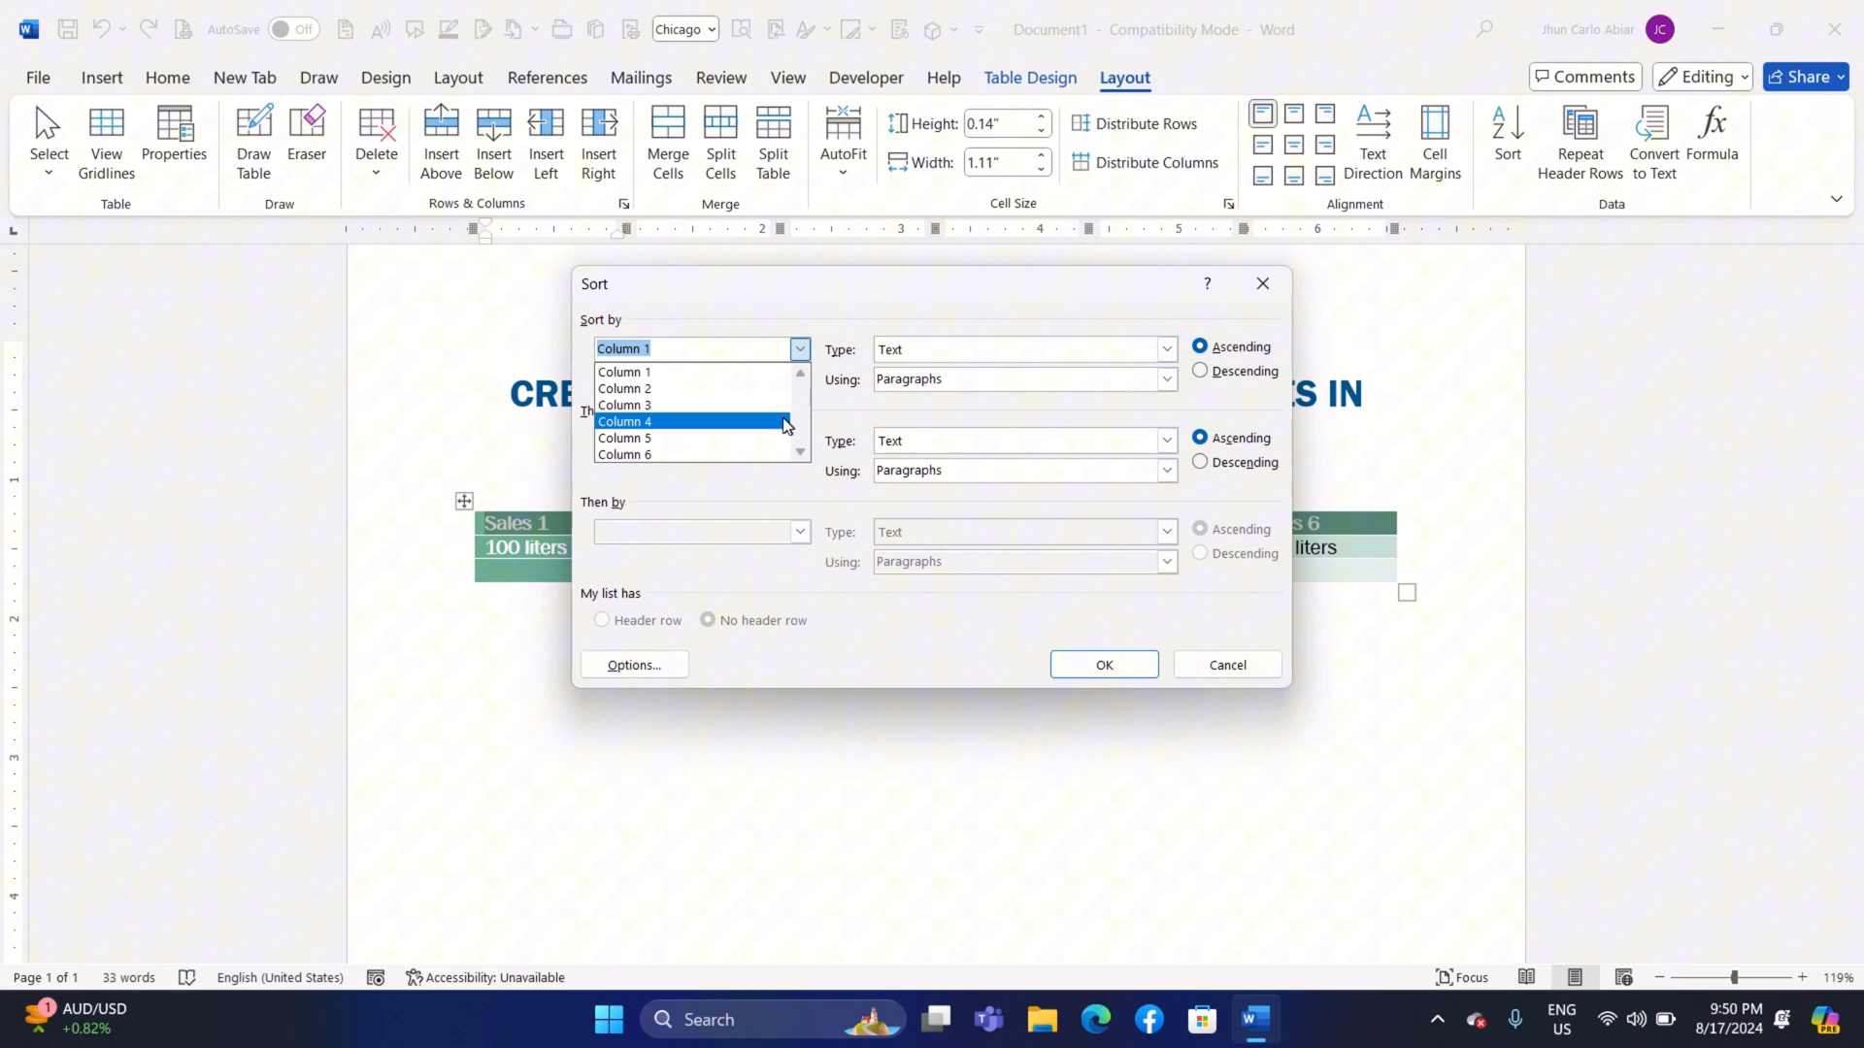
{"action": "left_click", "coordinate": [1102, 664]}
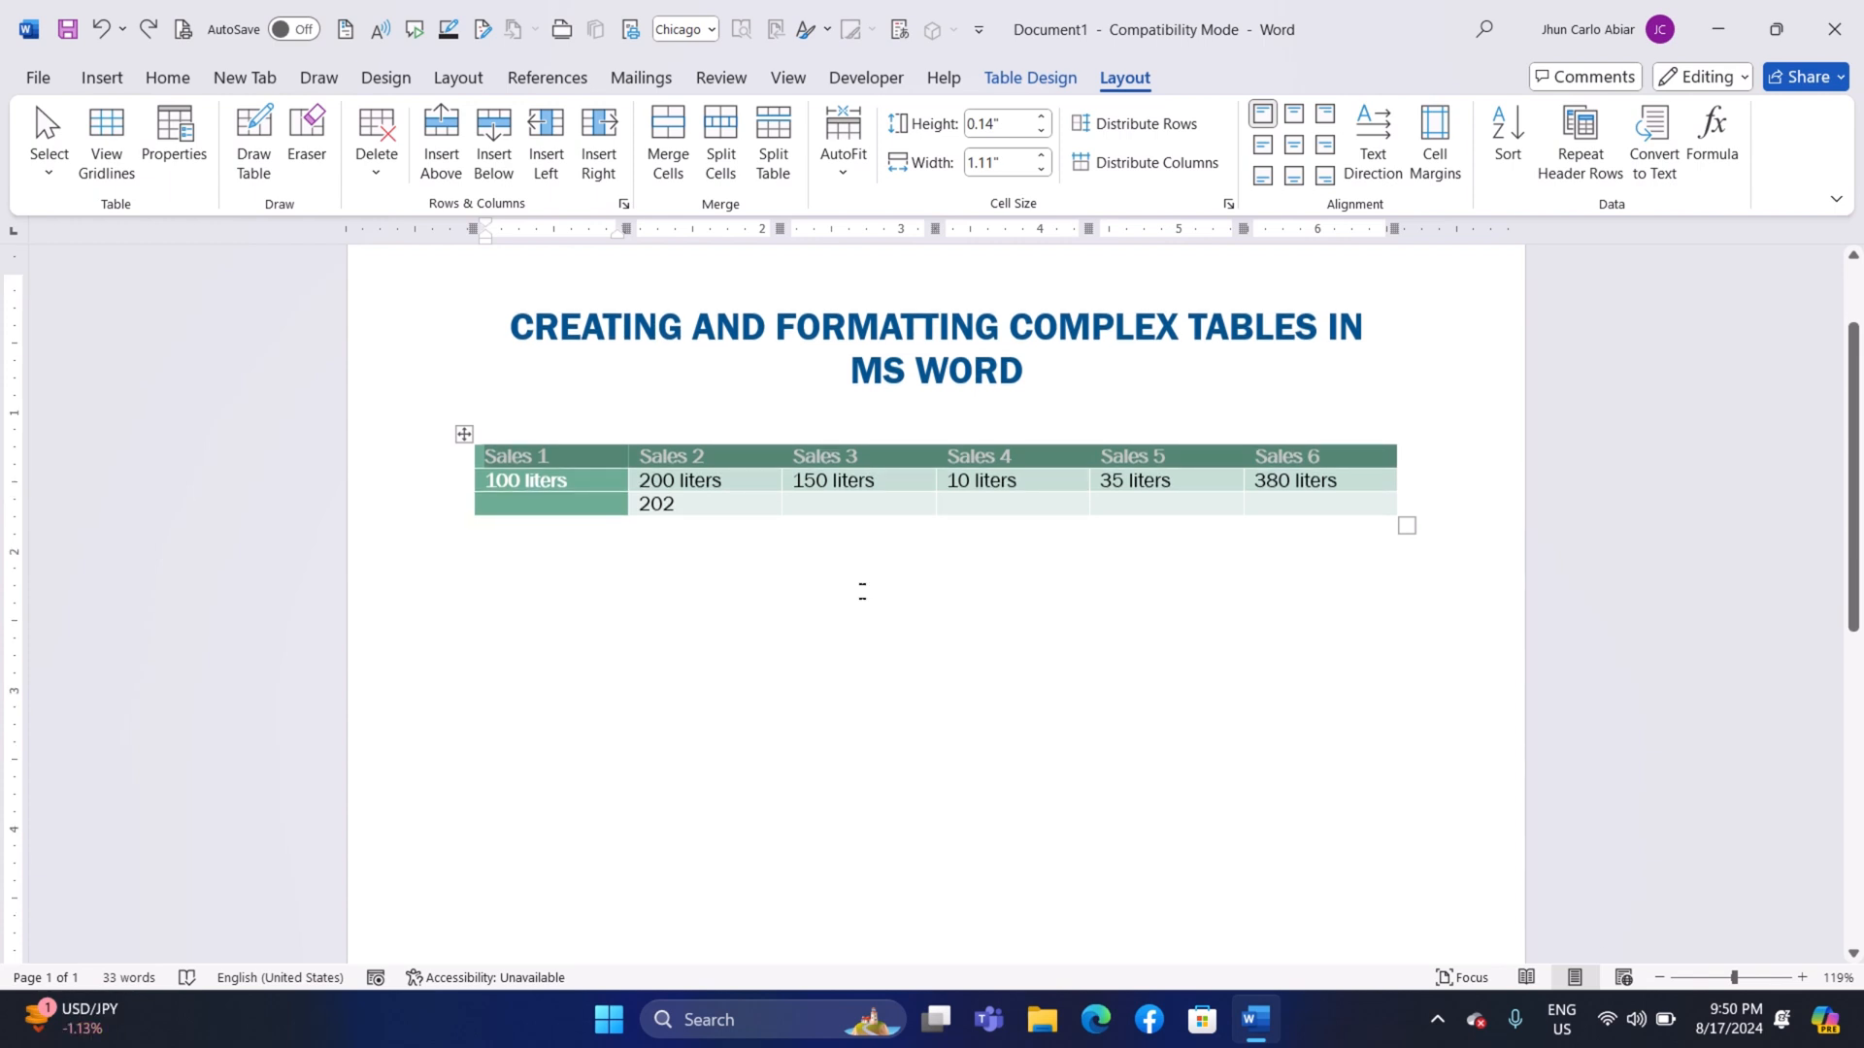
{"action": "left_click", "coordinate": [975, 504]}
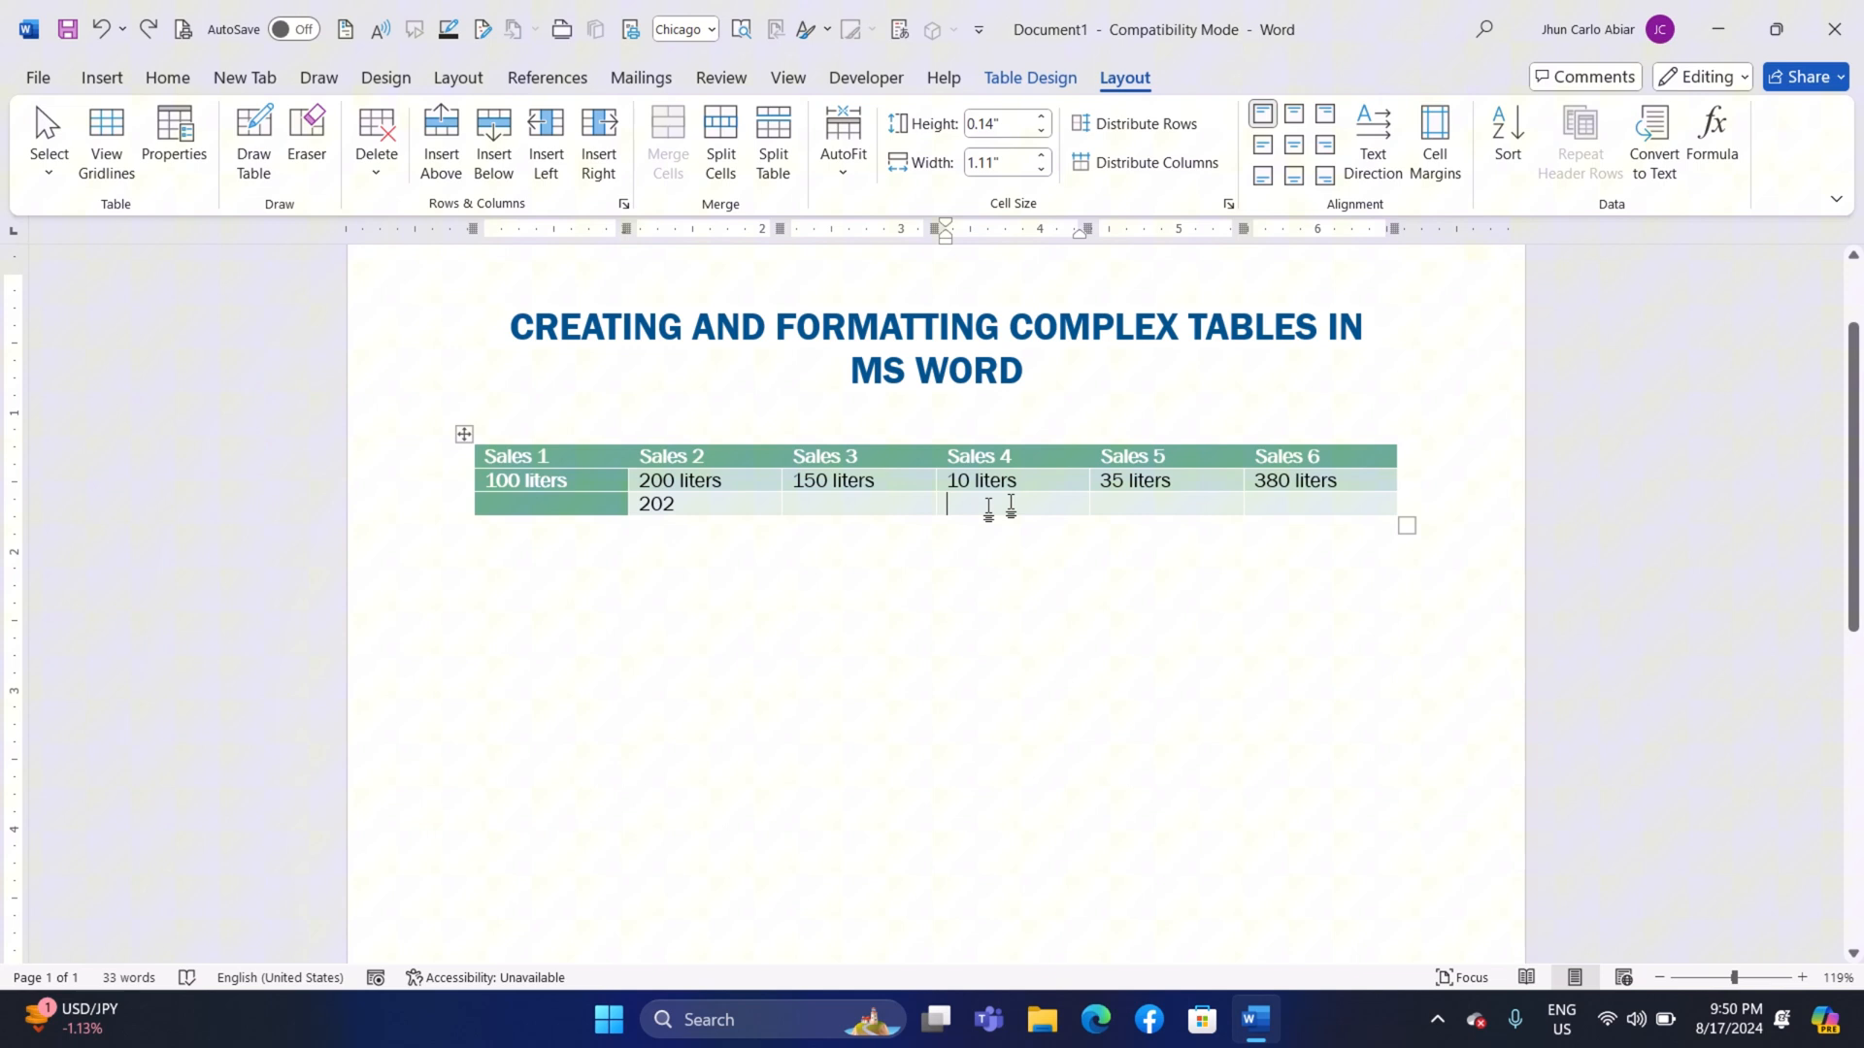
{"action": "mouse_move", "coordinate": [1298, 497]}
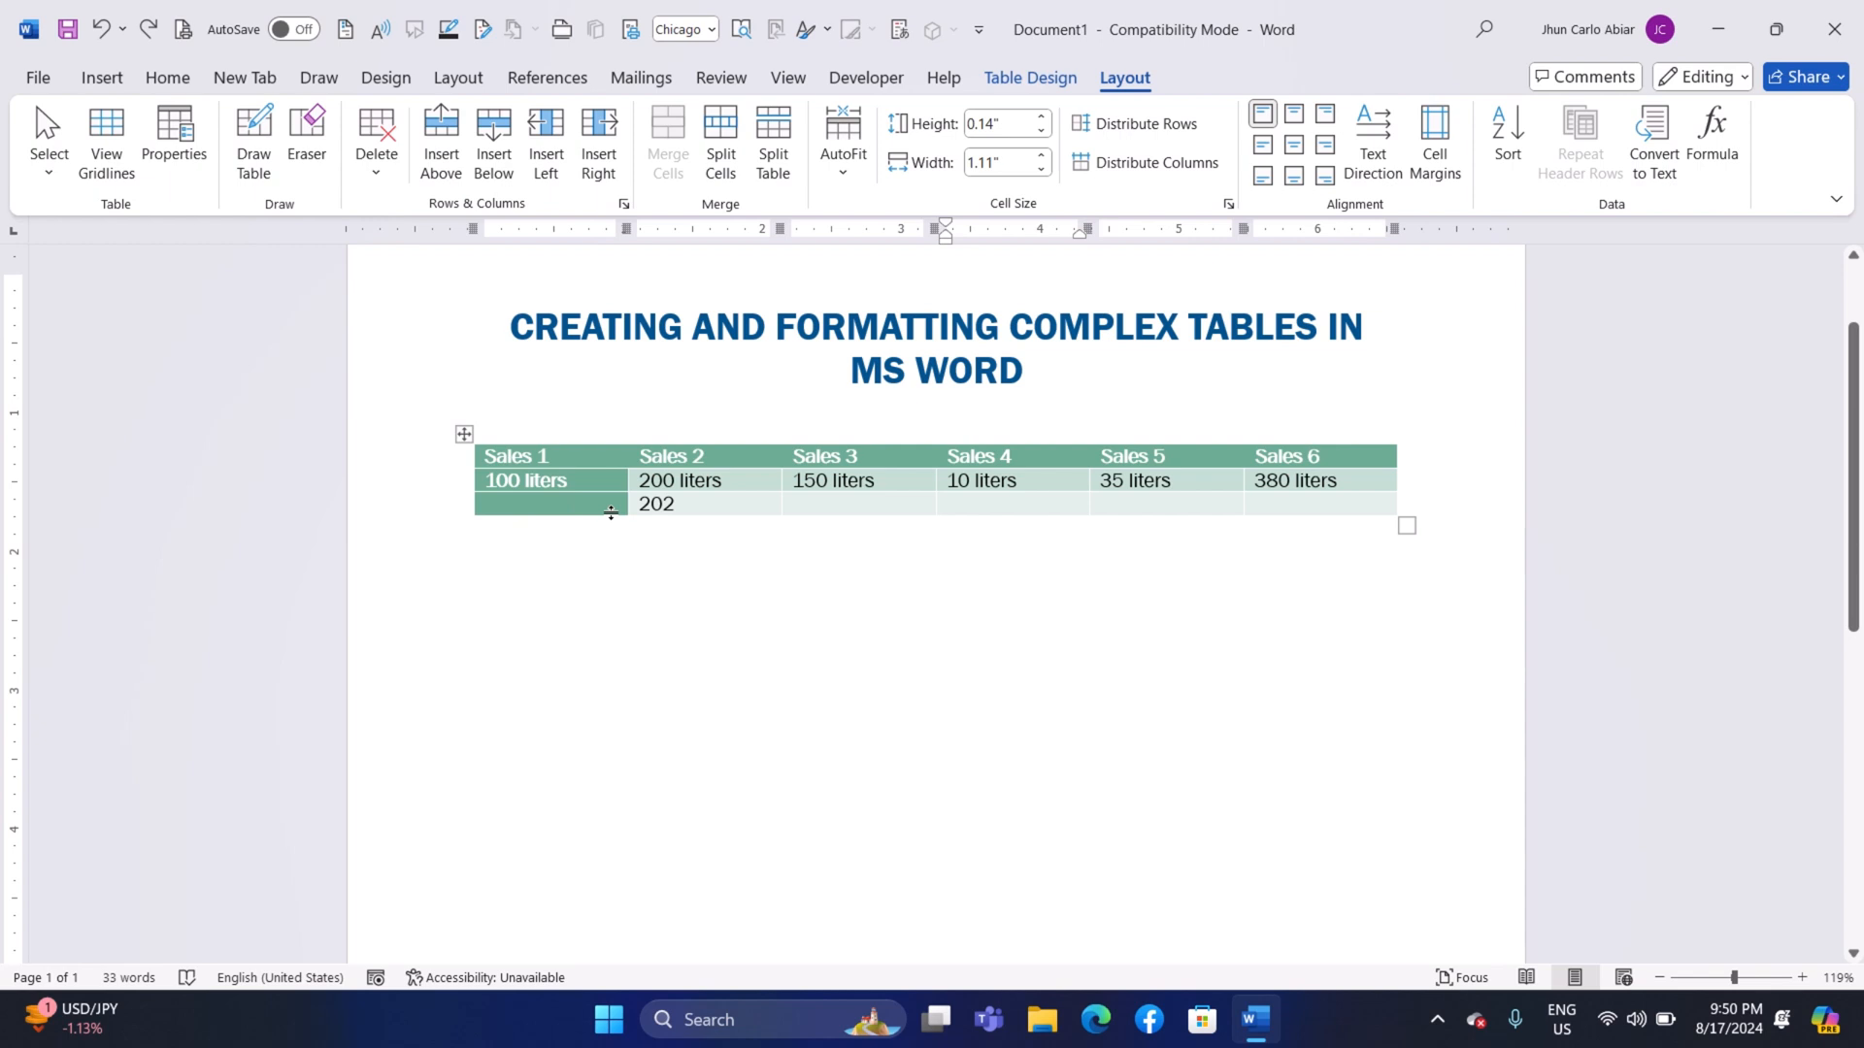
{"action": "left_click", "coordinate": [947, 504]}
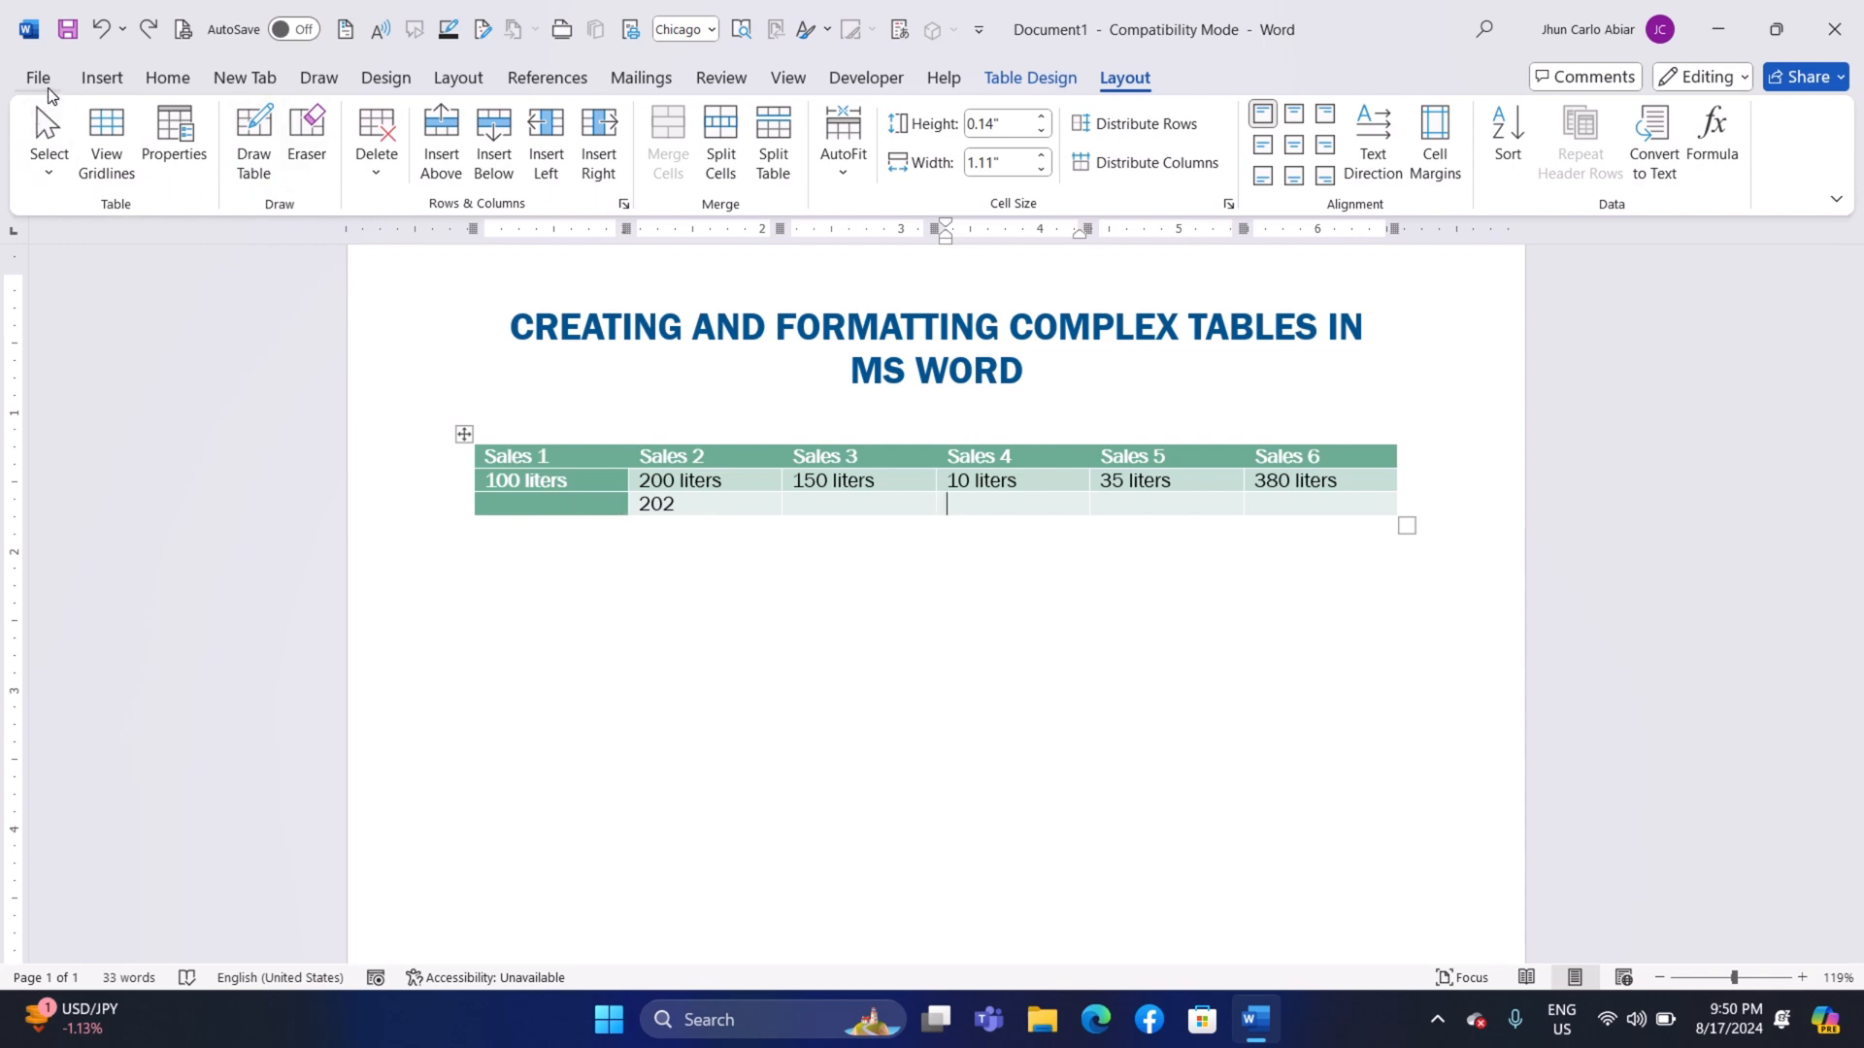
Save As 'CREATING AND FORMATTING COMPLEX TABLES IN MS WORD', choosing a folder and file type.
{"action": "left_click", "coordinate": [37, 77]}
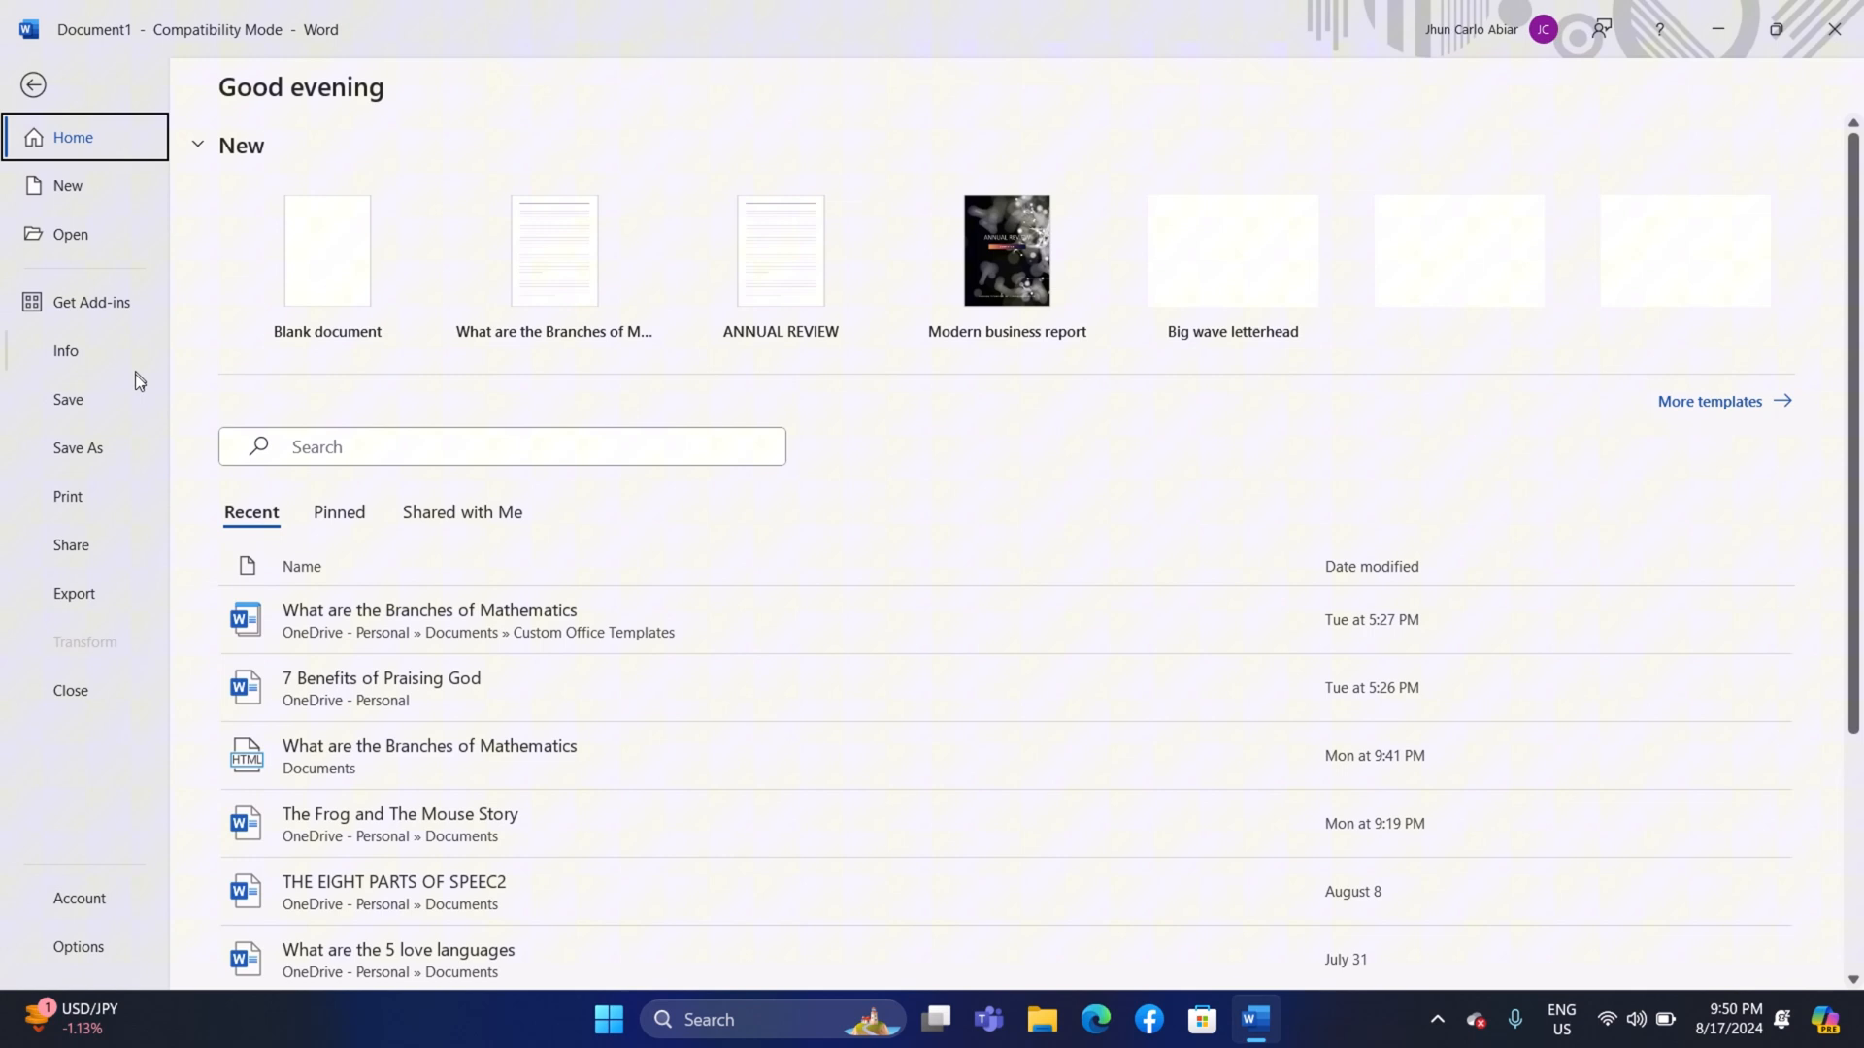
{"action": "left_click", "coordinate": [78, 447]}
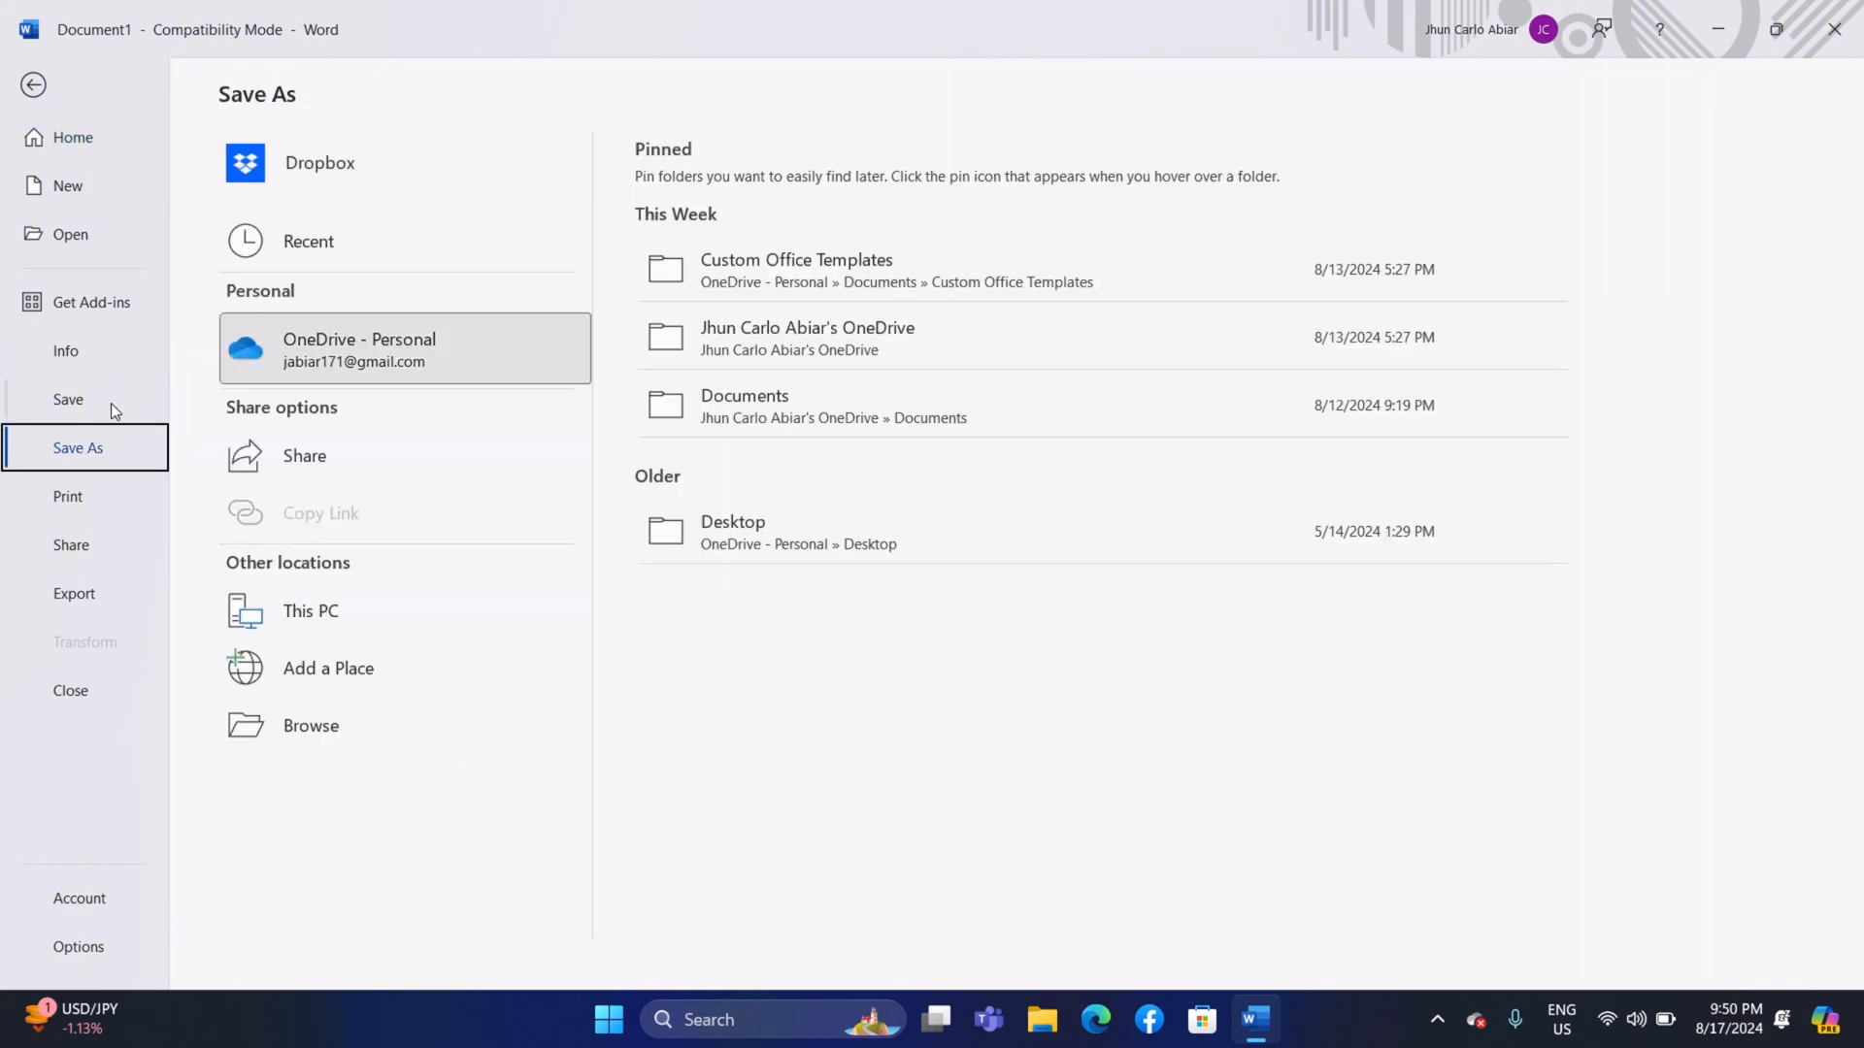
{"action": "left_click", "coordinate": [404, 350]}
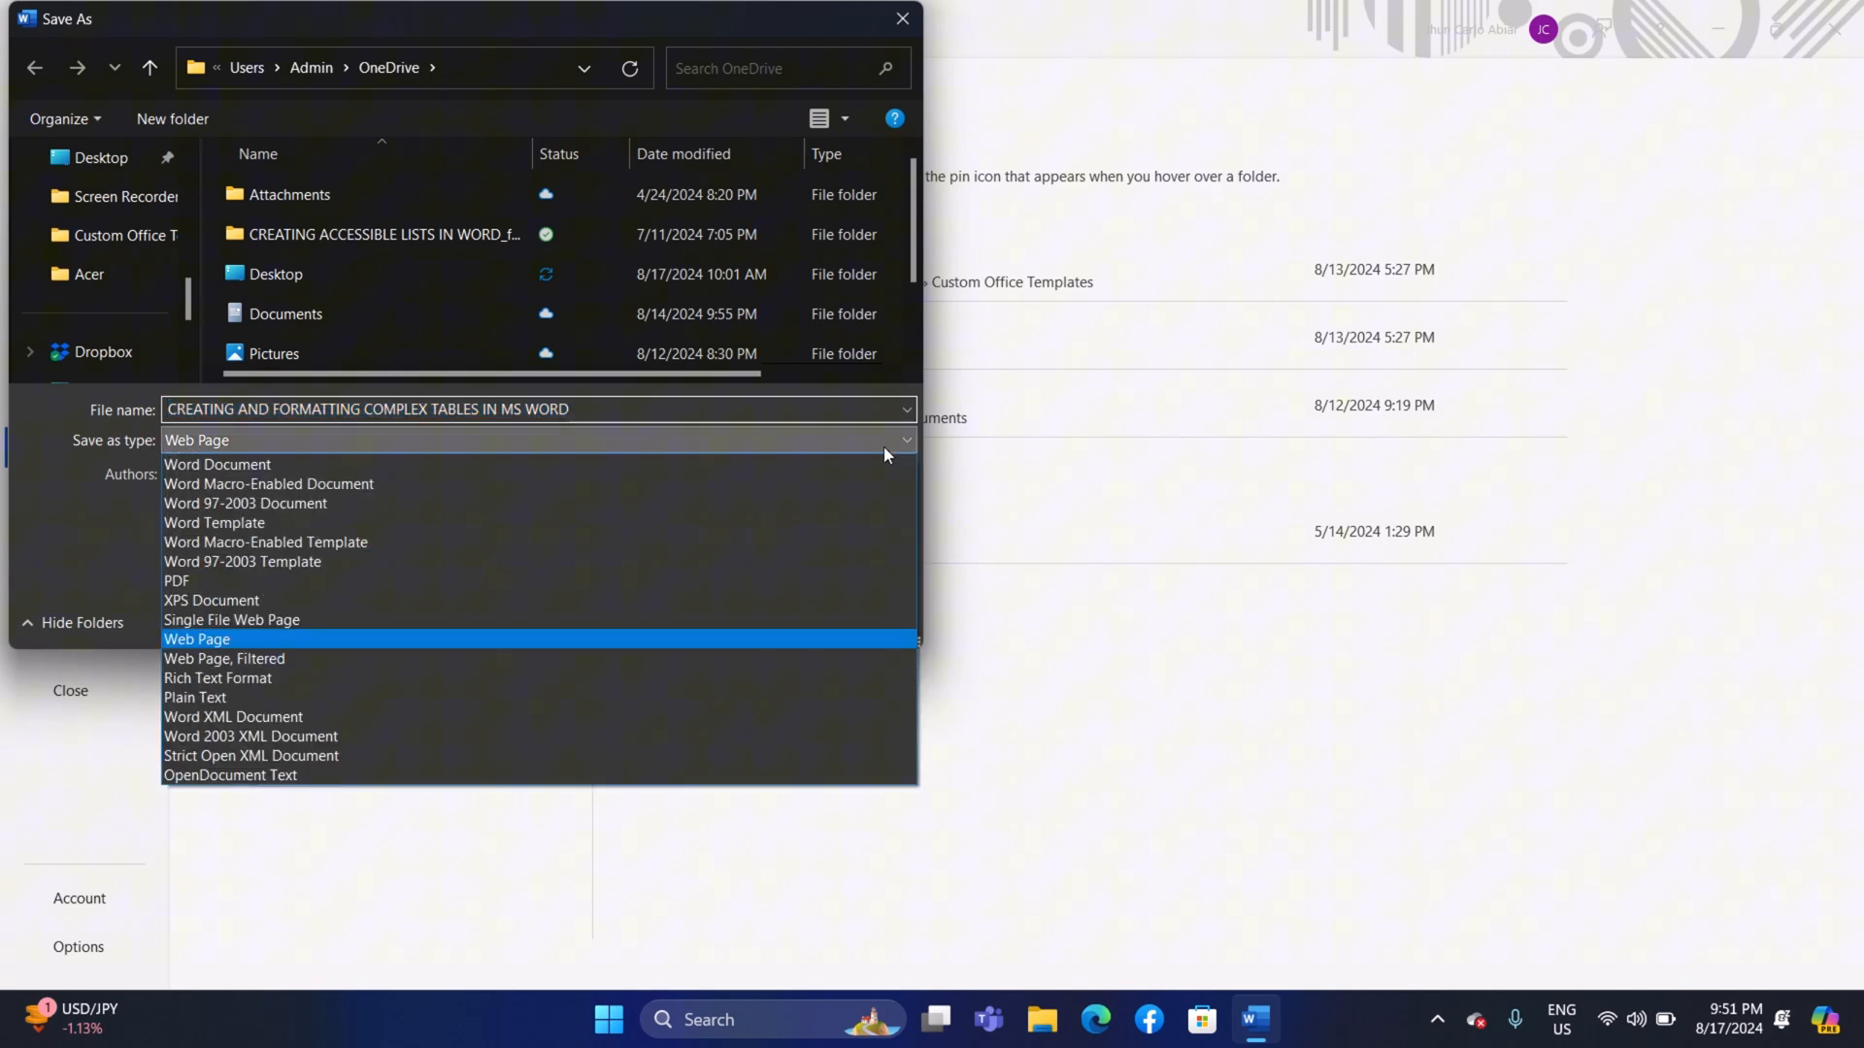
{"action": "left_click", "coordinate": [214, 522]}
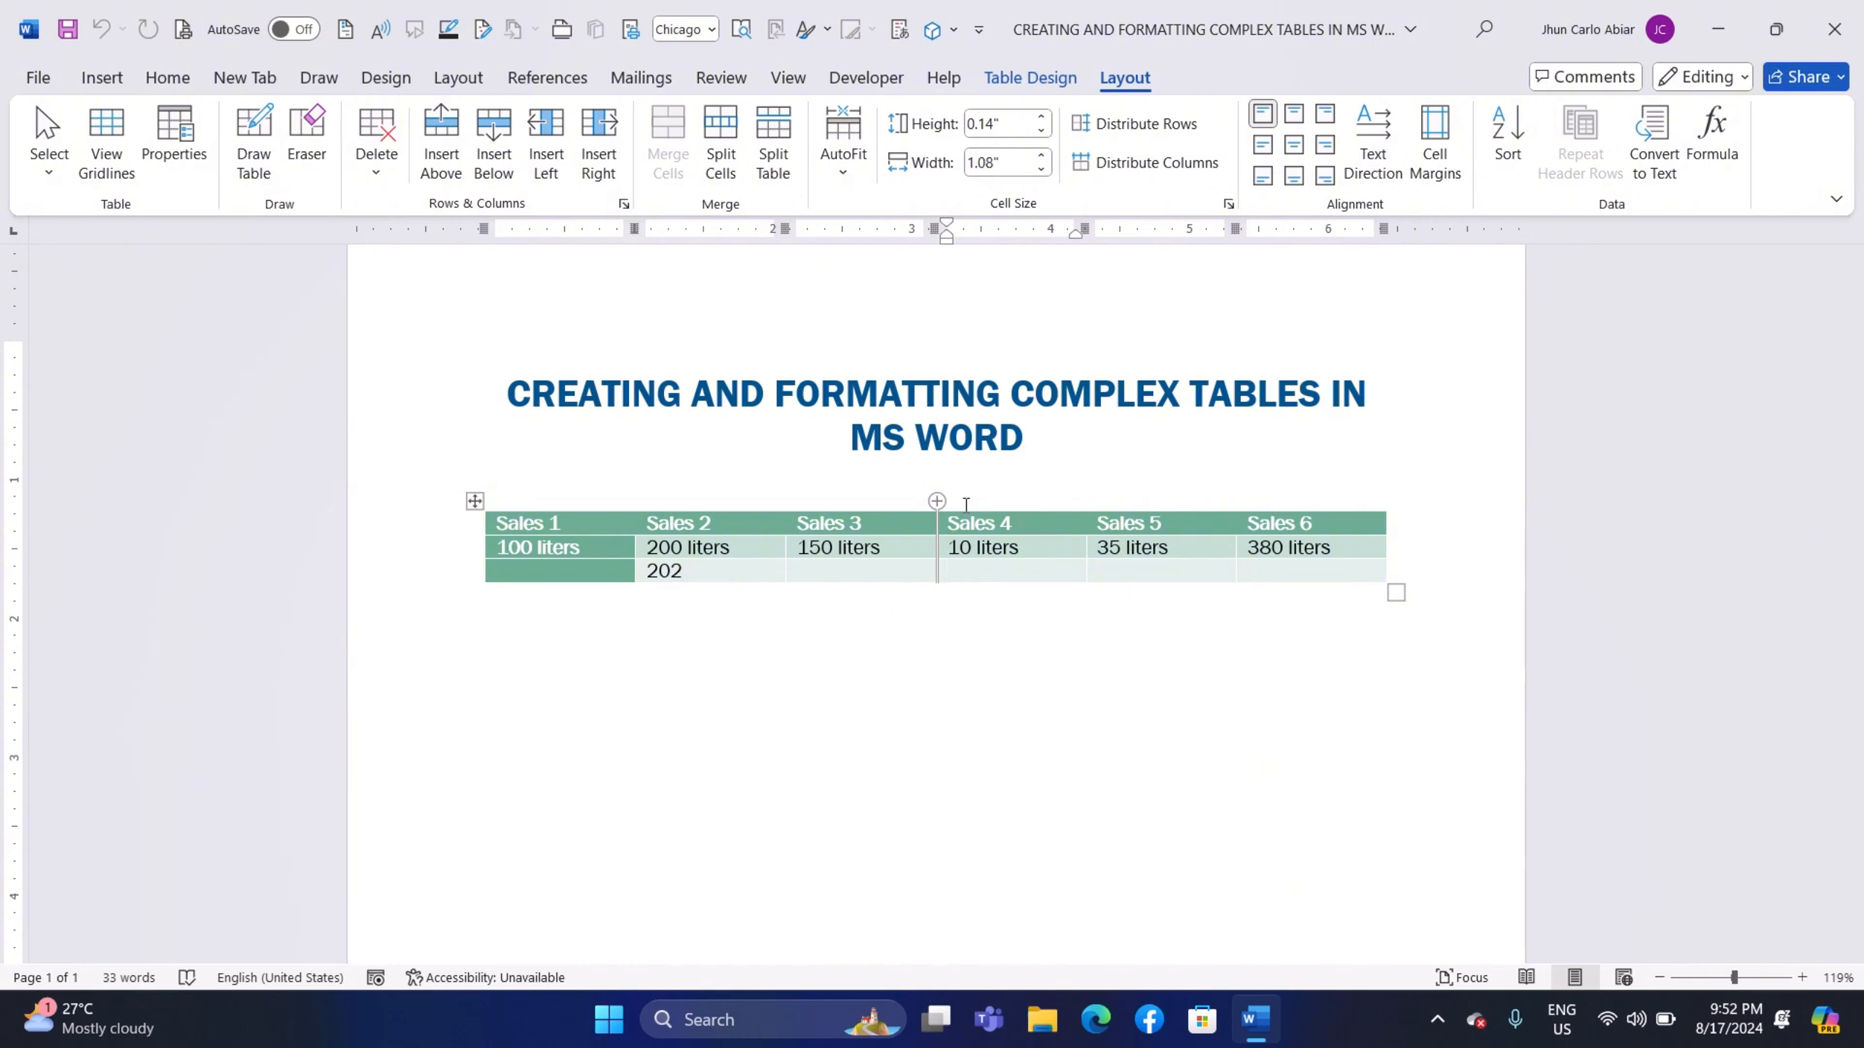
{"action": "scroll", "scroll_direction": "down", "scroll_amount": 3}
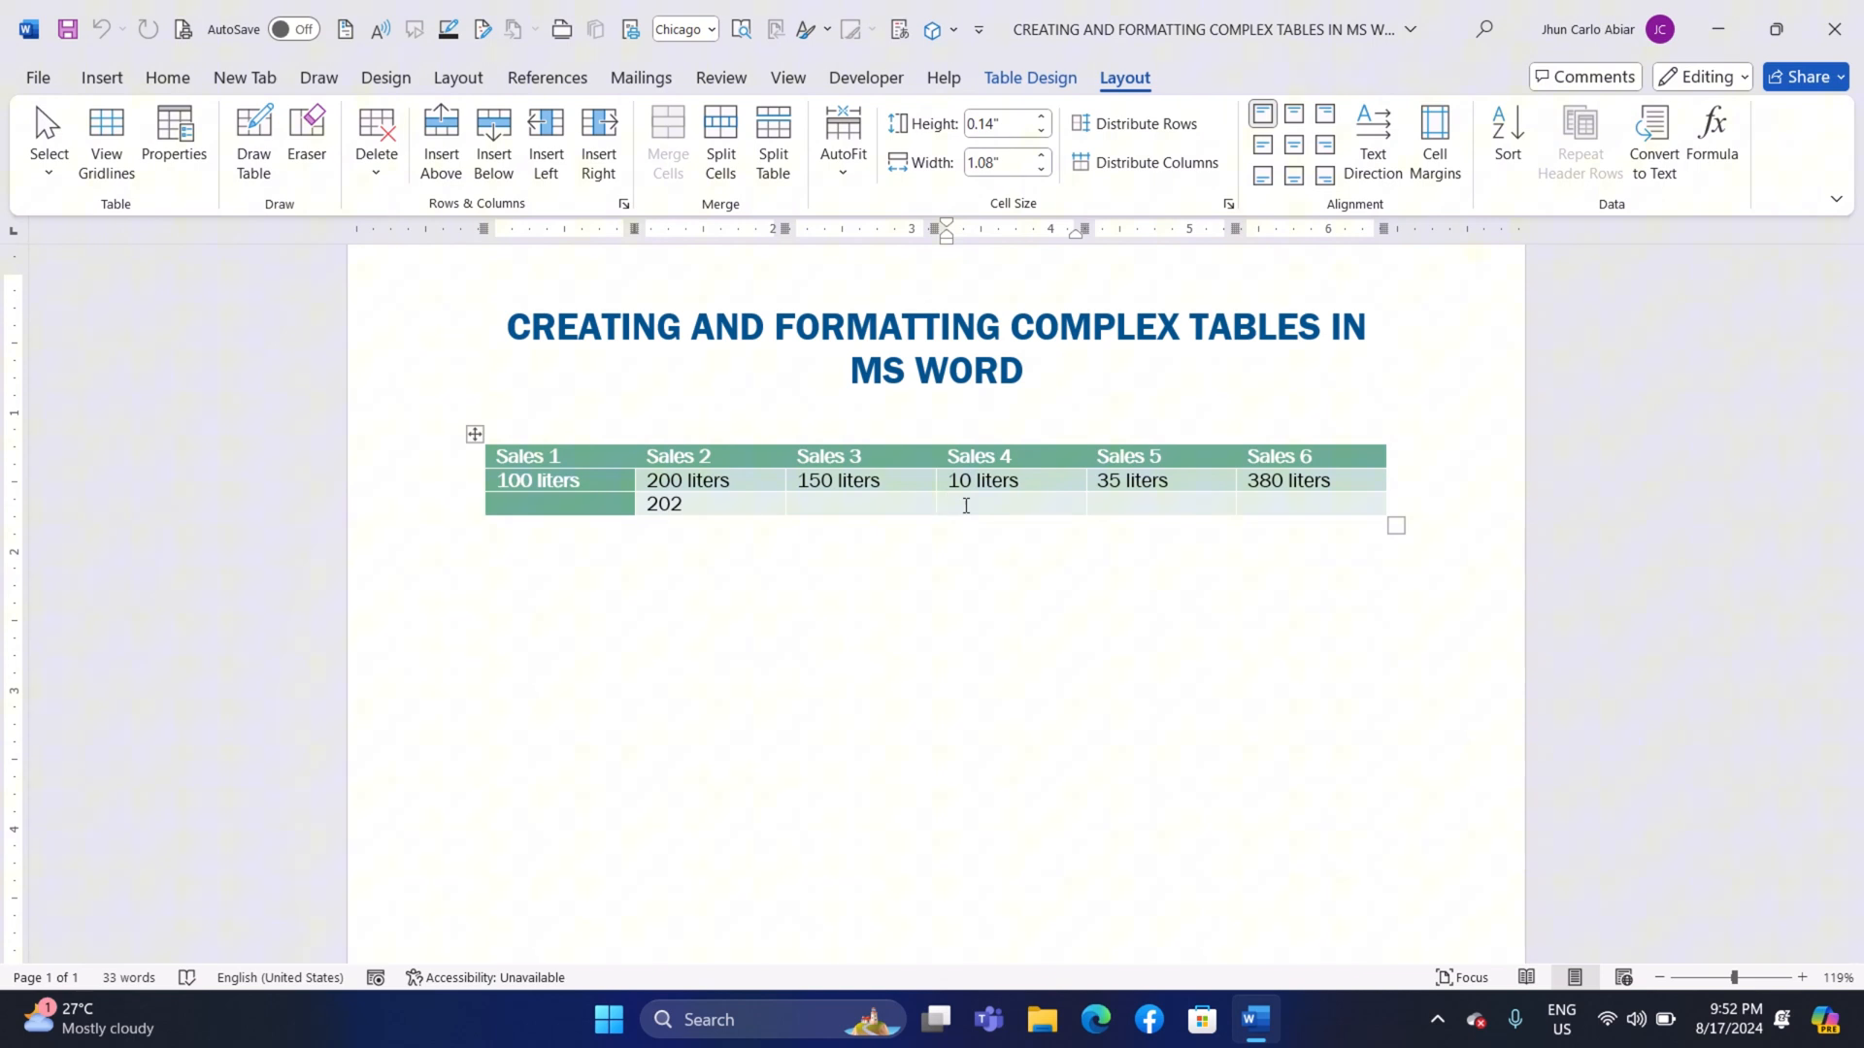
{"action": "left_click", "coordinate": [948, 504]}
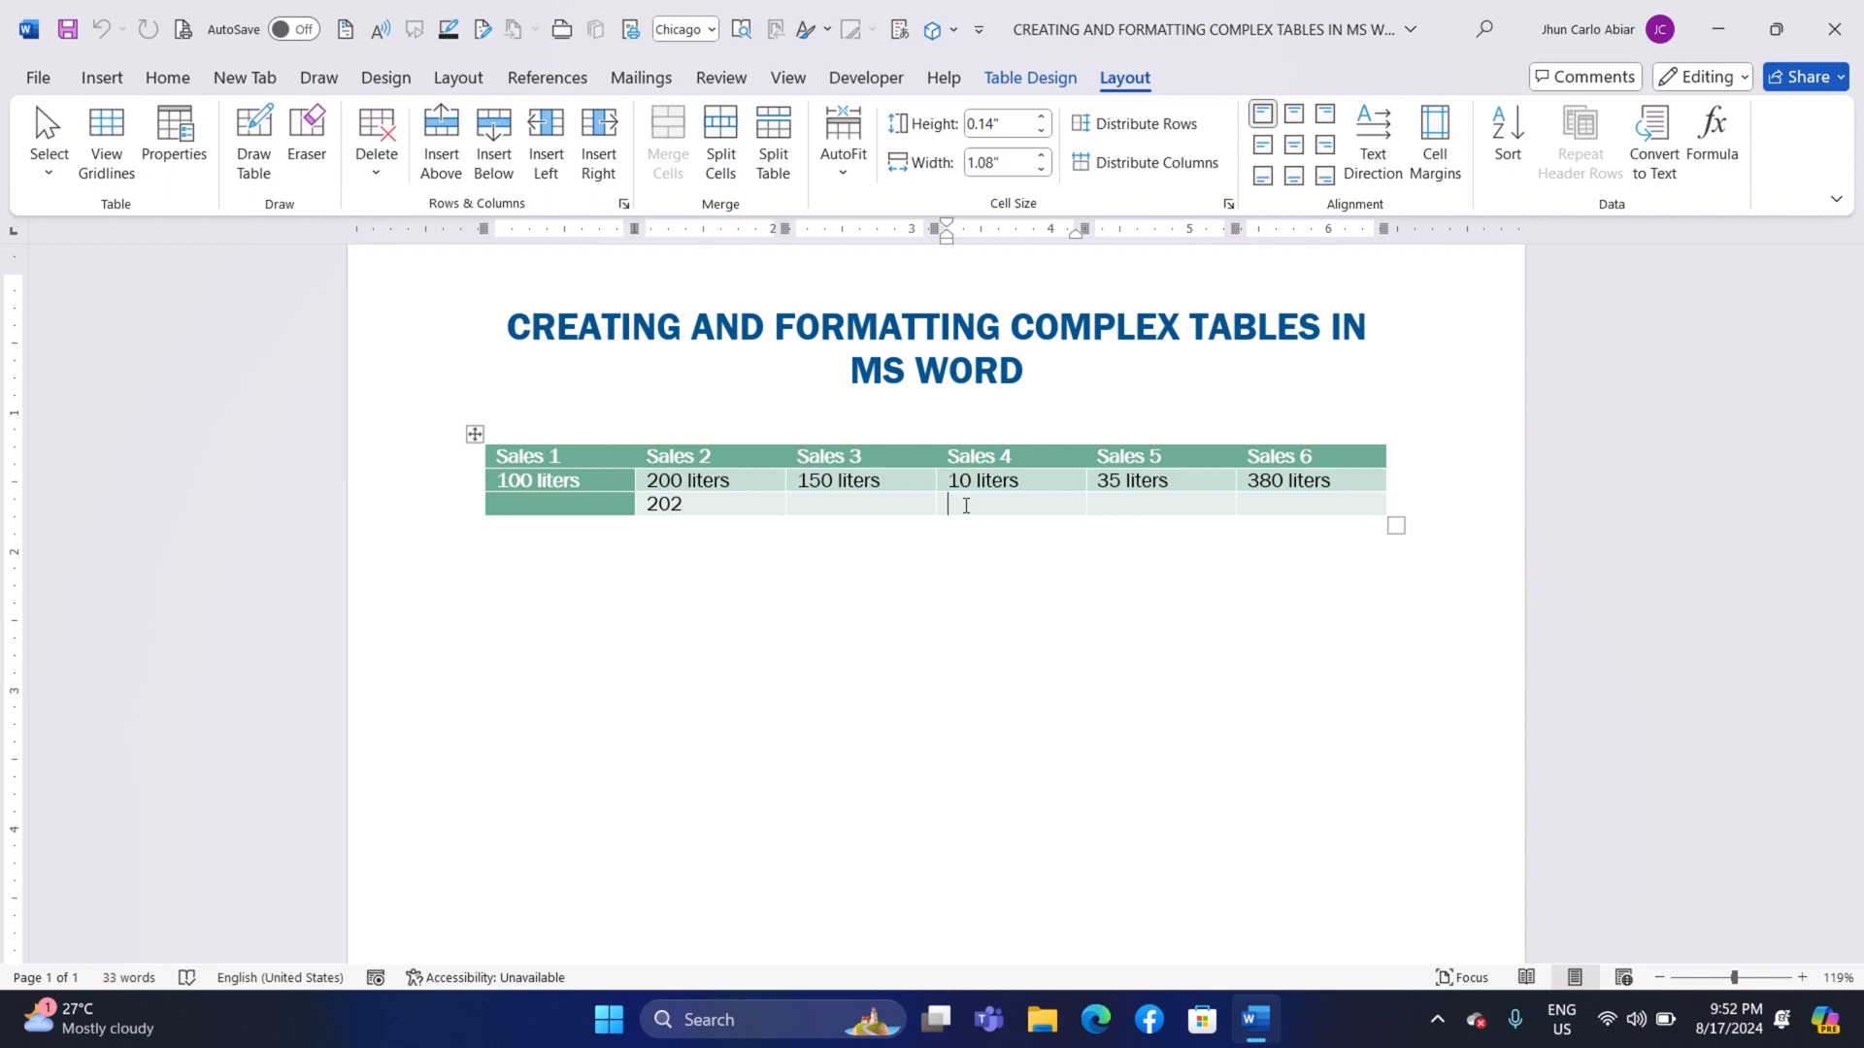
{"action": "scroll", "scroll_direction": "down", "scroll_amount": 3}
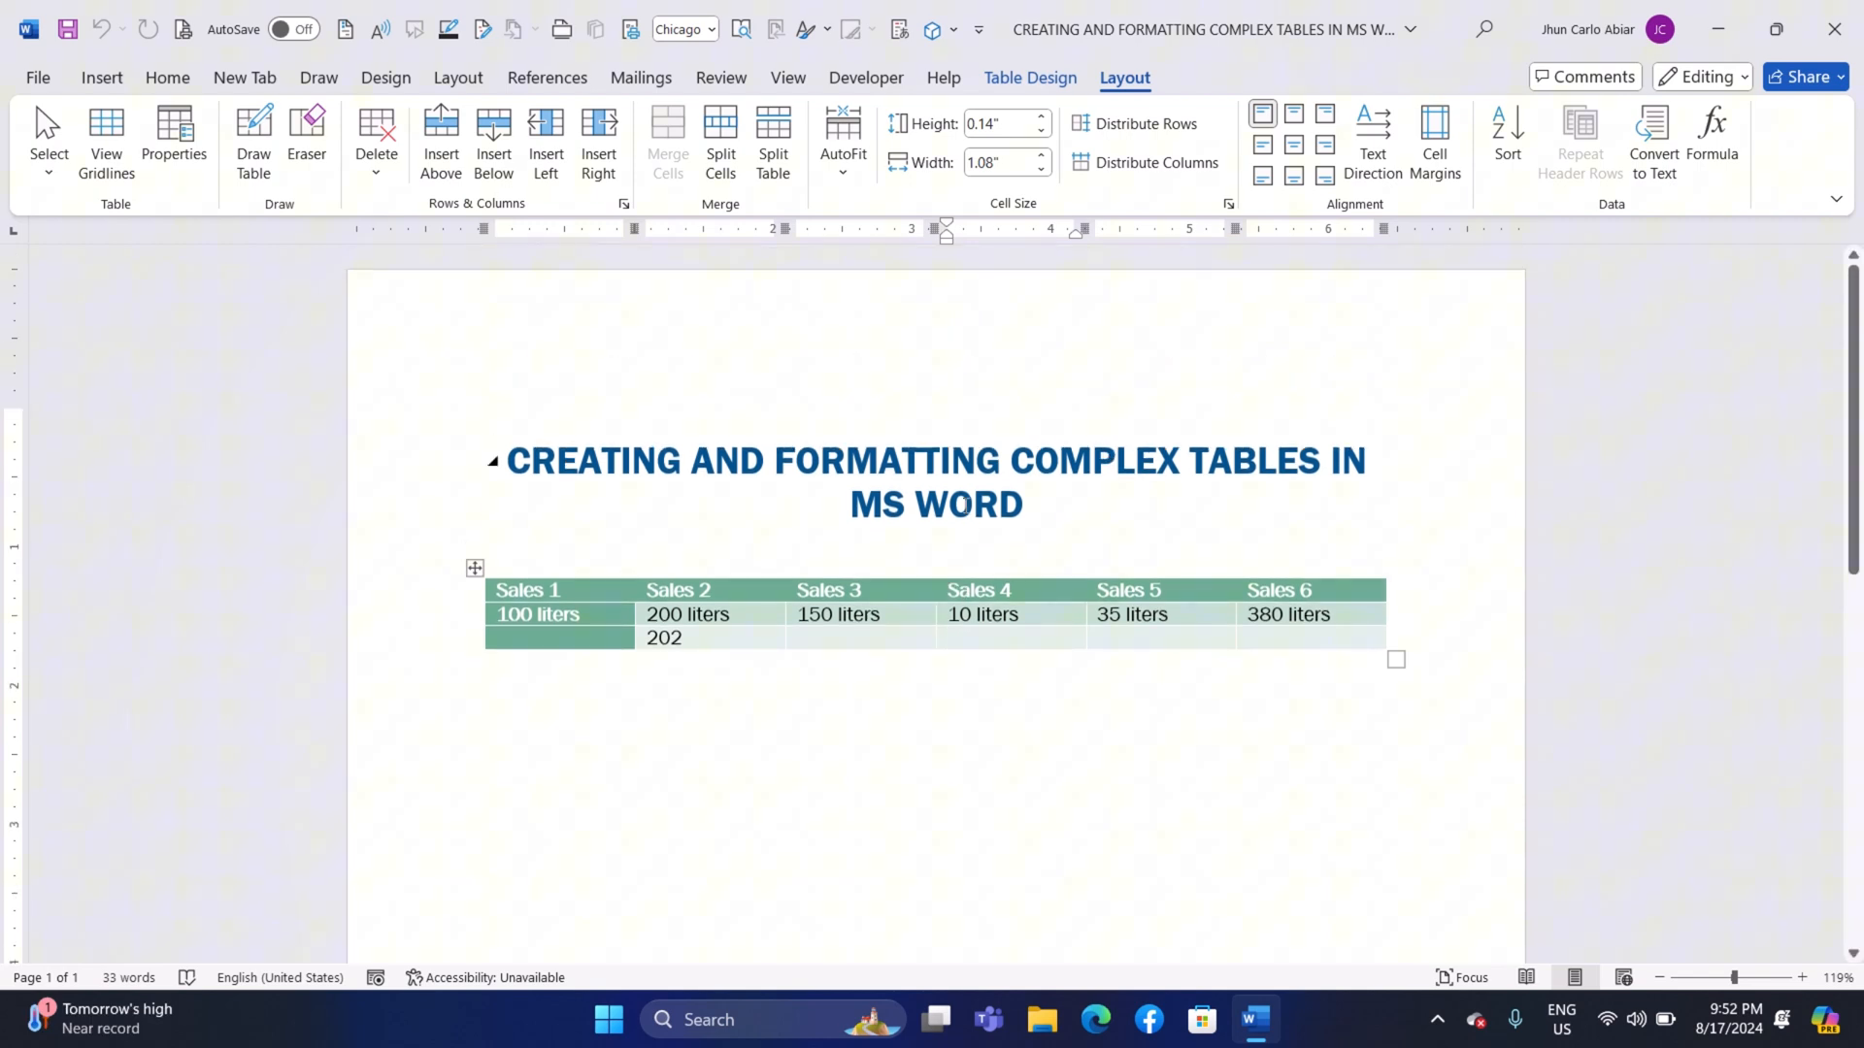